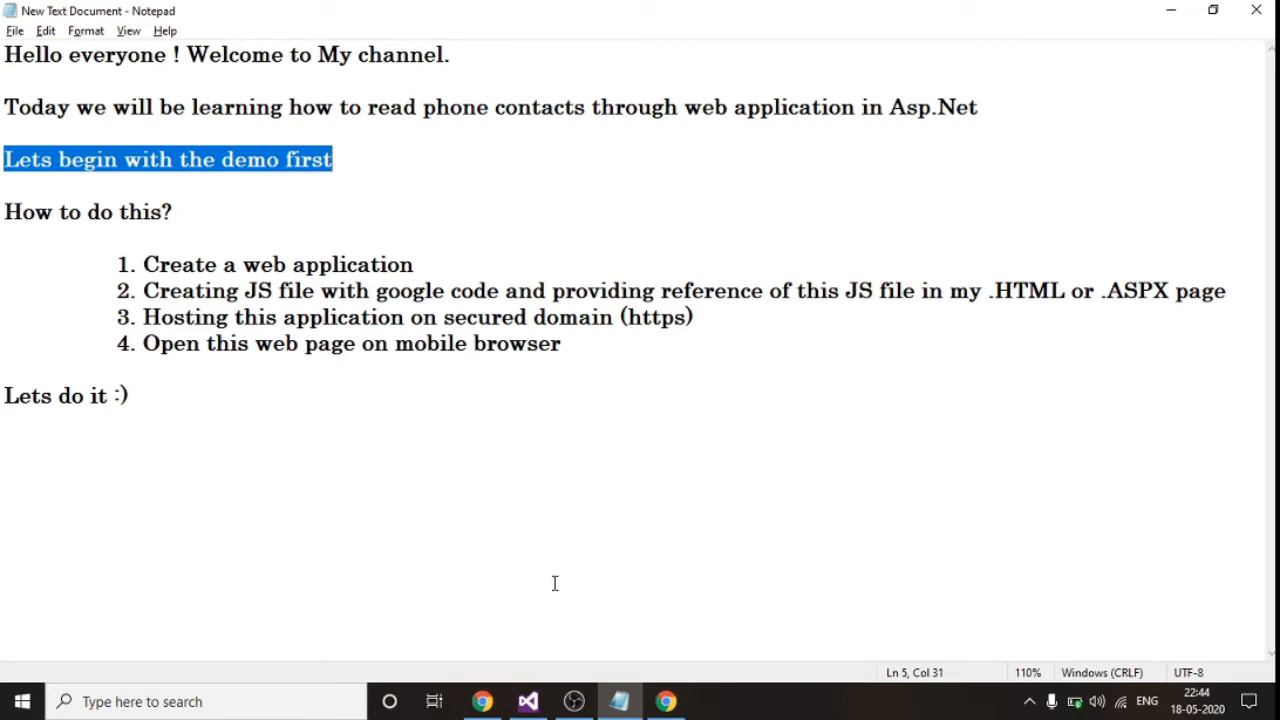
Reload the phone page in remote DevTools, resume past the first debugger pause, and hide the sidebar
click(665, 701)
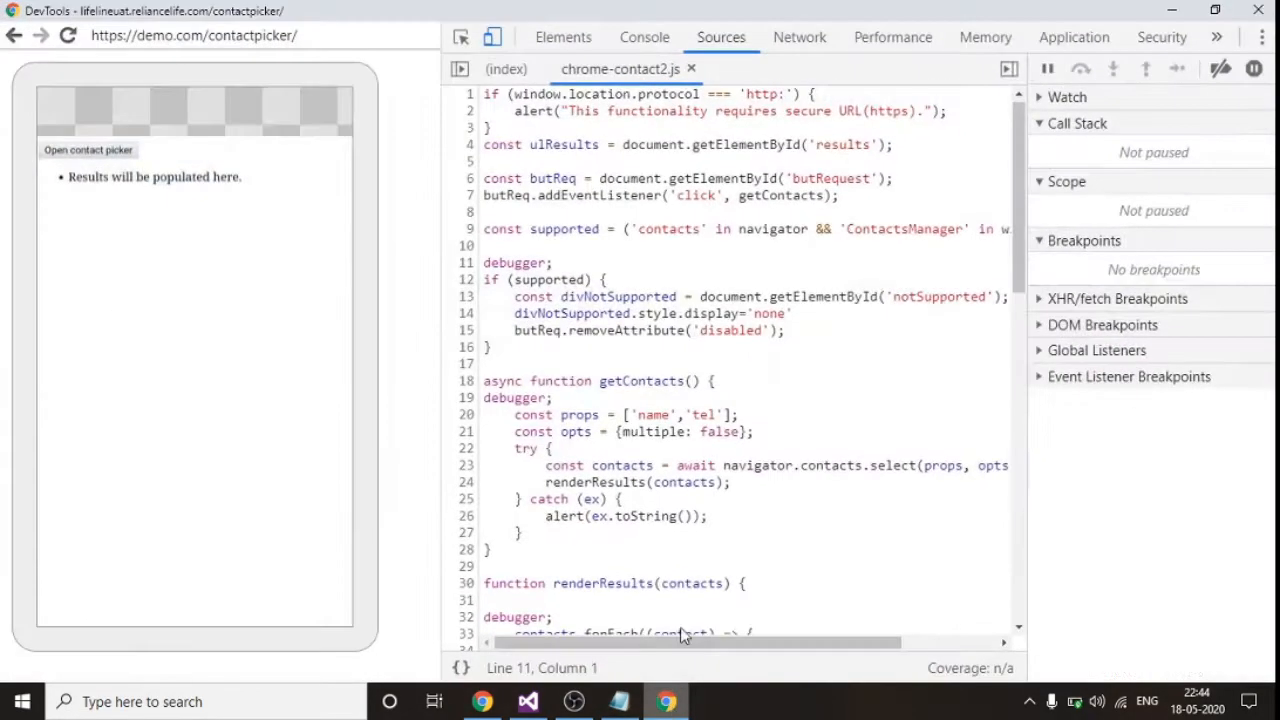
click(250, 240)
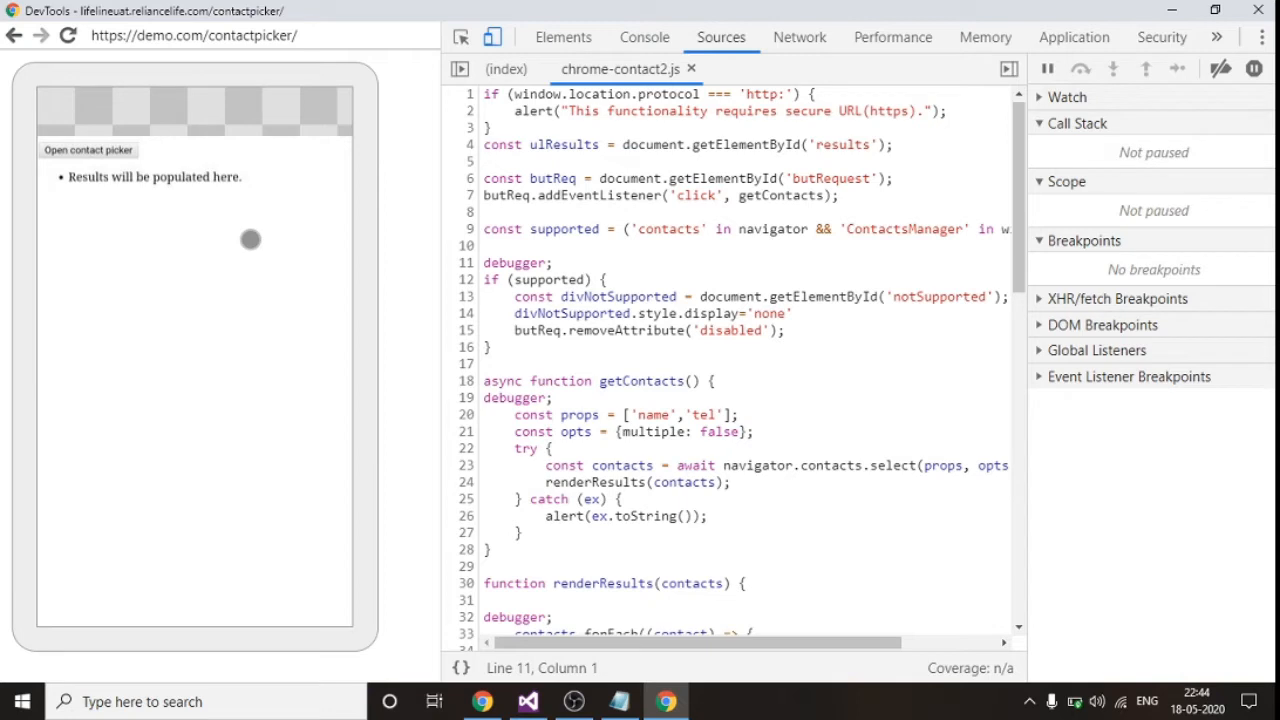
mouse_move(478, 545)
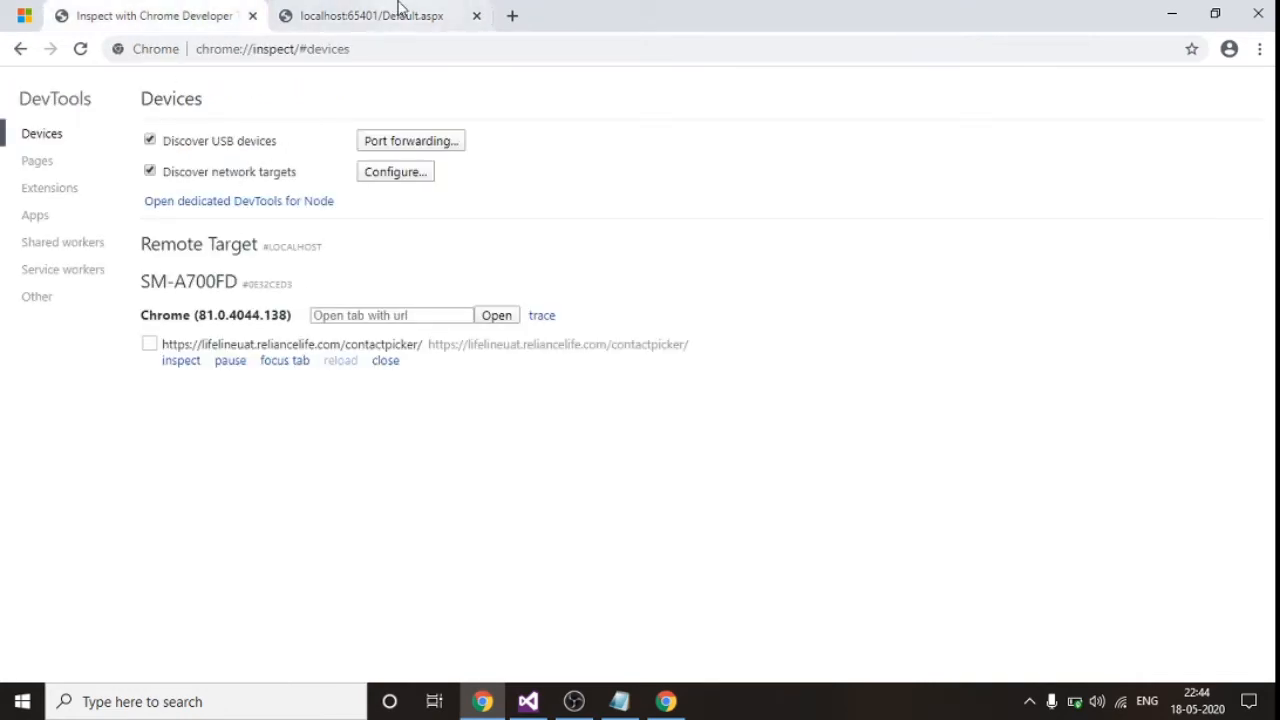
click(181, 360)
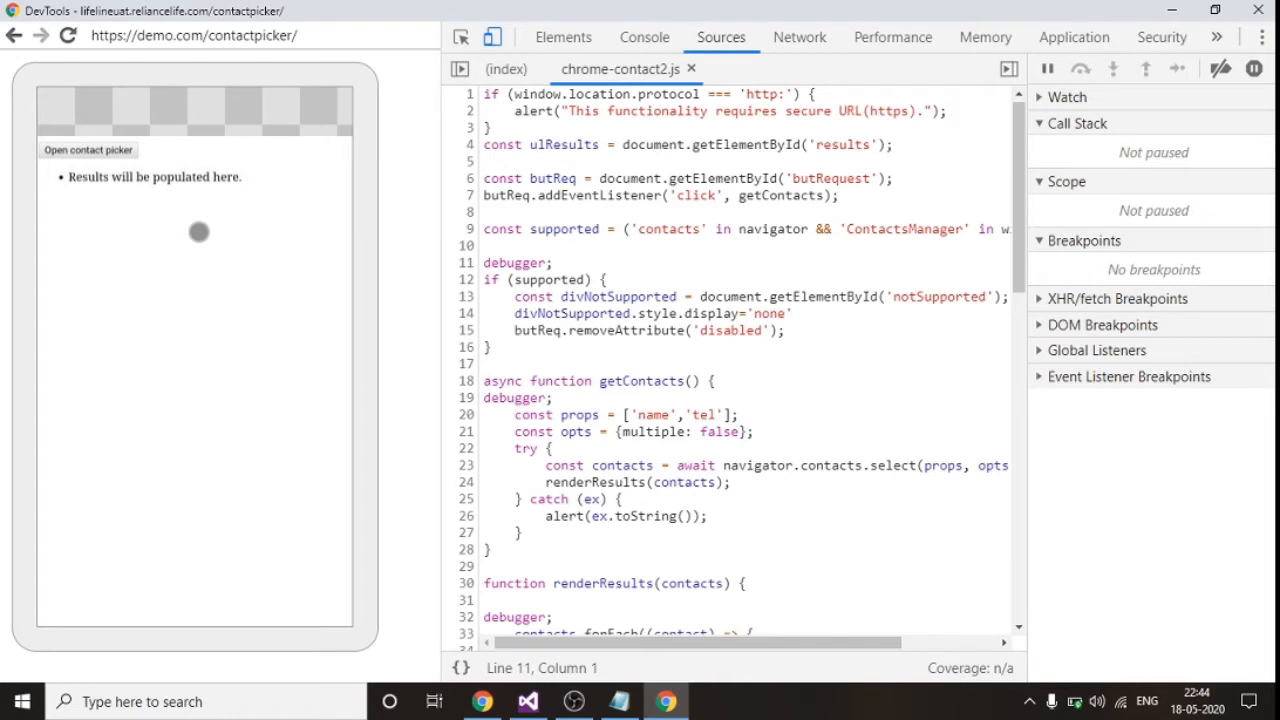
mouse_move(245, 257)
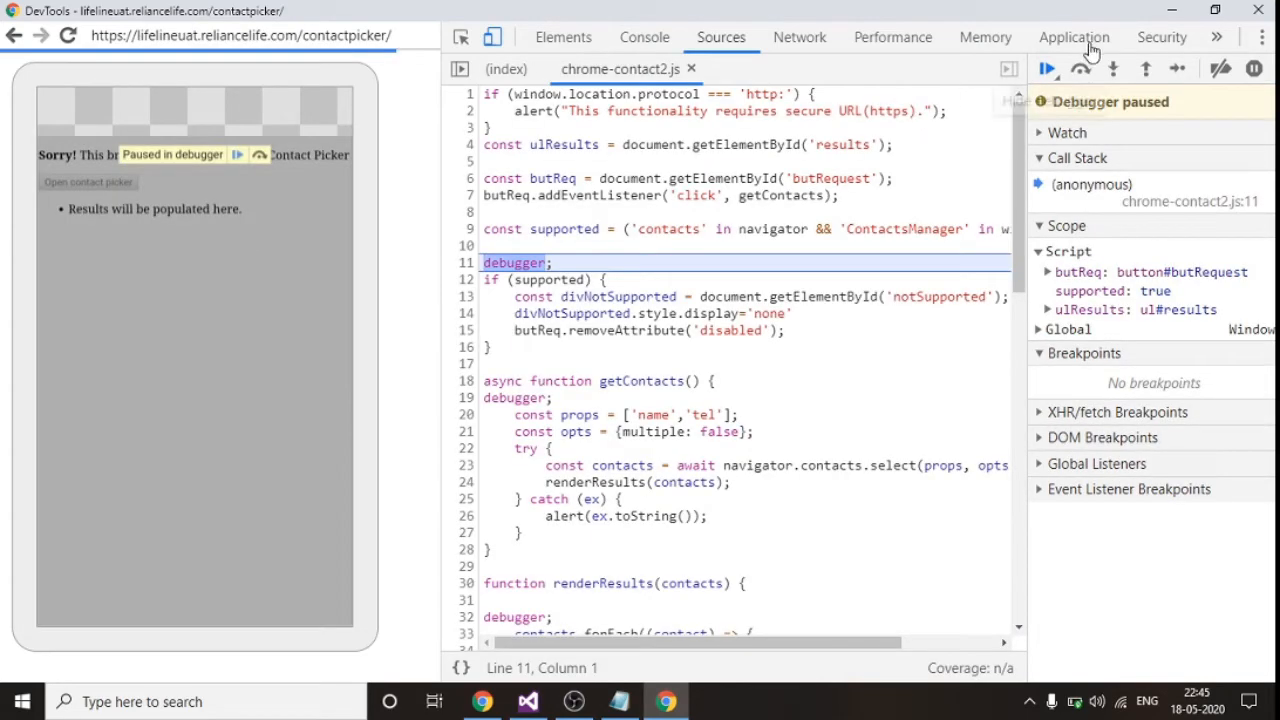
click(1047, 68)
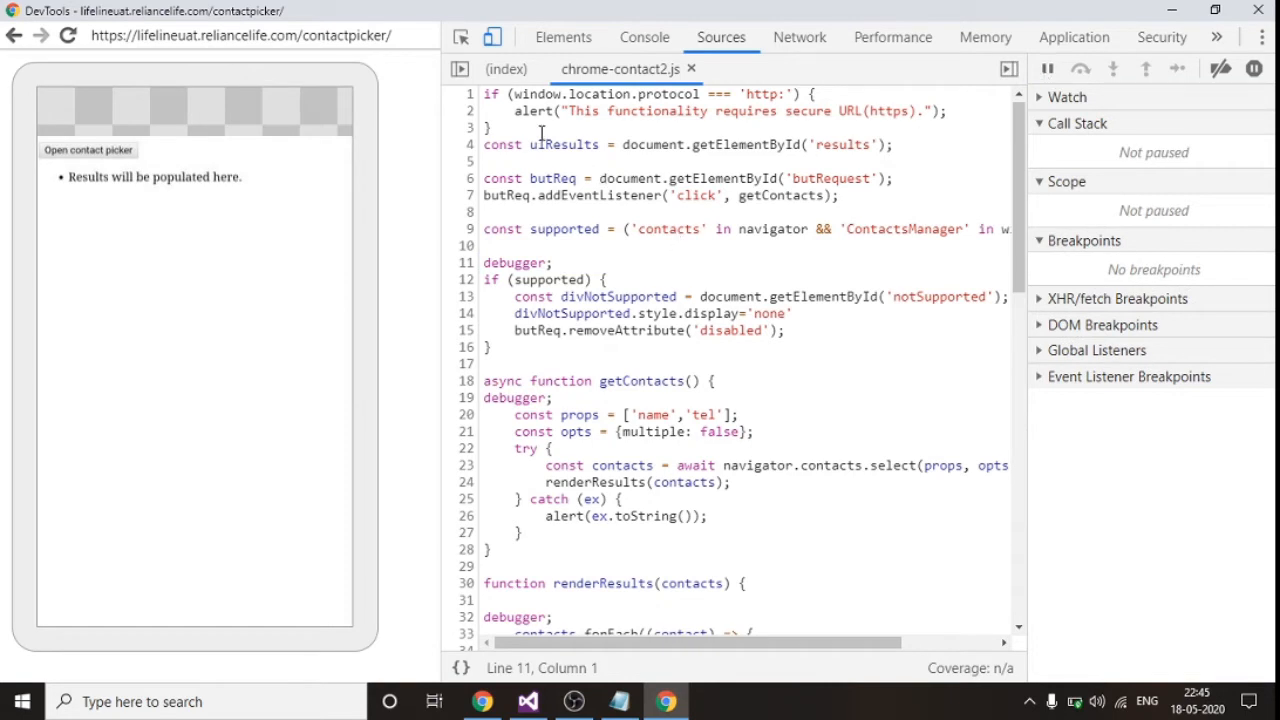
drag(515, 110, 730, 482)
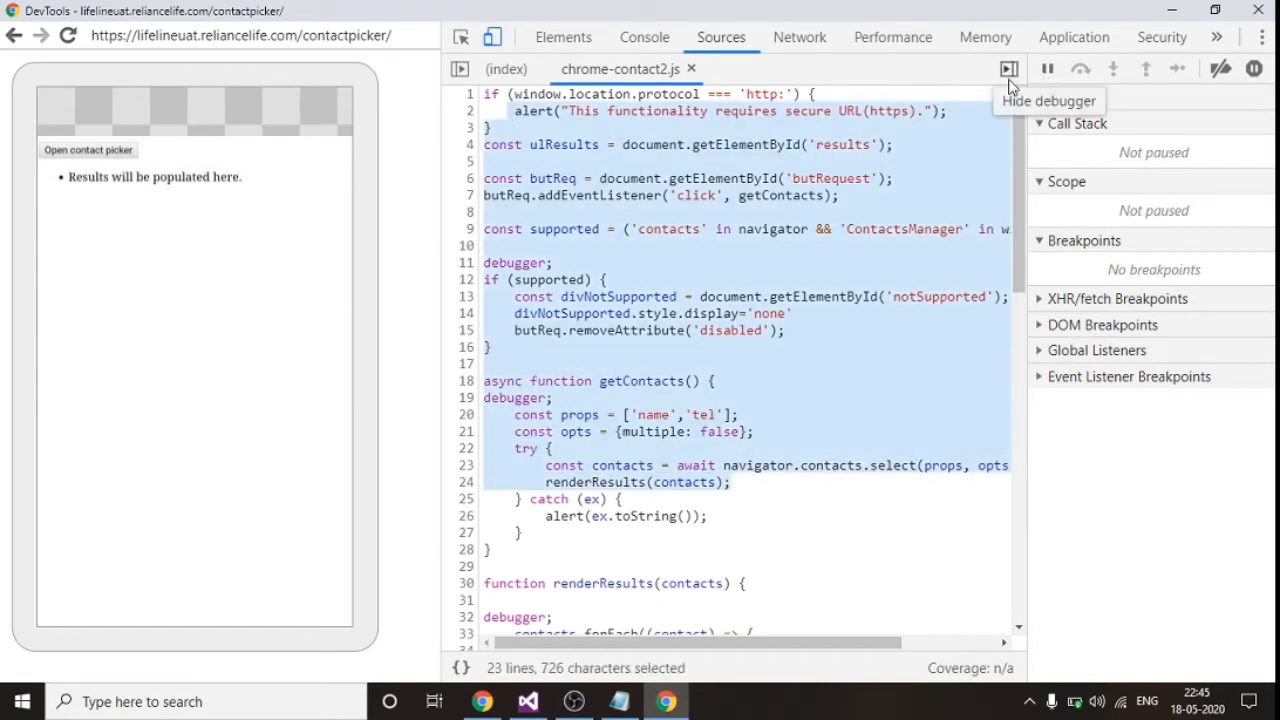
click(1009, 69)
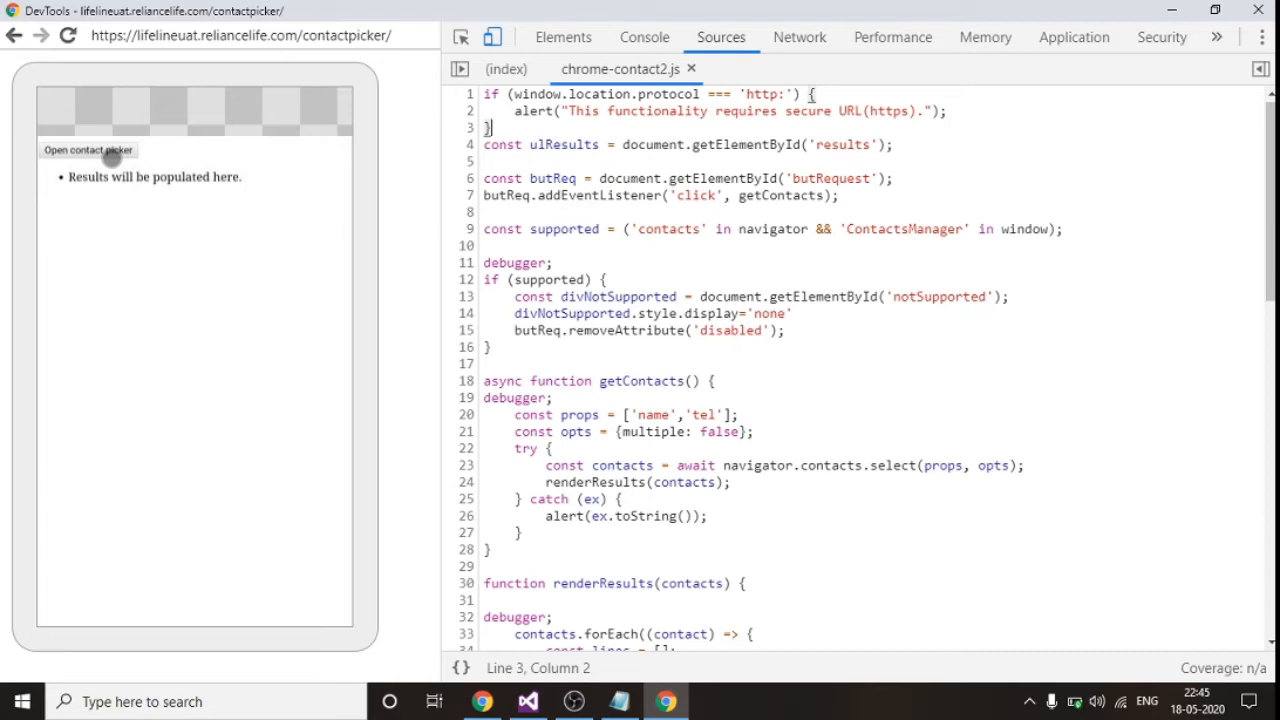
Open the contact picker and resume through the getContacts and renderResults pauses
click(88, 149)
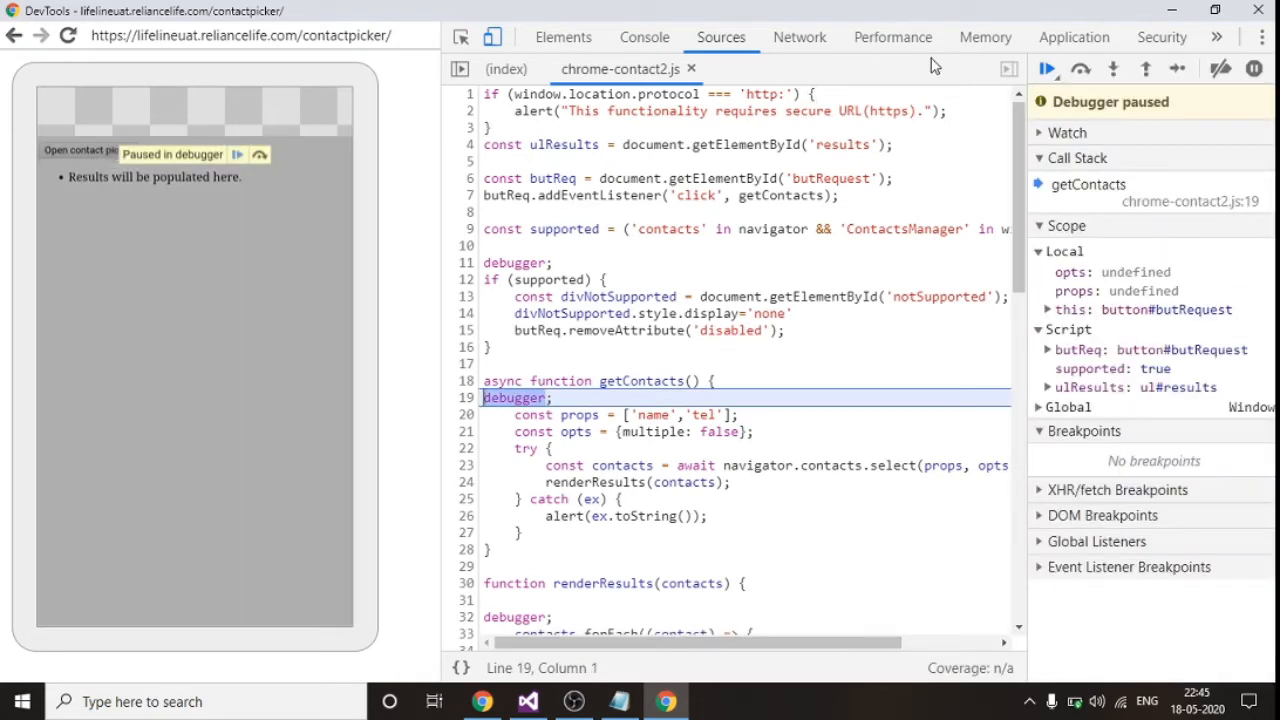
click(1047, 69)
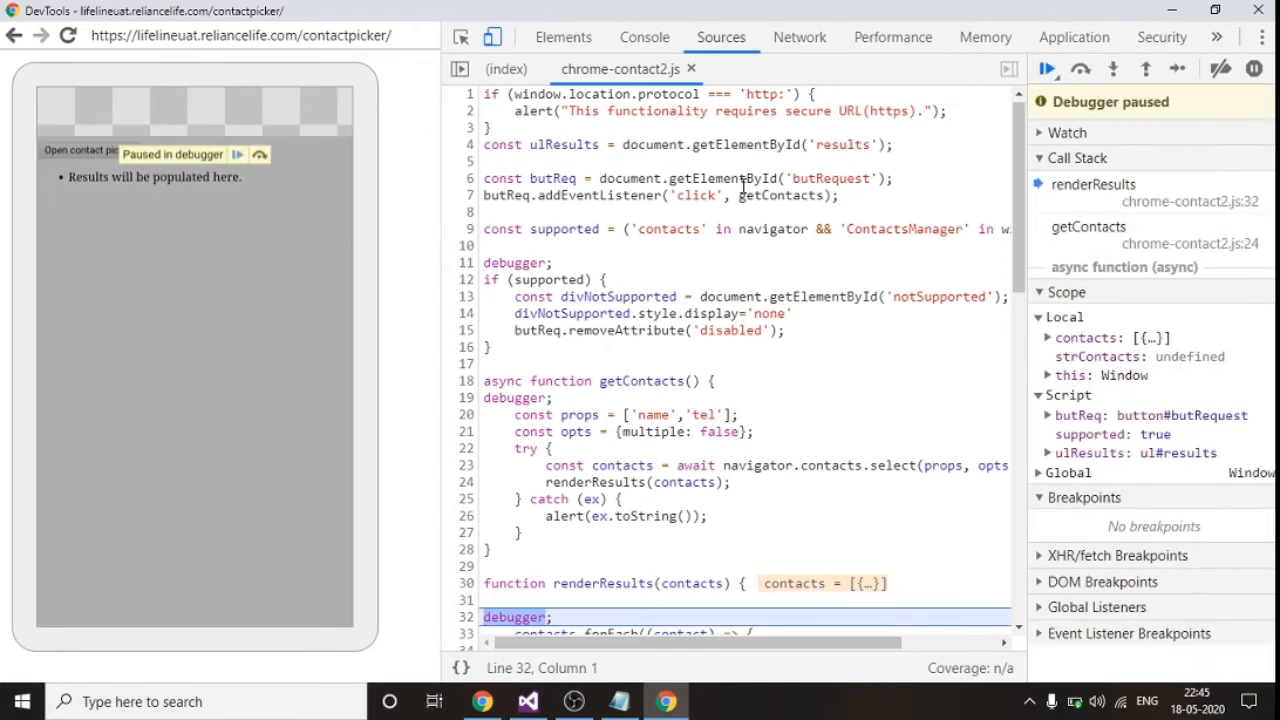
click(1046, 68)
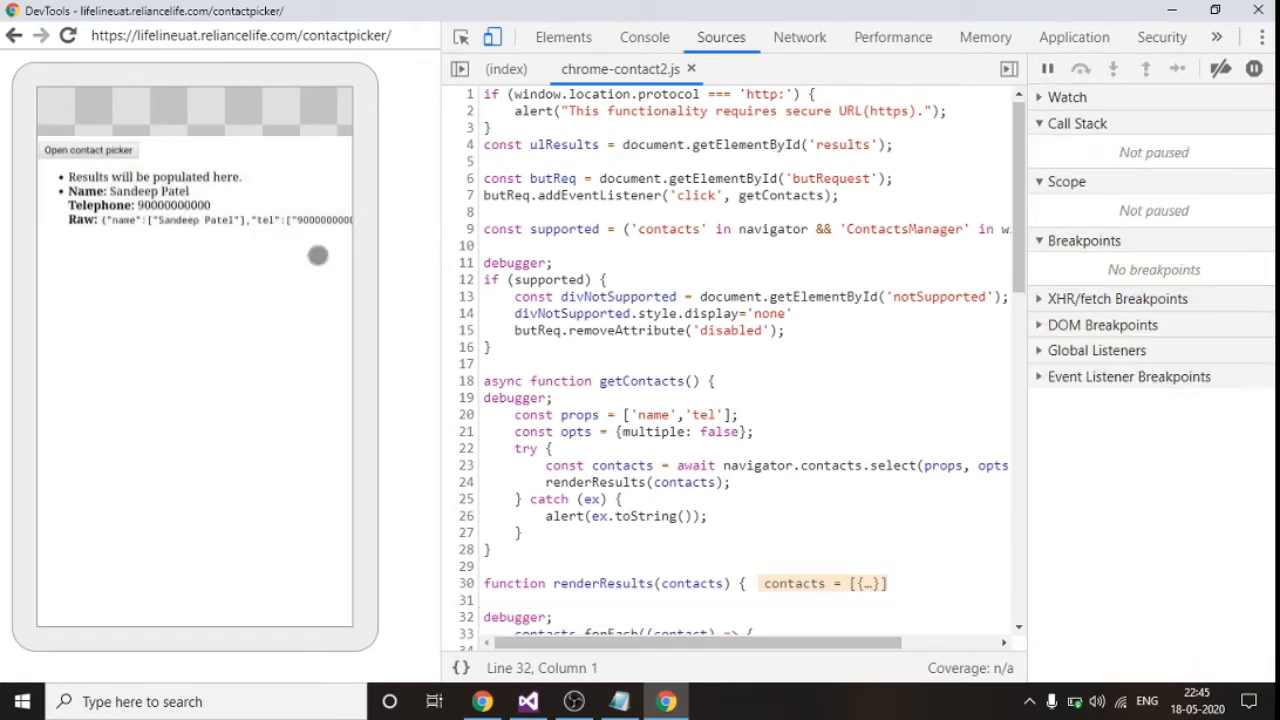
mouse_move(249, 255)
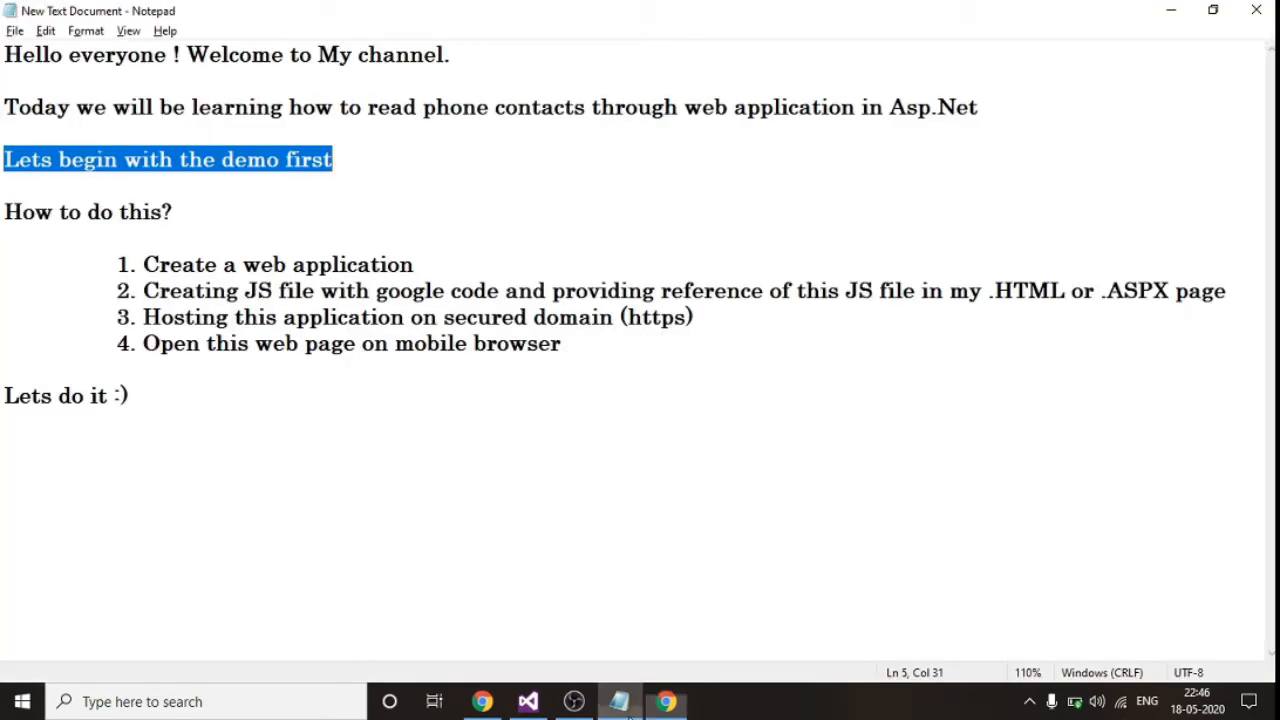
Append 'in Asp.Net or HTML Application' to the end of outline step one
click(172, 211)
text( in Asp.Net or)
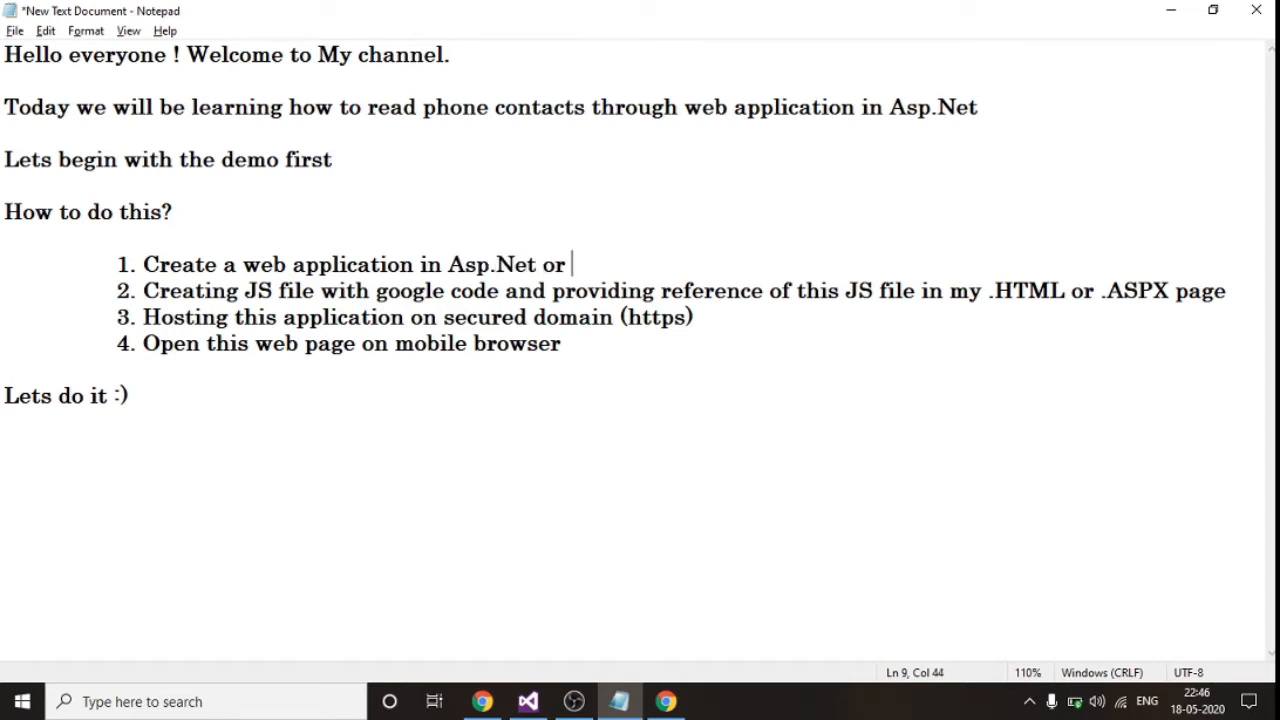
text(HTML)
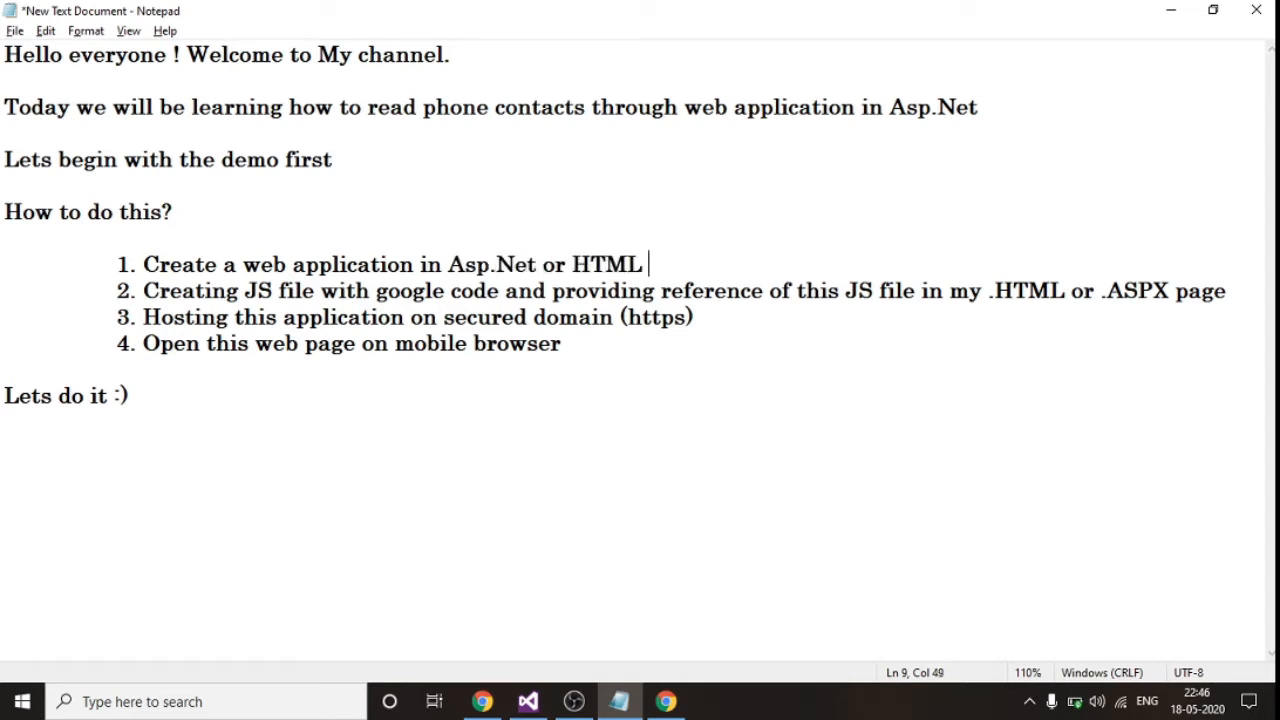
text(Applica)
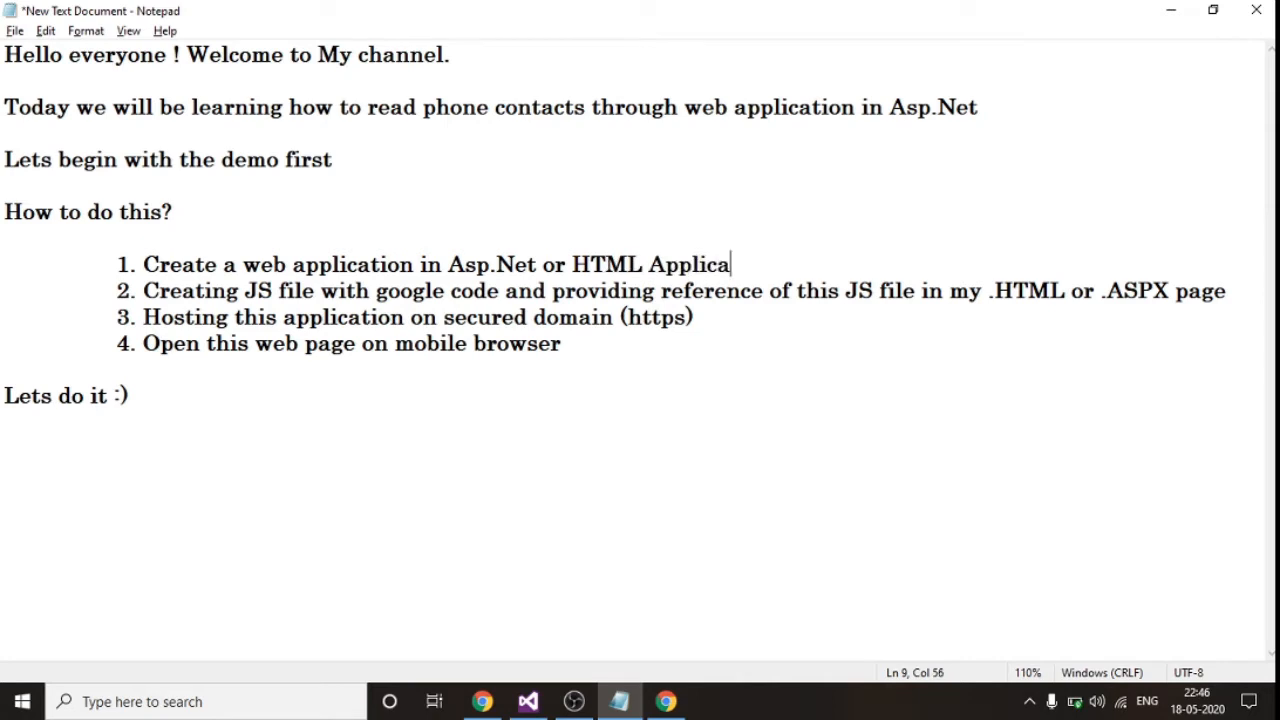
text(tion)
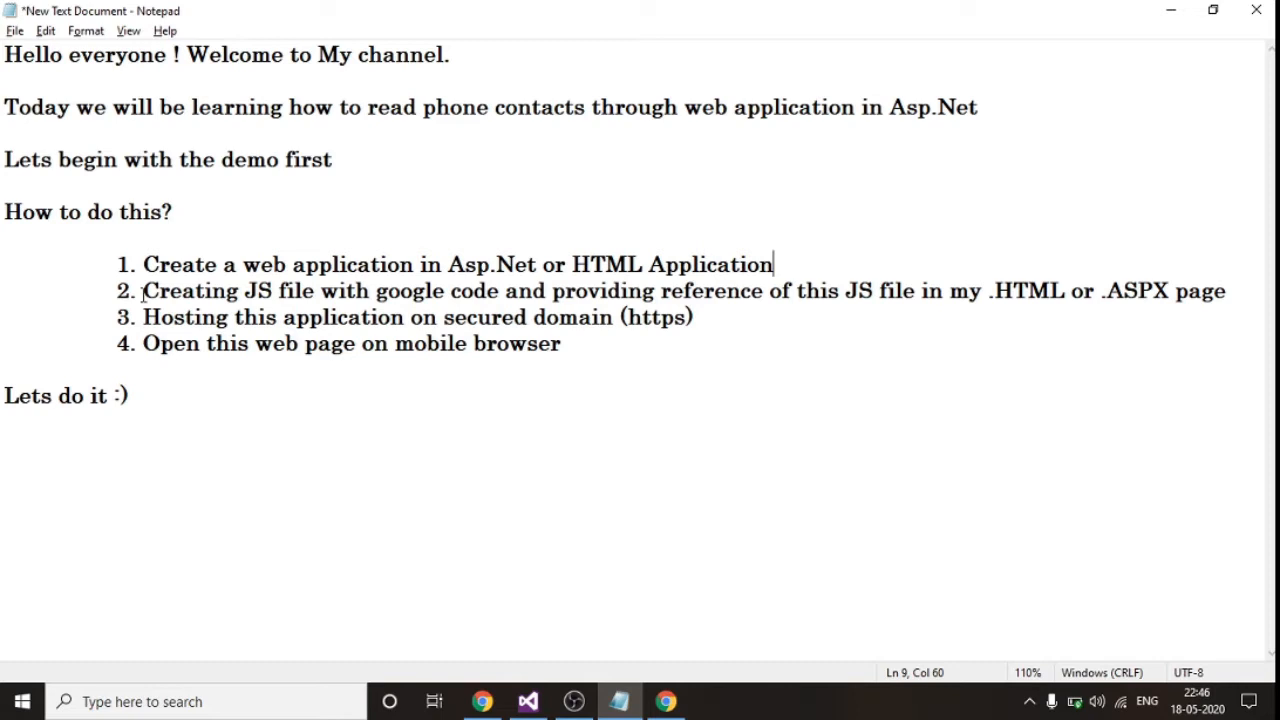
Highlight parts of the second step and the 'Lets do it :)' line
drag(142, 291, 345, 291)
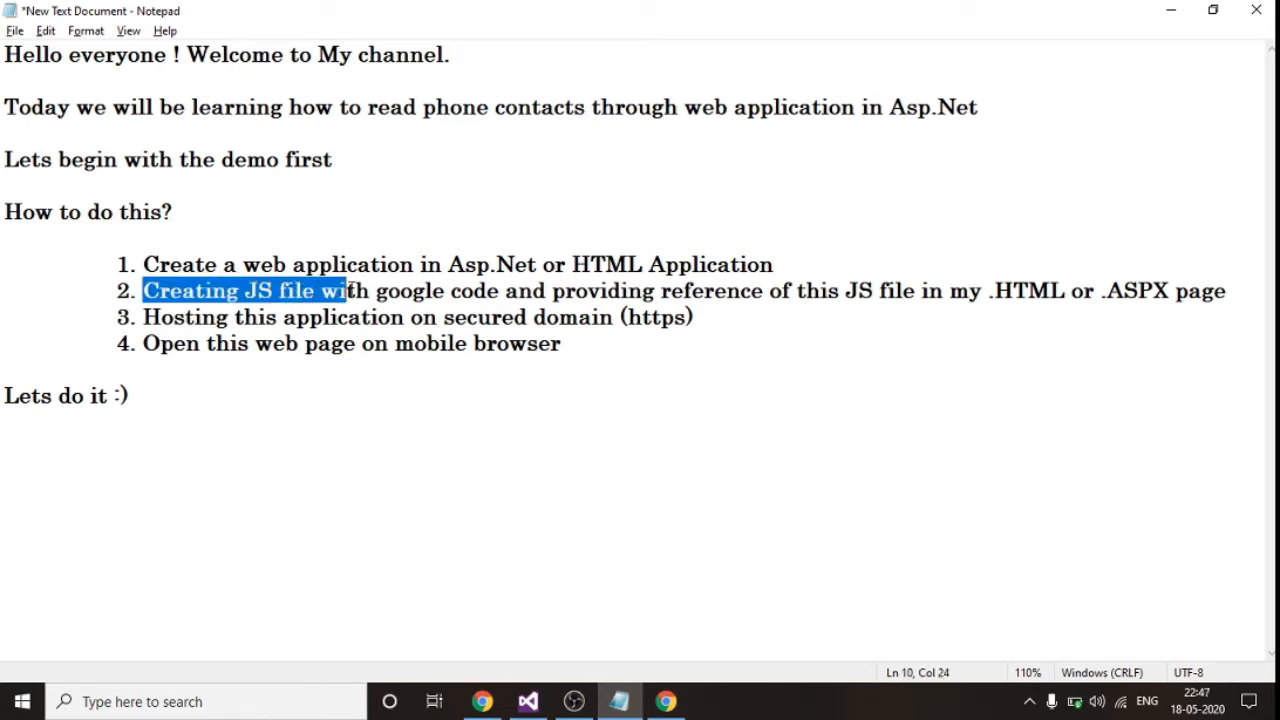
drag(345, 291, 548, 291)
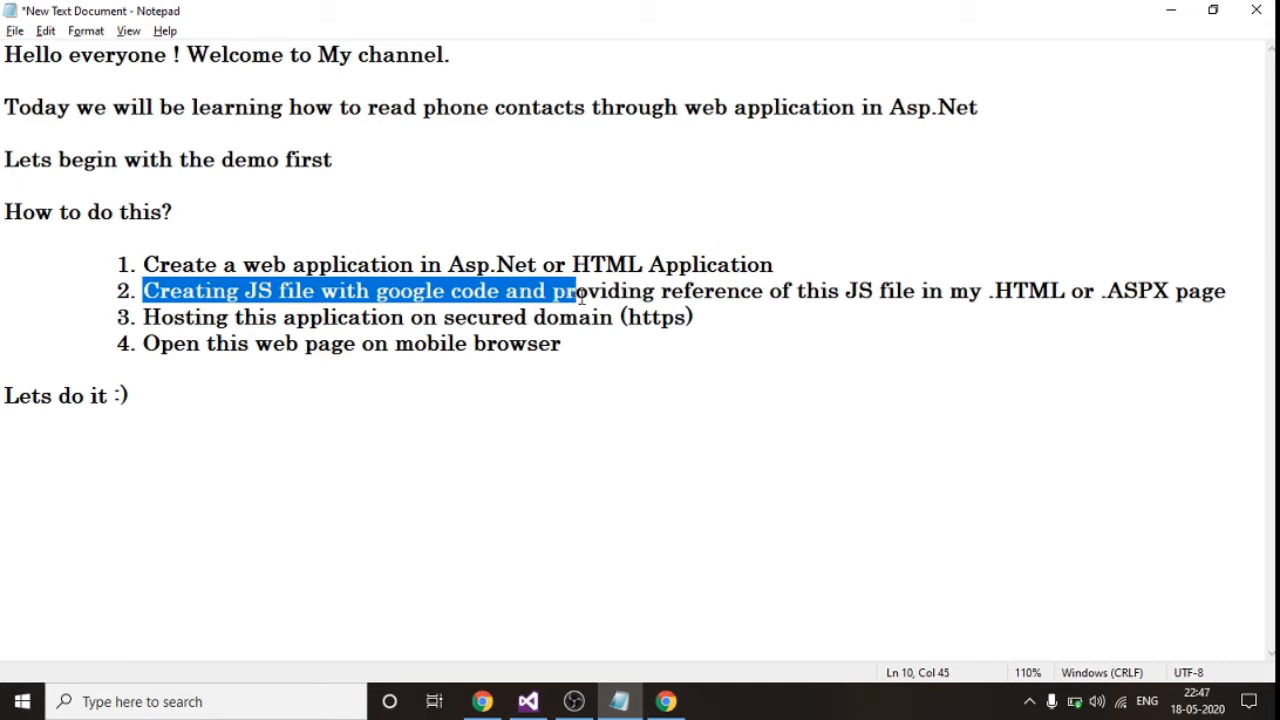
click(551, 291)
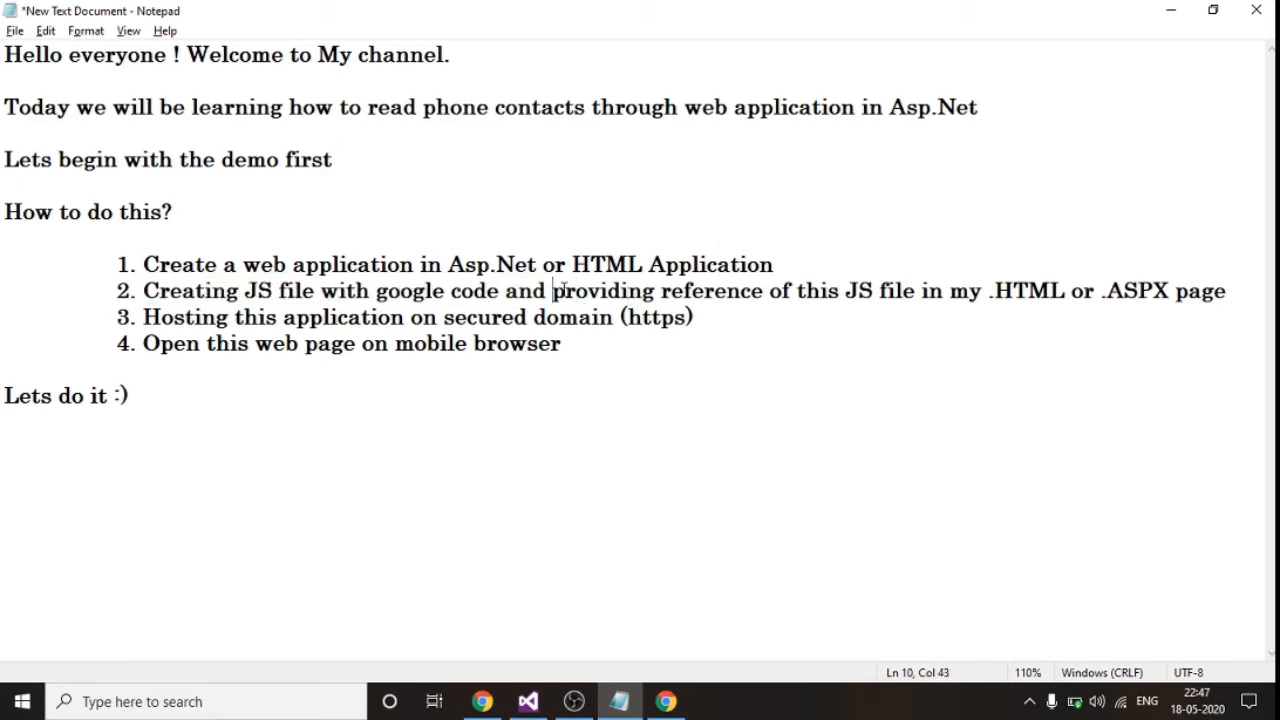
drag(551, 291, 1140, 291)
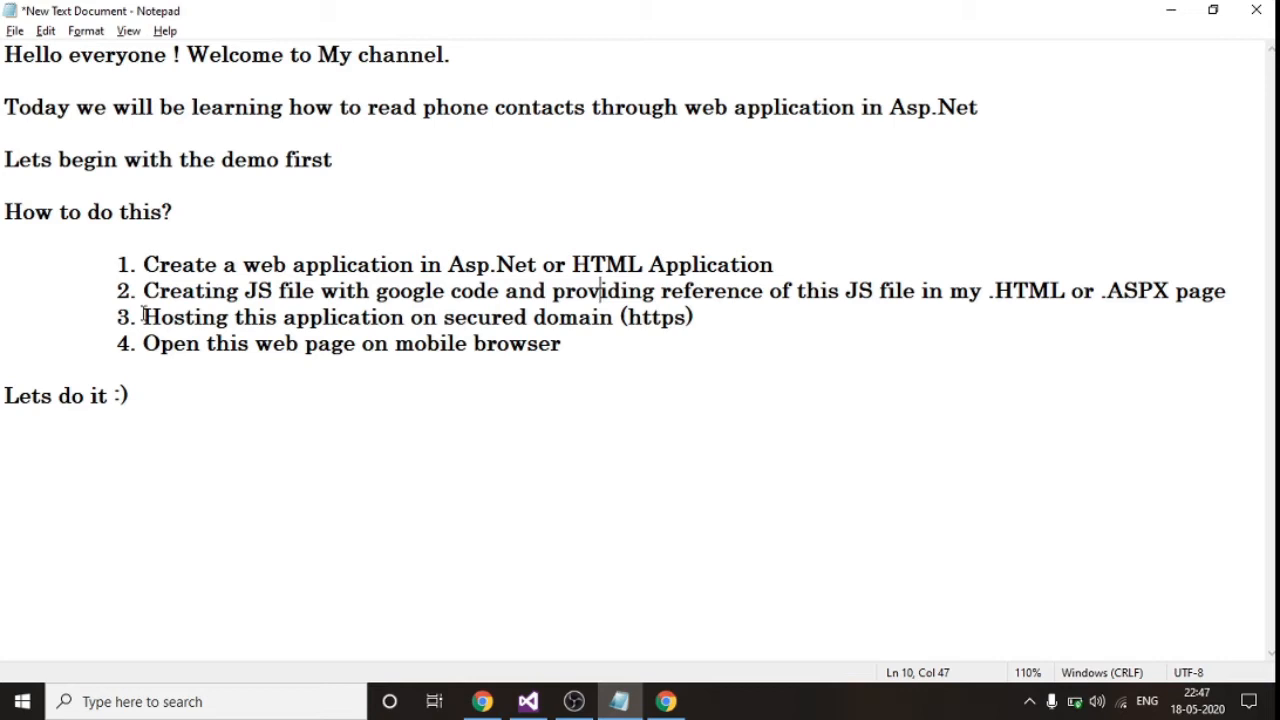
drag(143, 317, 600, 317)
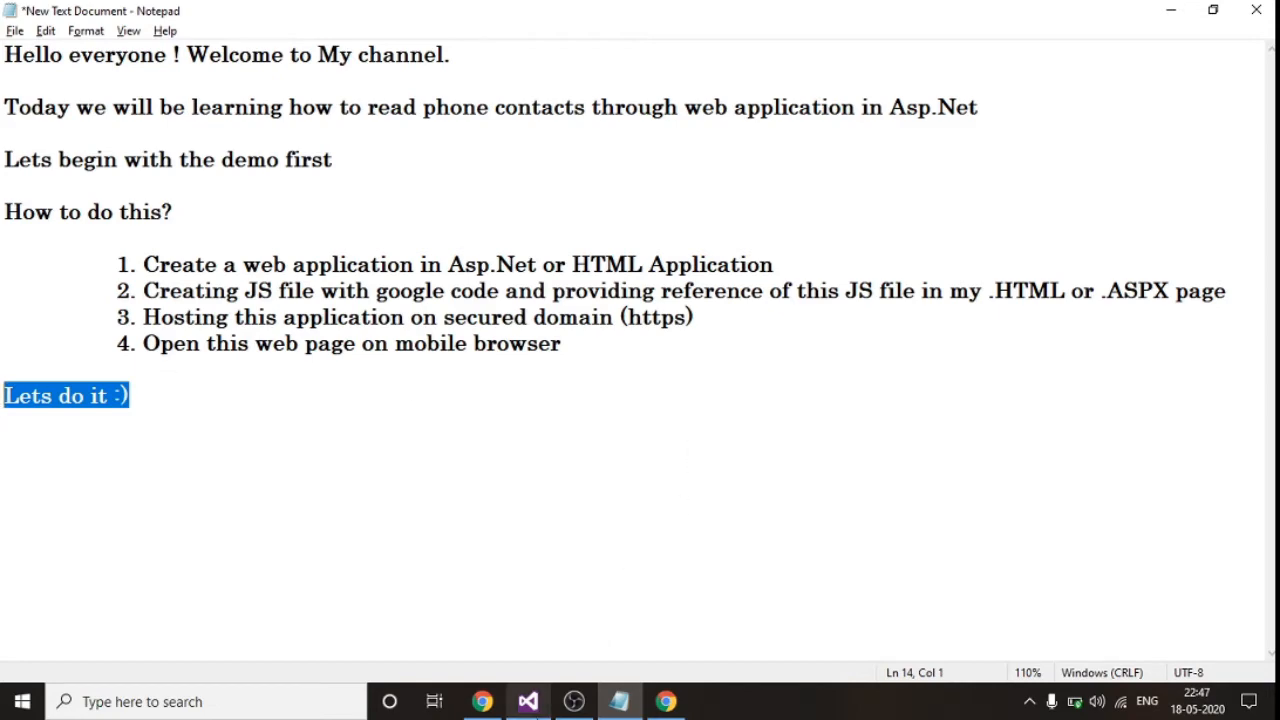
In Visual Studio, review the notSupported paragraph markup in Default.aspx
click(527, 701)
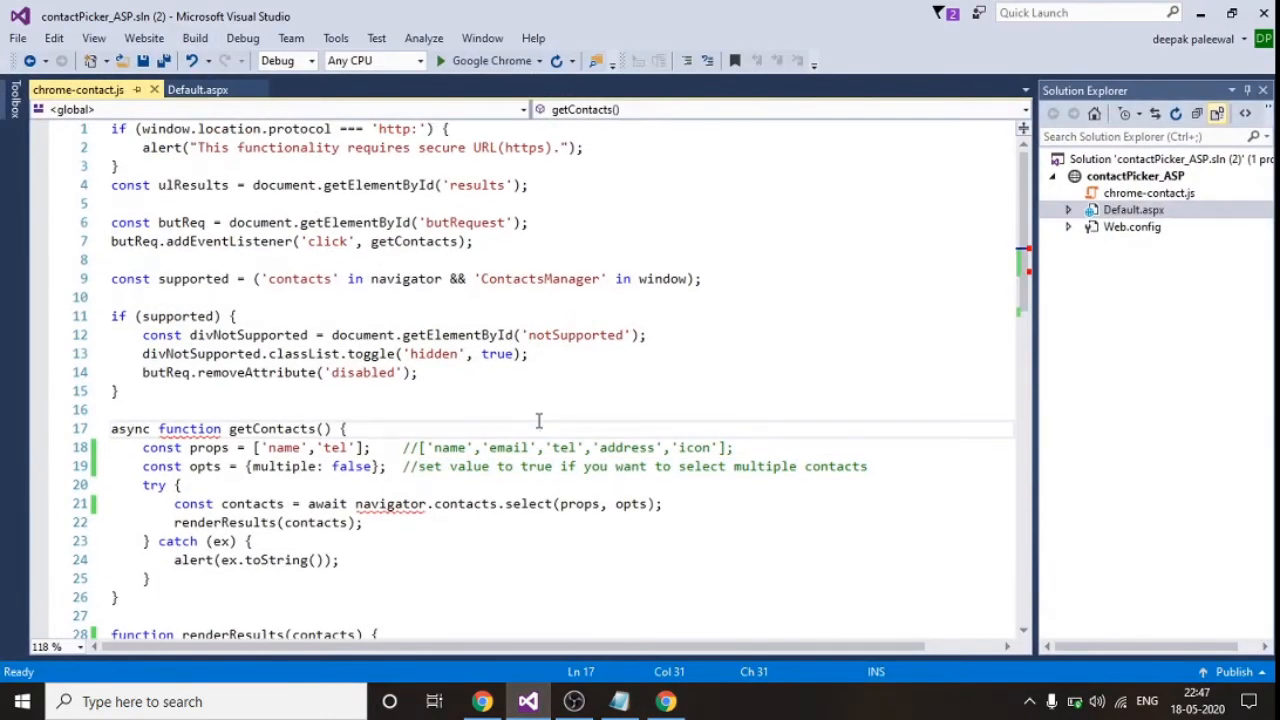
click(198, 89)
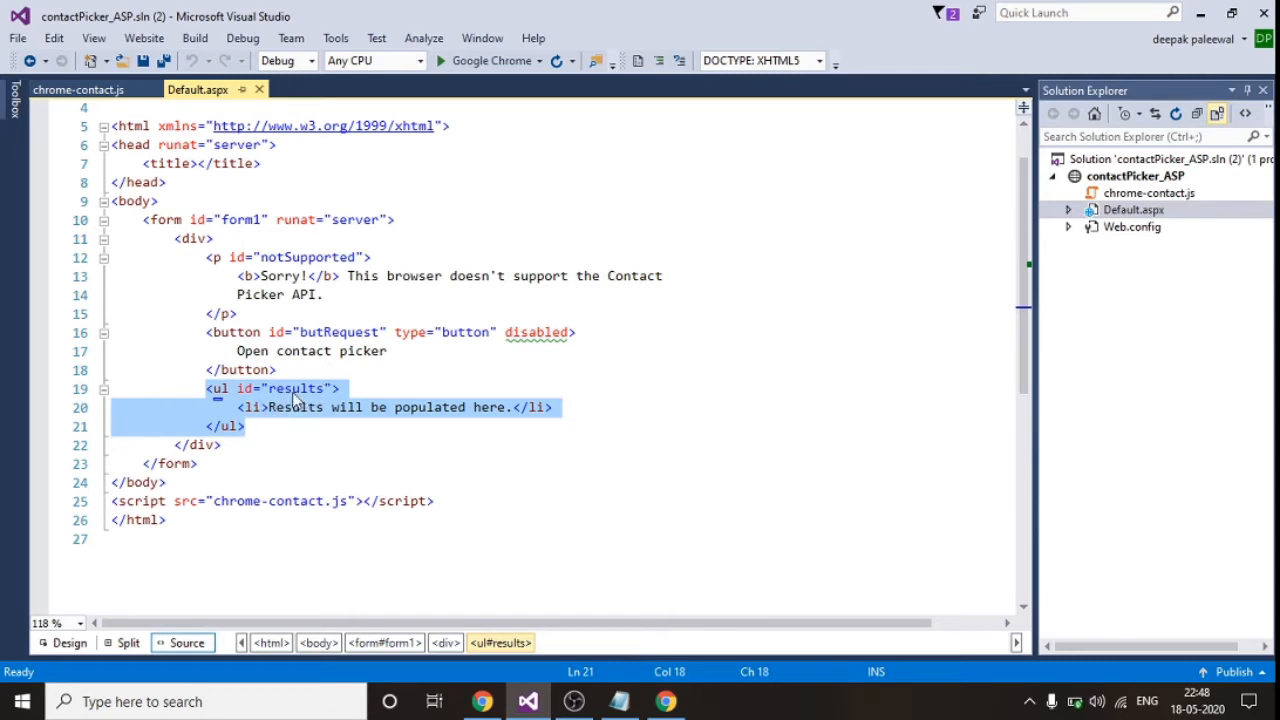
click(210, 257)
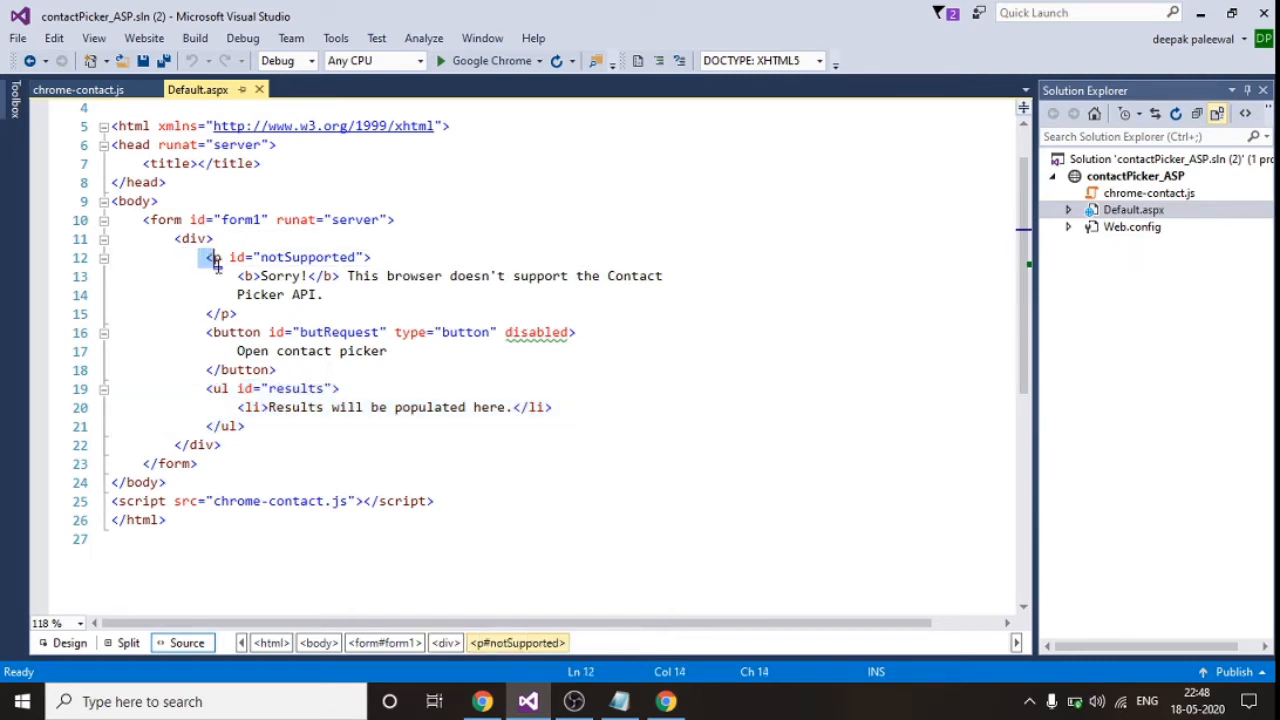
drag(211, 257, 237, 314)
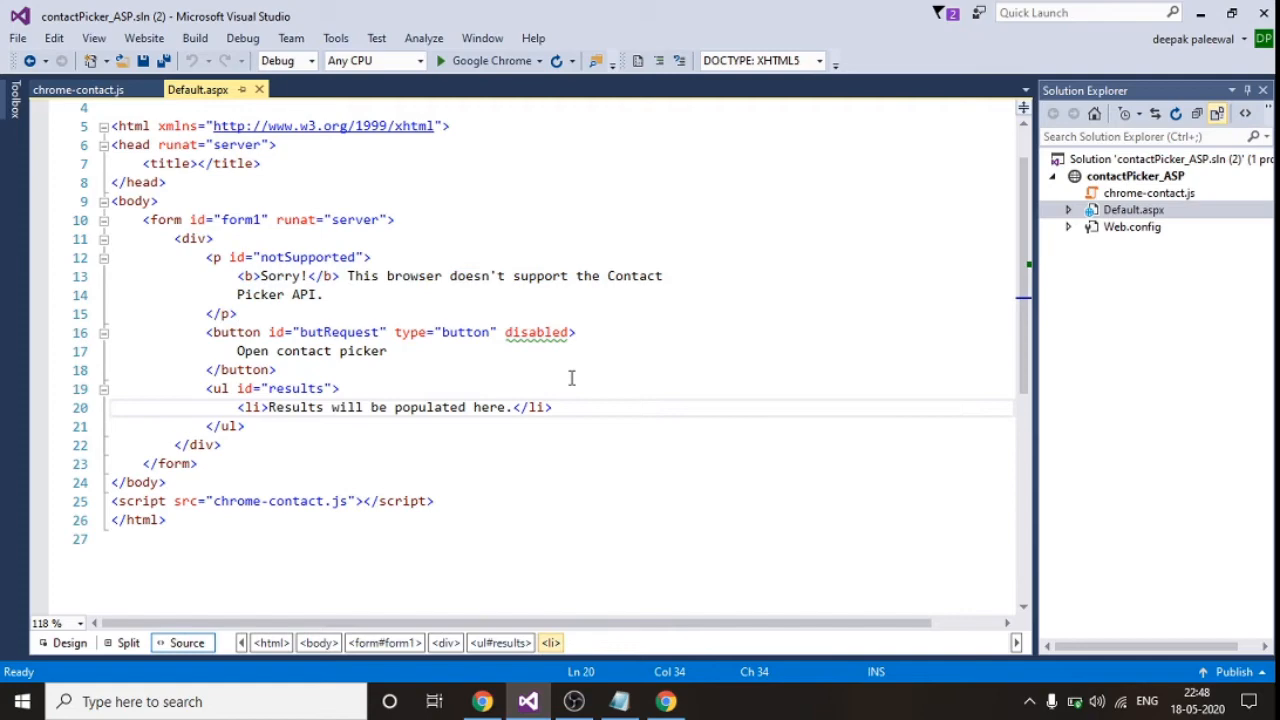
click(1148, 193)
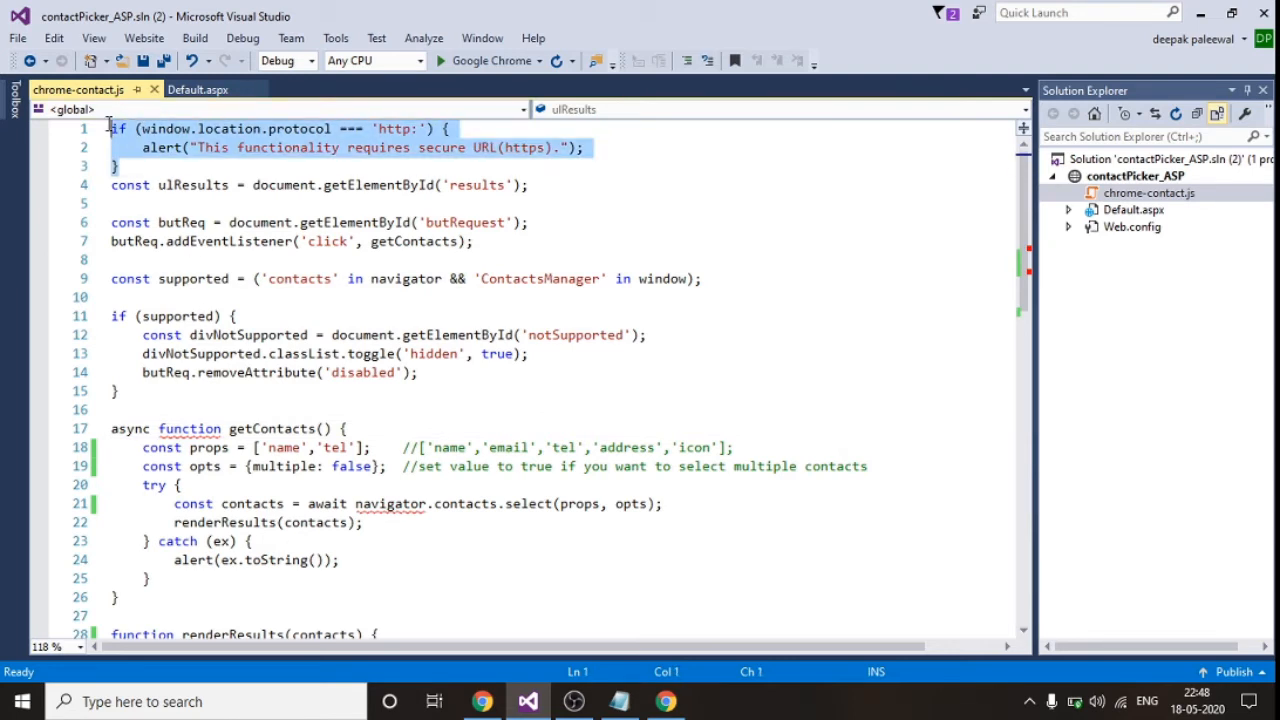
click(178, 166)
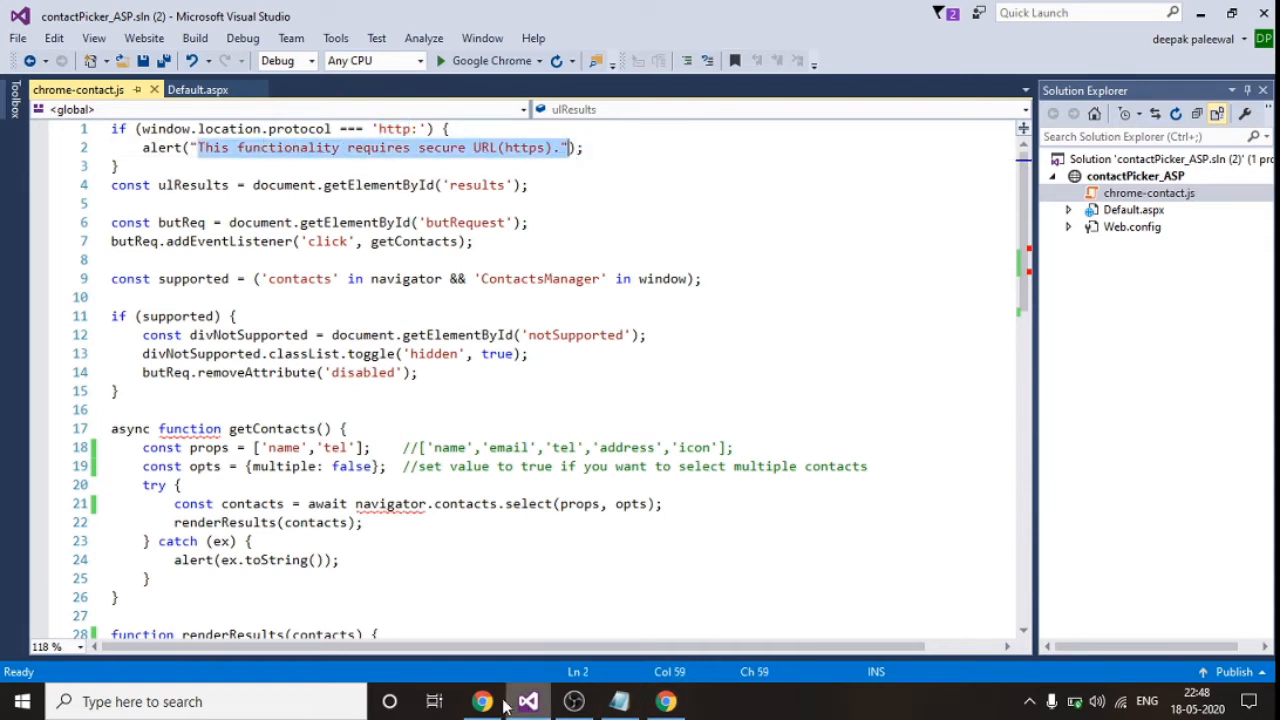
click(482, 701)
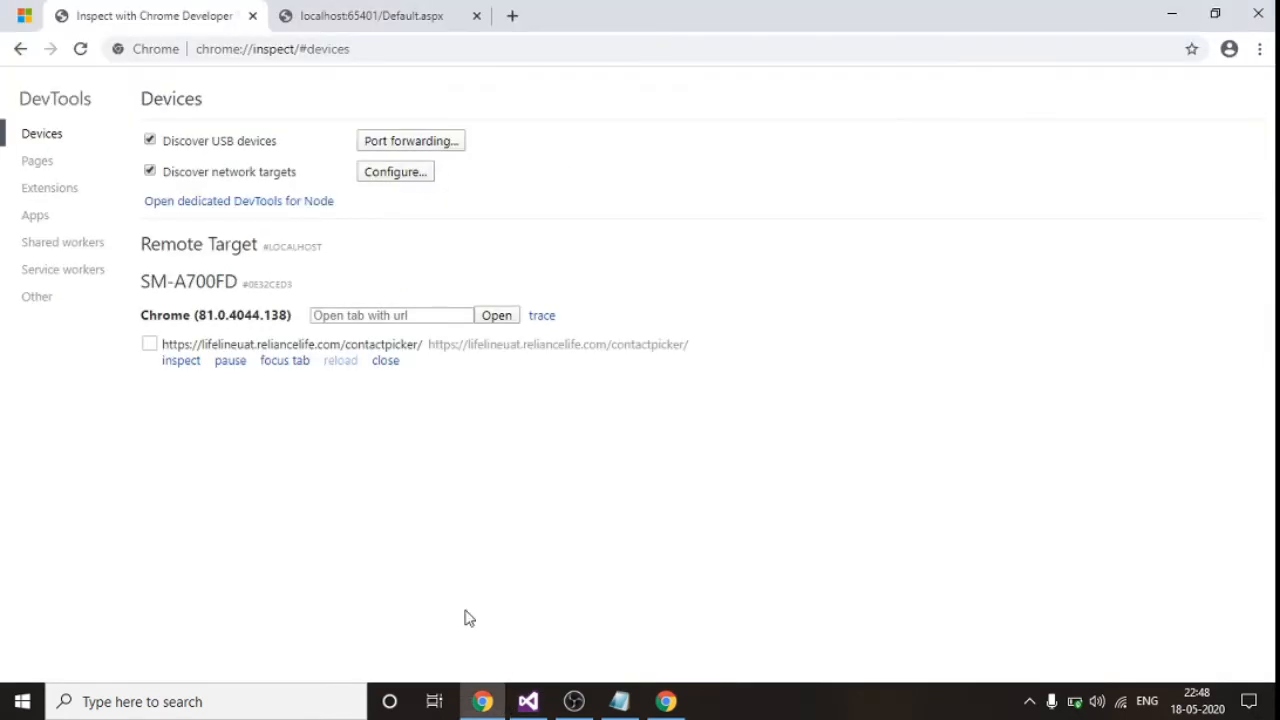
Reload localhost:65401/Default.aspx, dismiss the https-required alert, and return to Visual Studio
click(370, 15)
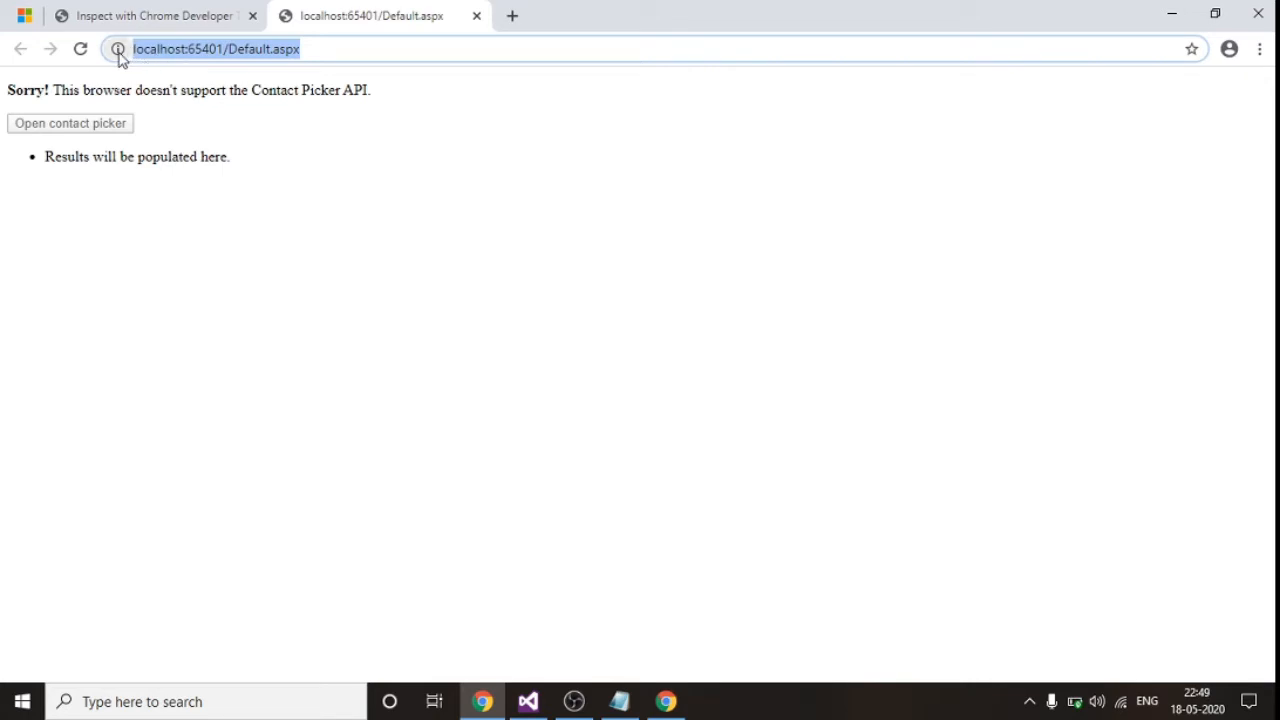
click(333, 48)
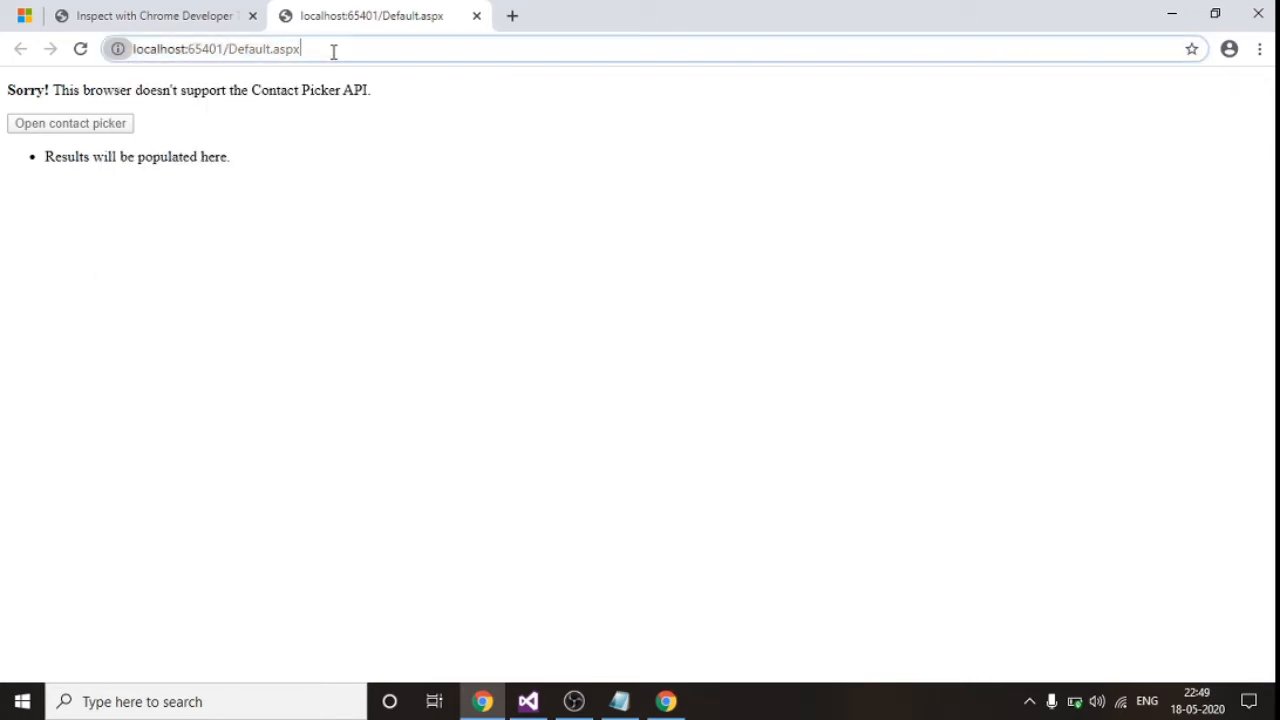
click(70, 123)
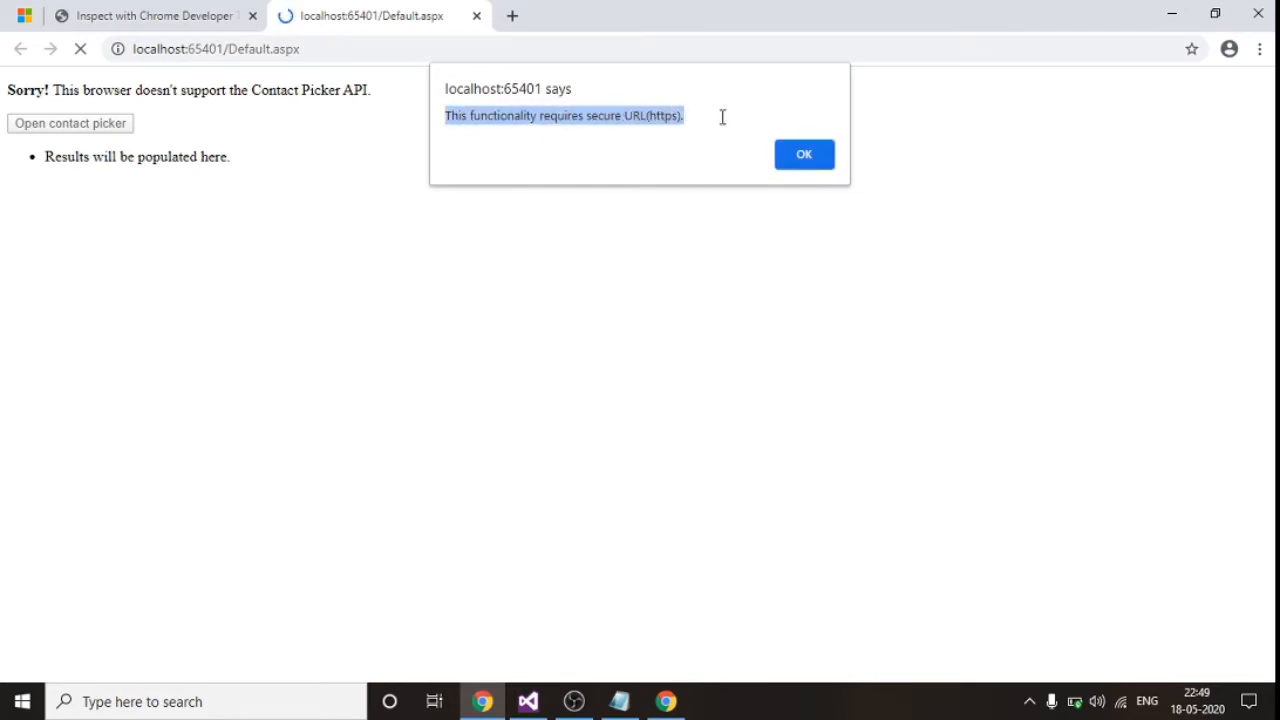
mouse_move(804, 154)
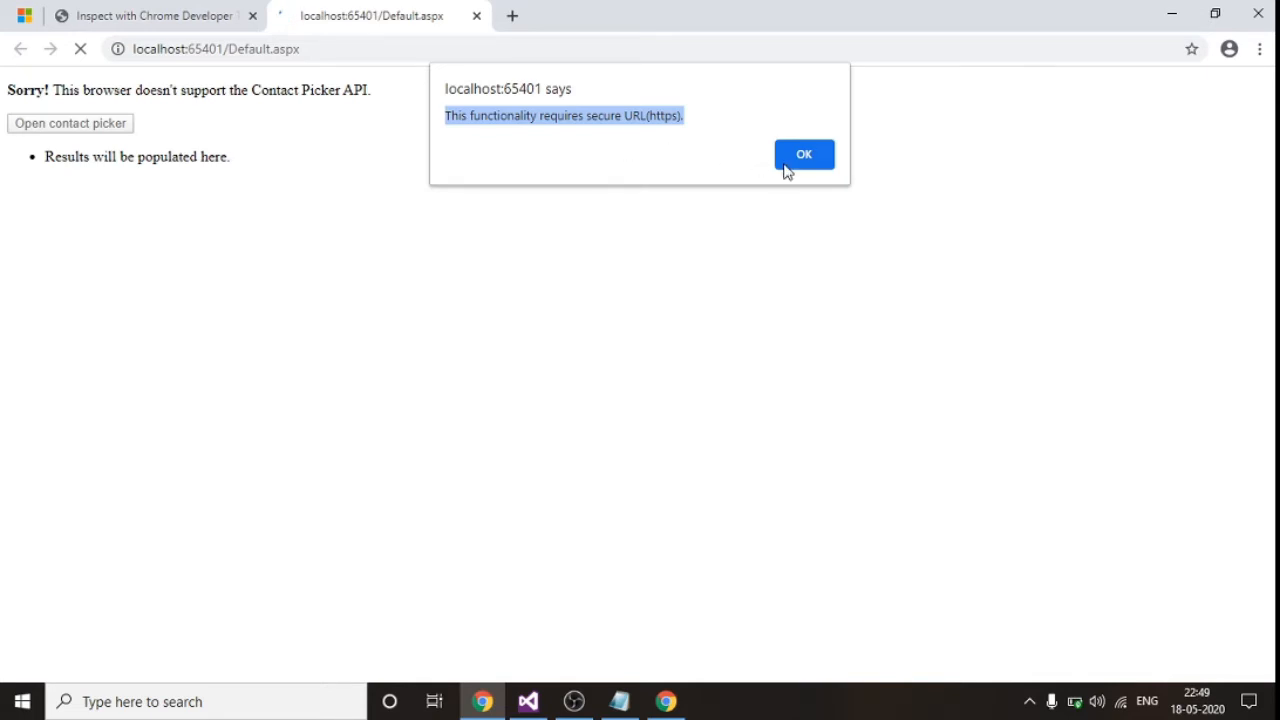
click(804, 154)
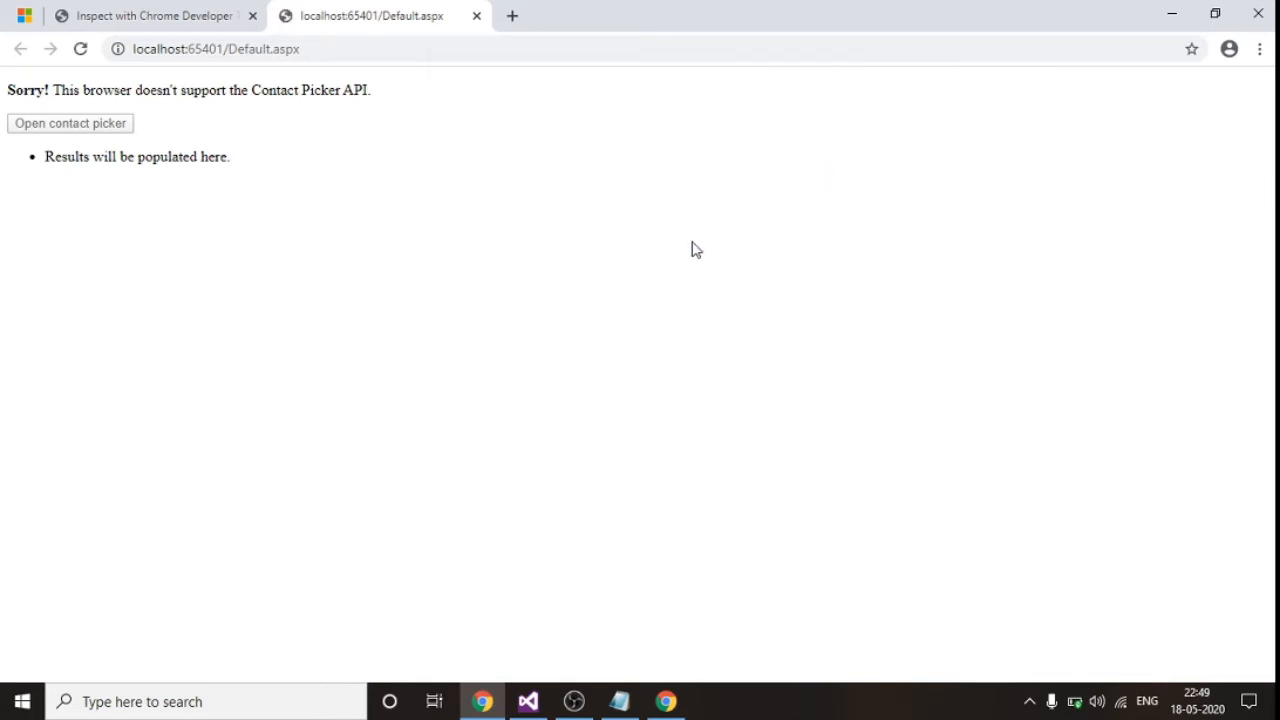
click(528, 701)
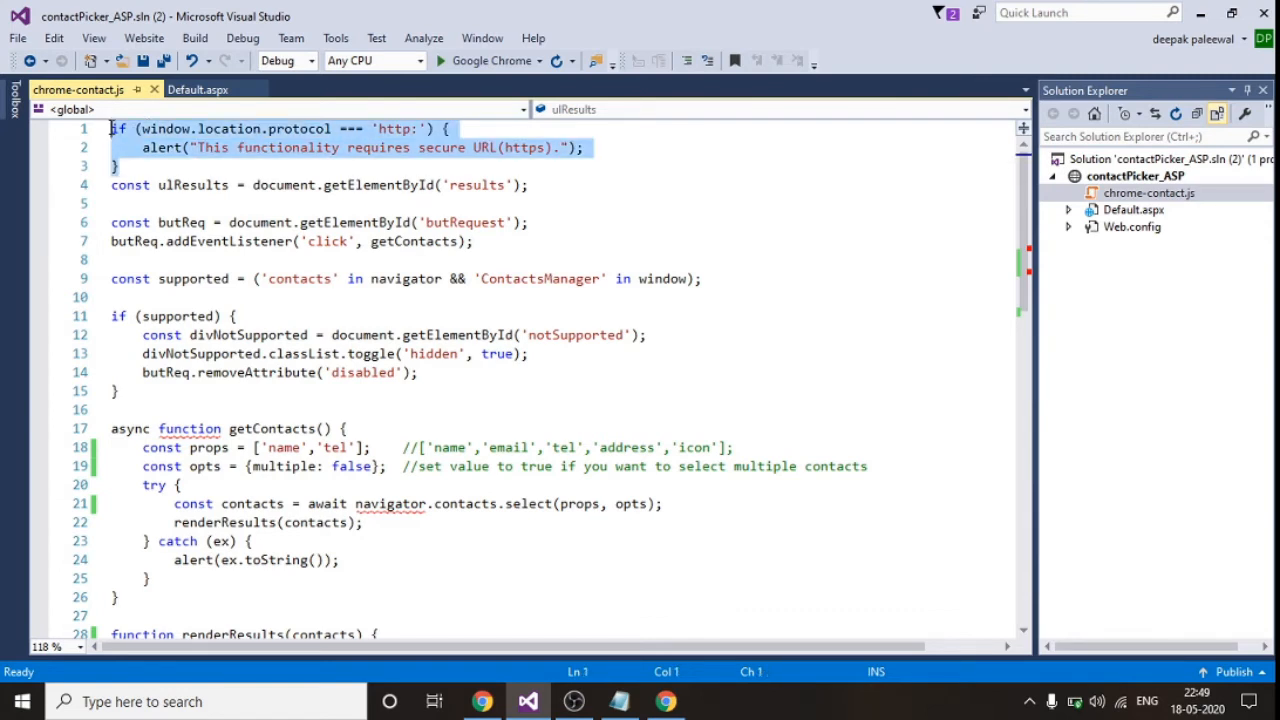
click(188, 185)
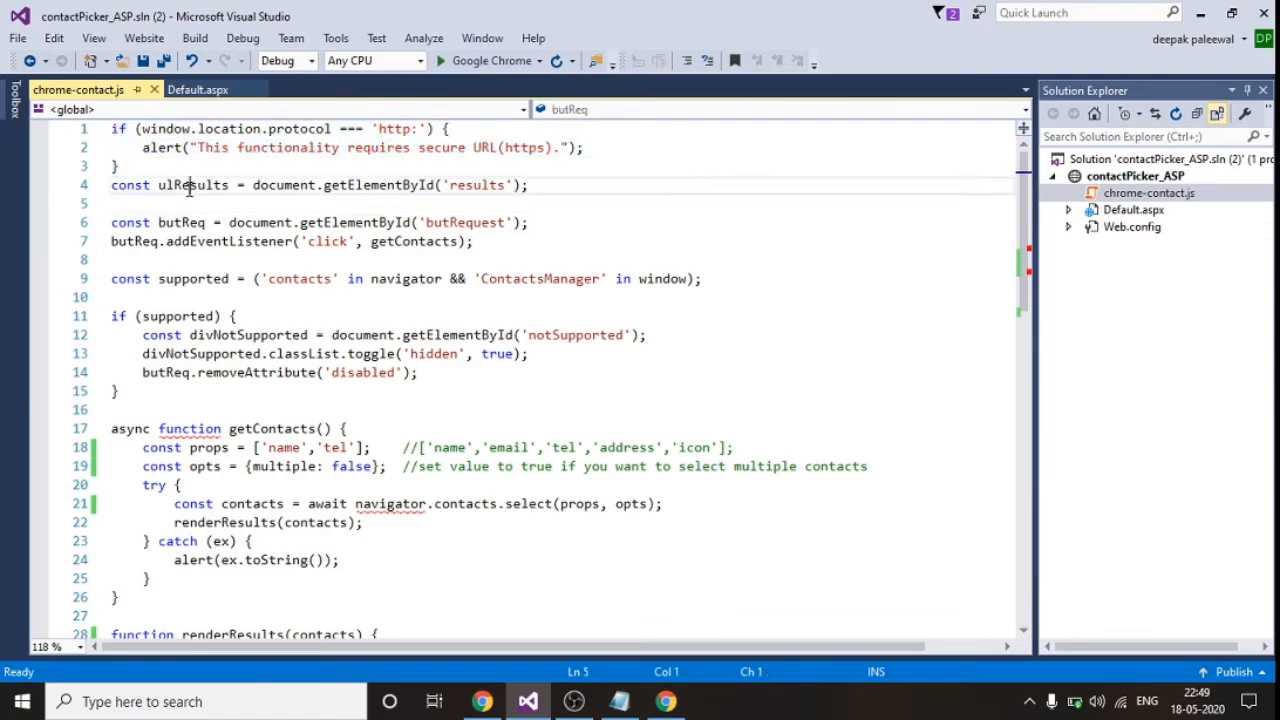
double_click(192, 185)
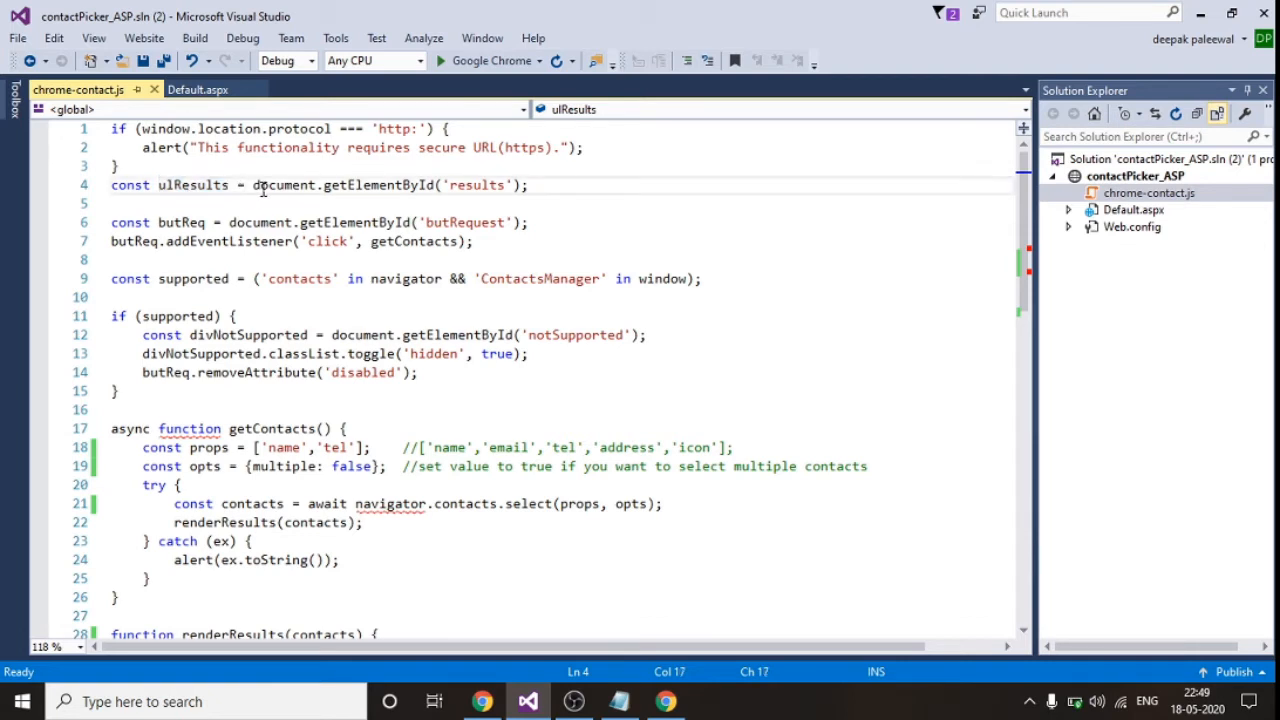
drag(253, 185, 530, 185)
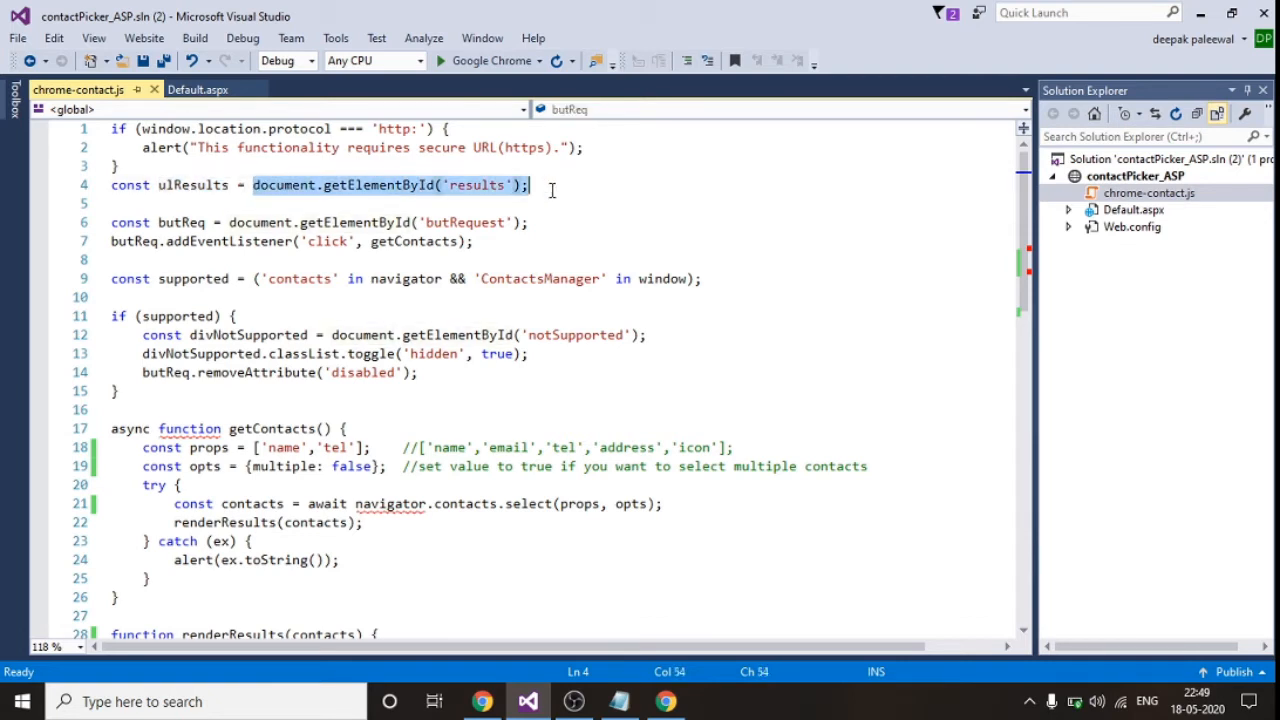
click(197, 89)
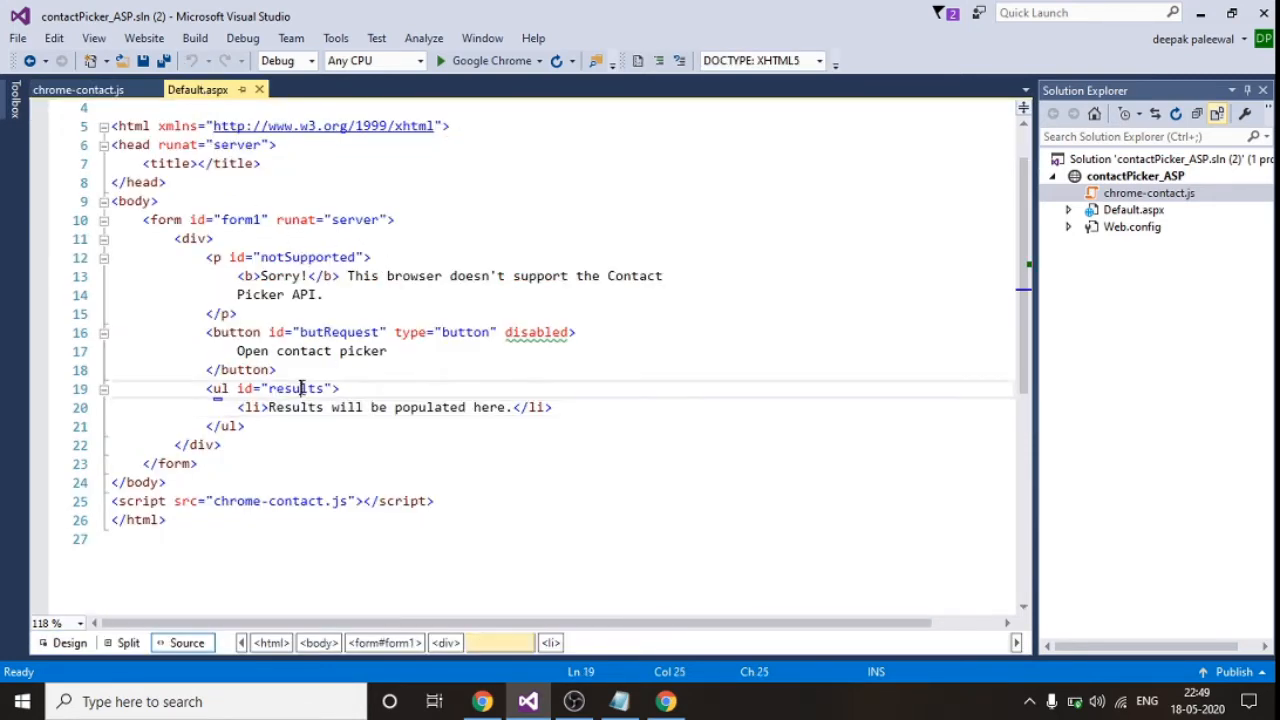
click(78, 89)
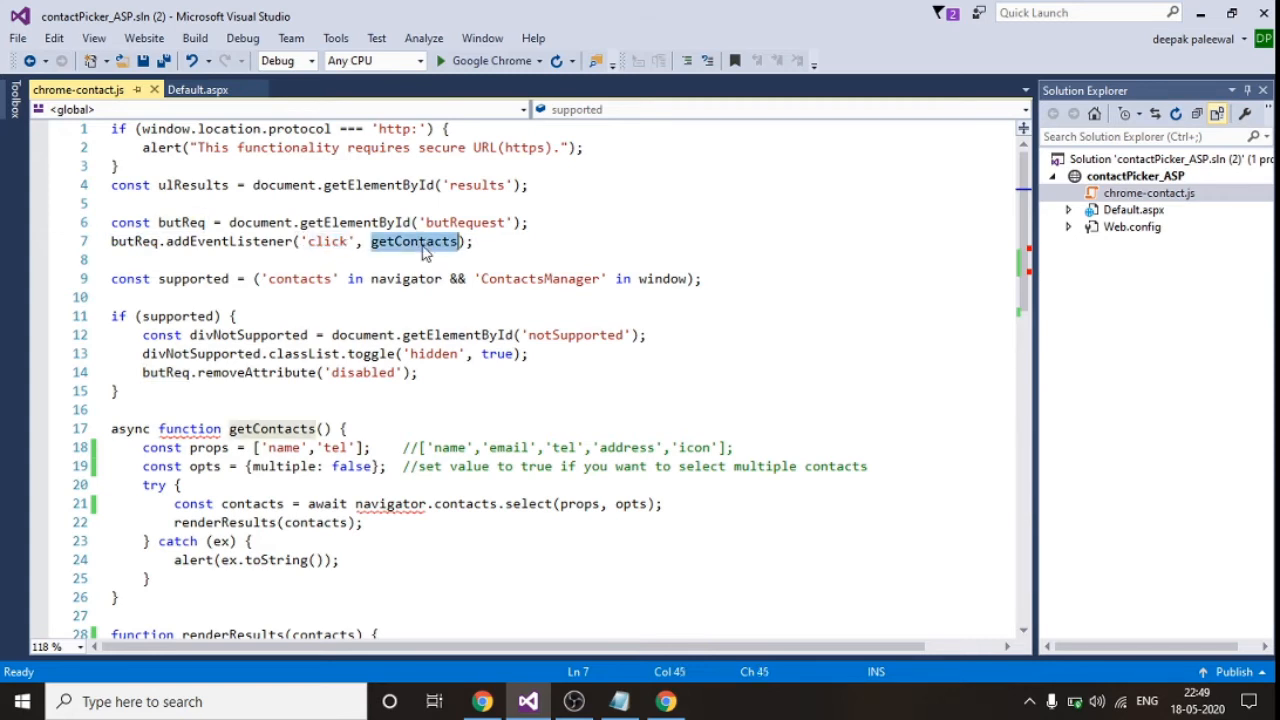
mouse_move(65, 316)
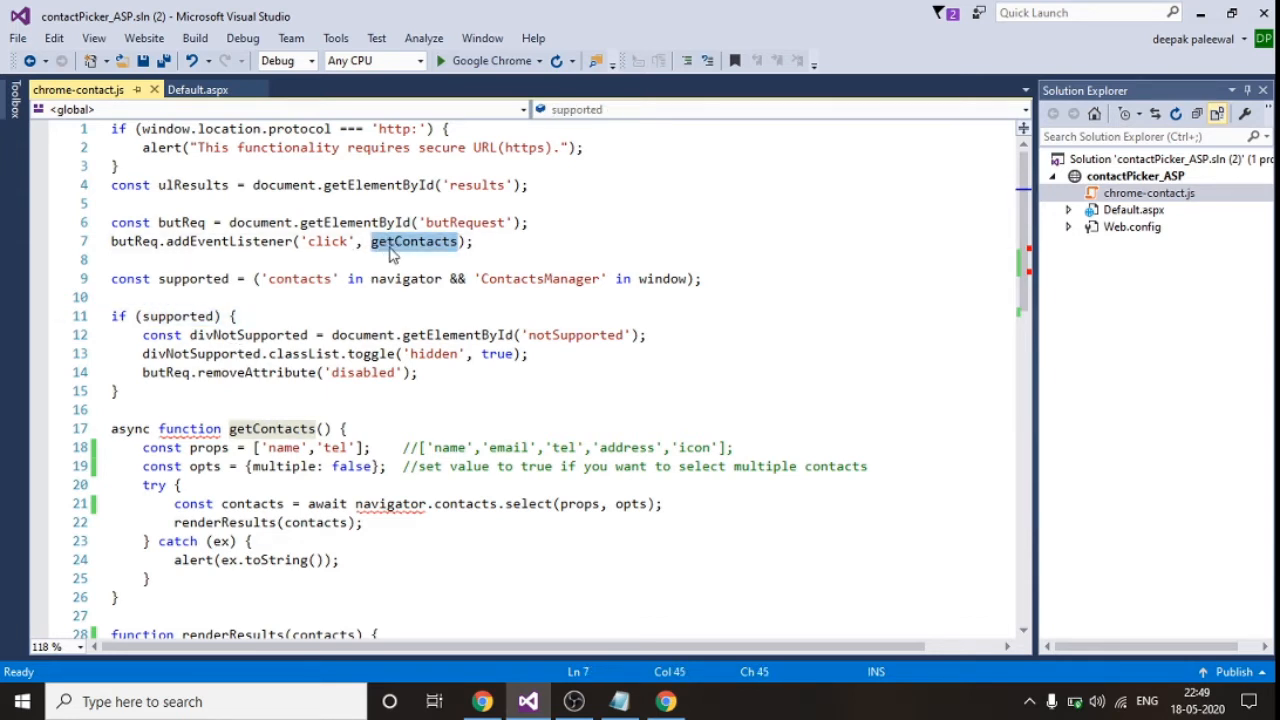
click(120, 297)
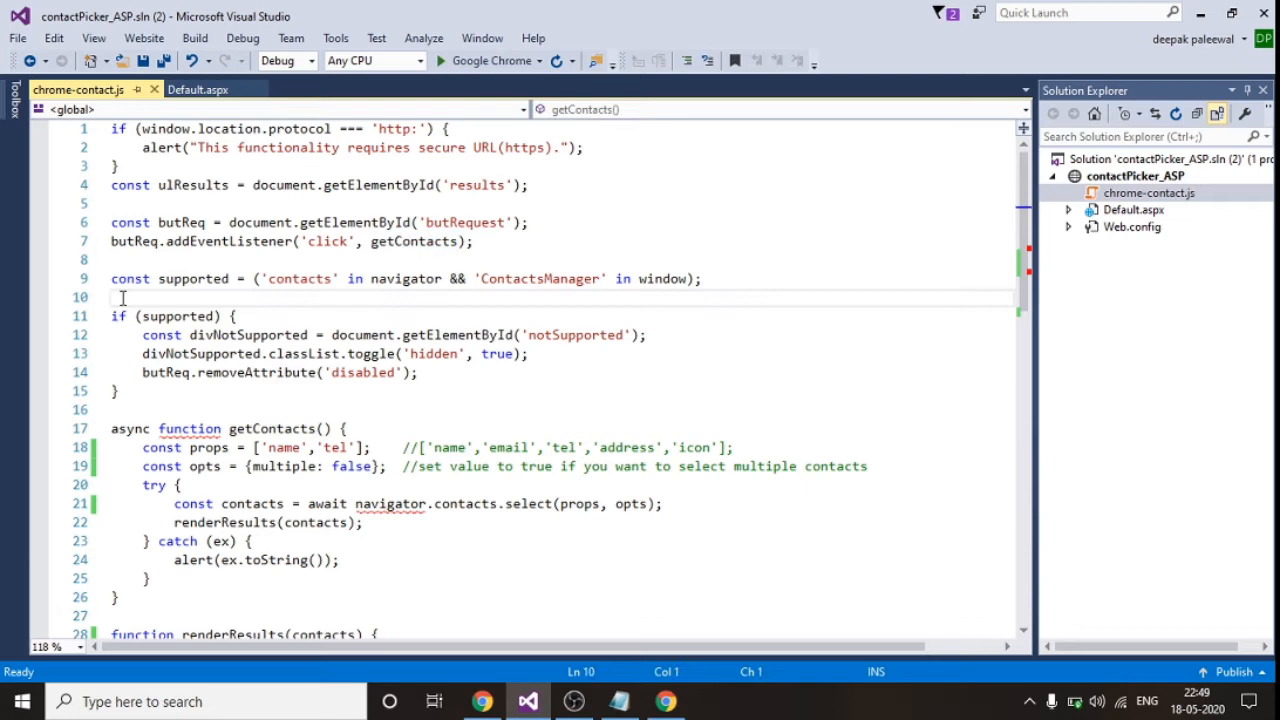
mouse_move(207, 285)
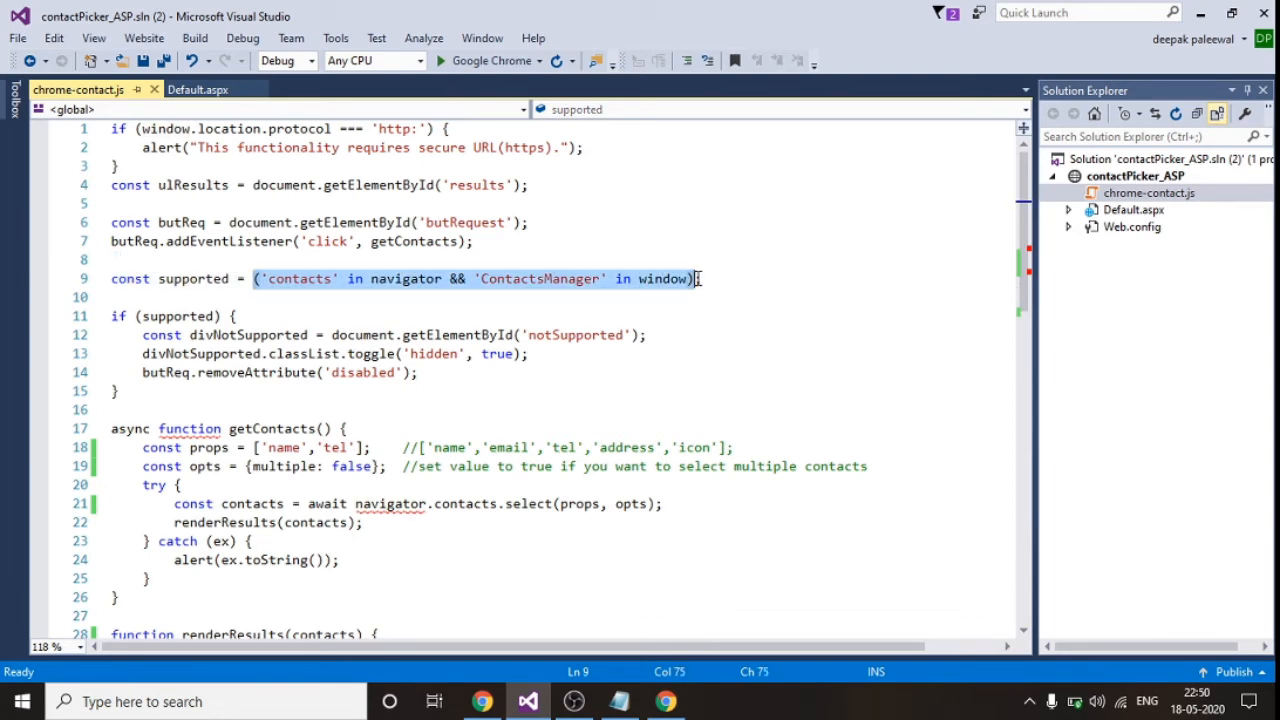
mouse_move(638, 288)
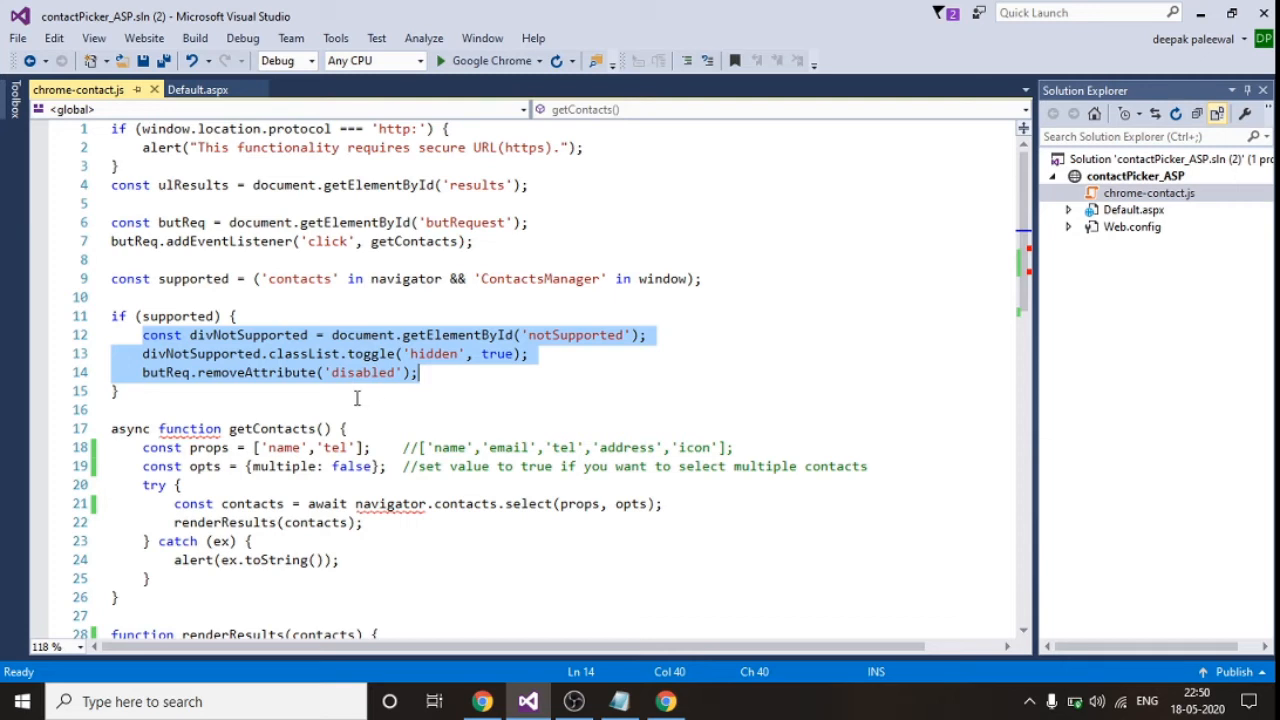
click(252, 428)
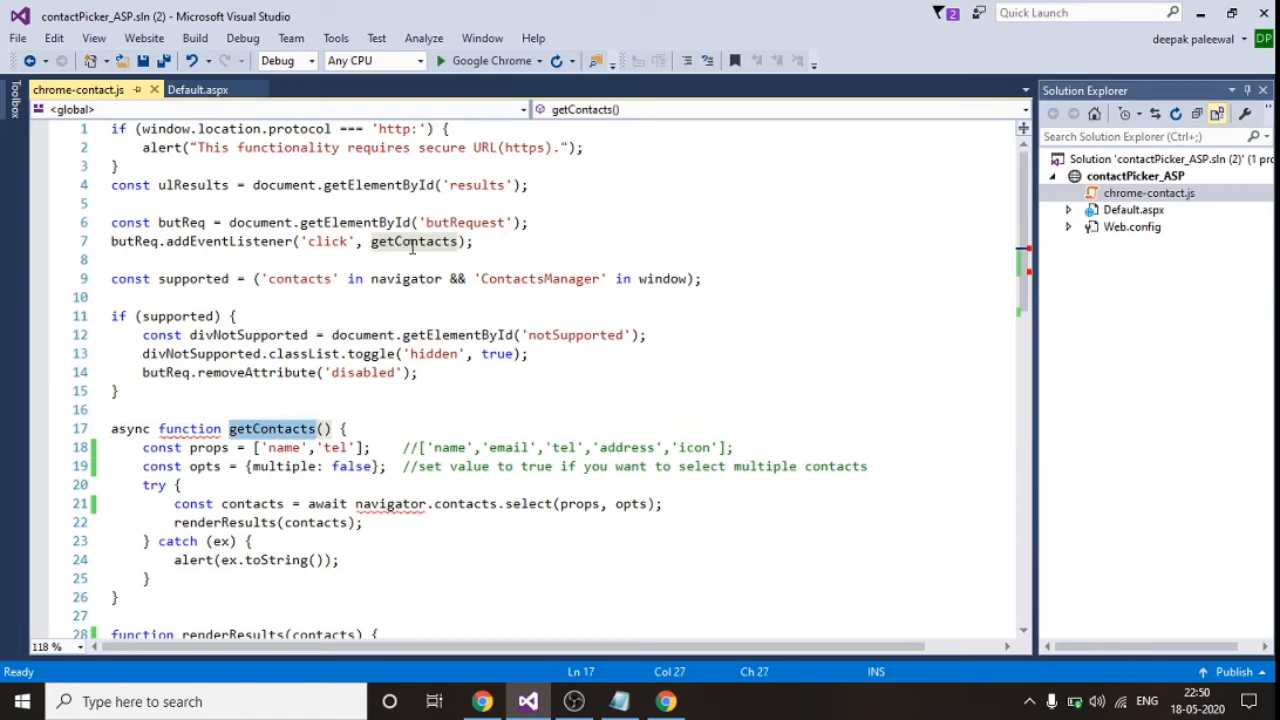
mouse_move(280, 444)
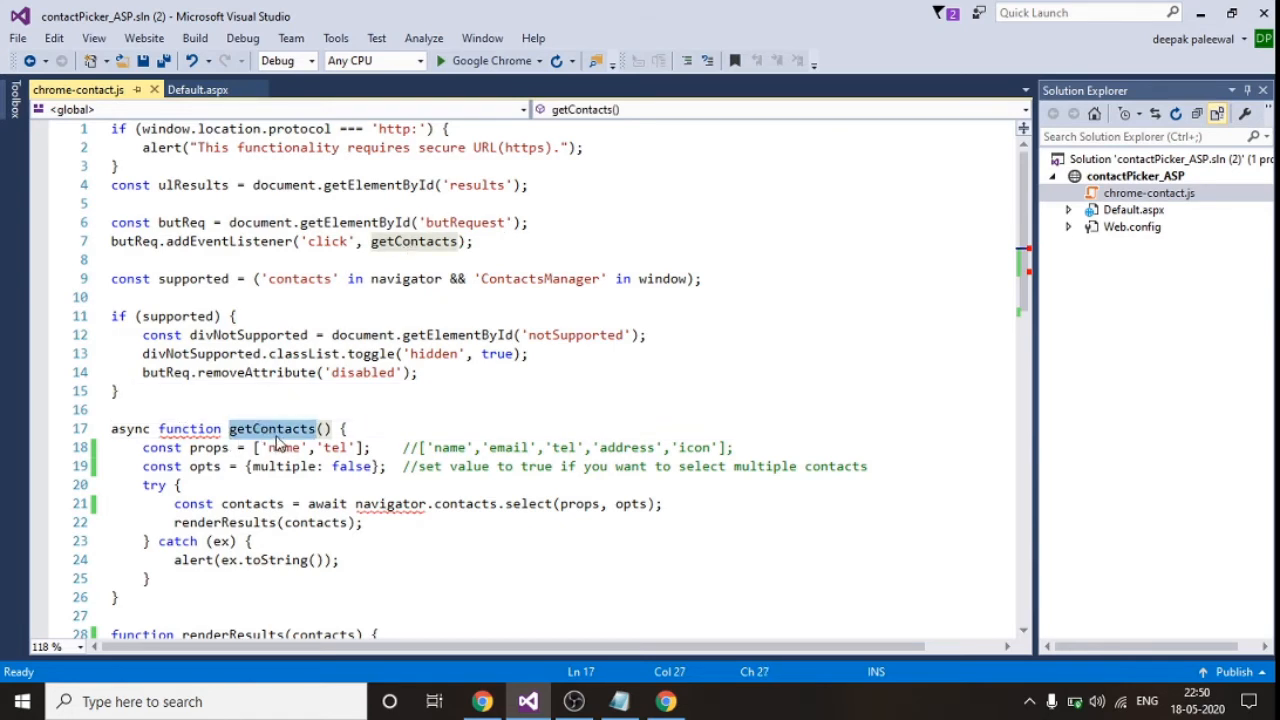
scroll(down, 3)
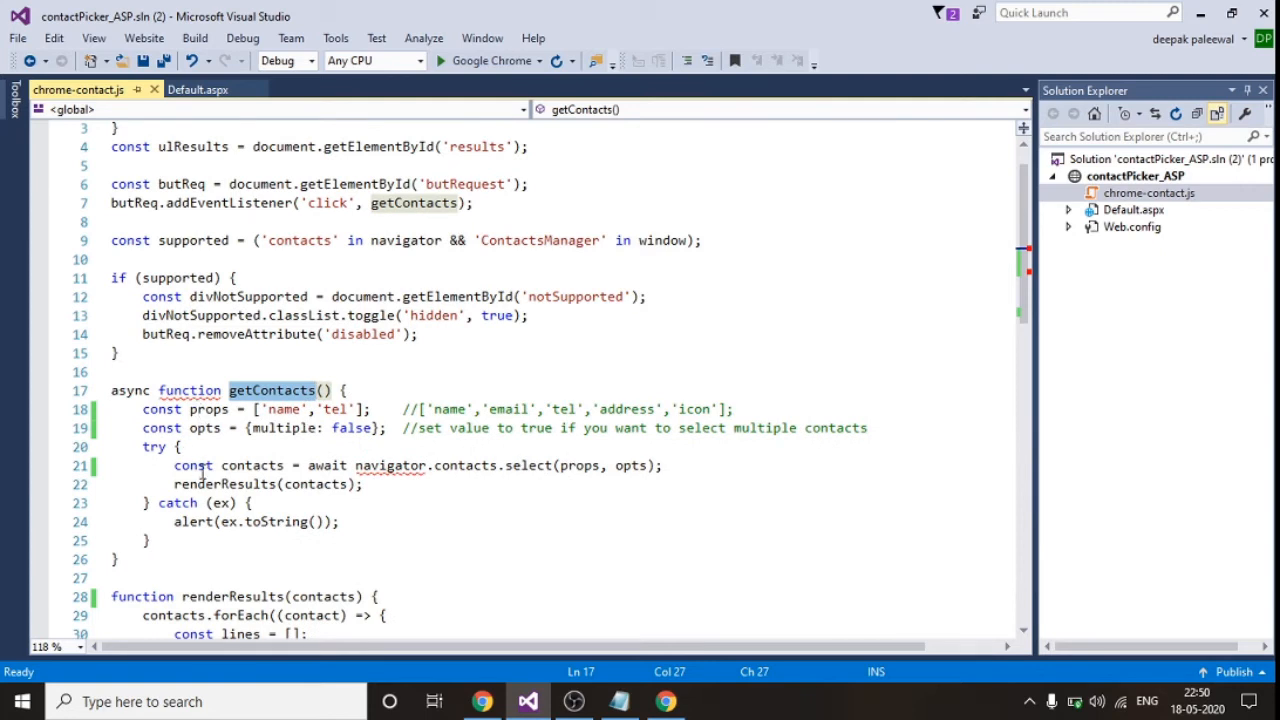
scroll(down, 3)
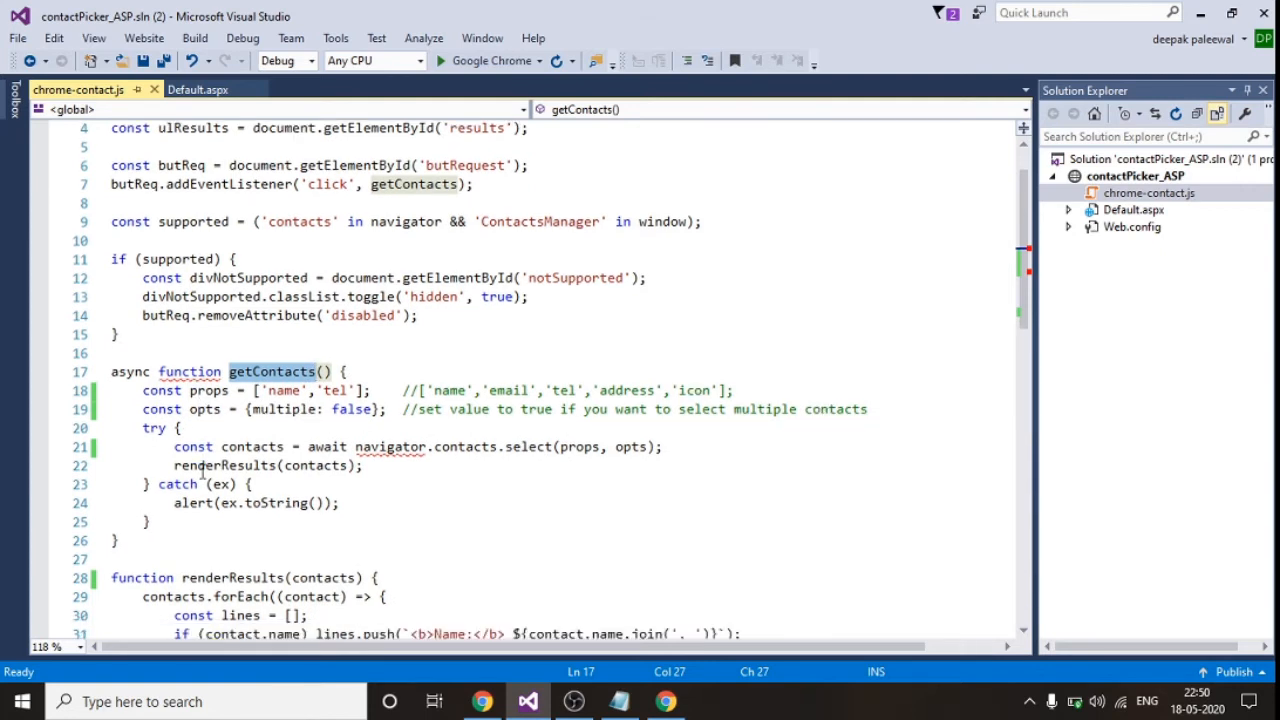
mouse_move(463, 460)
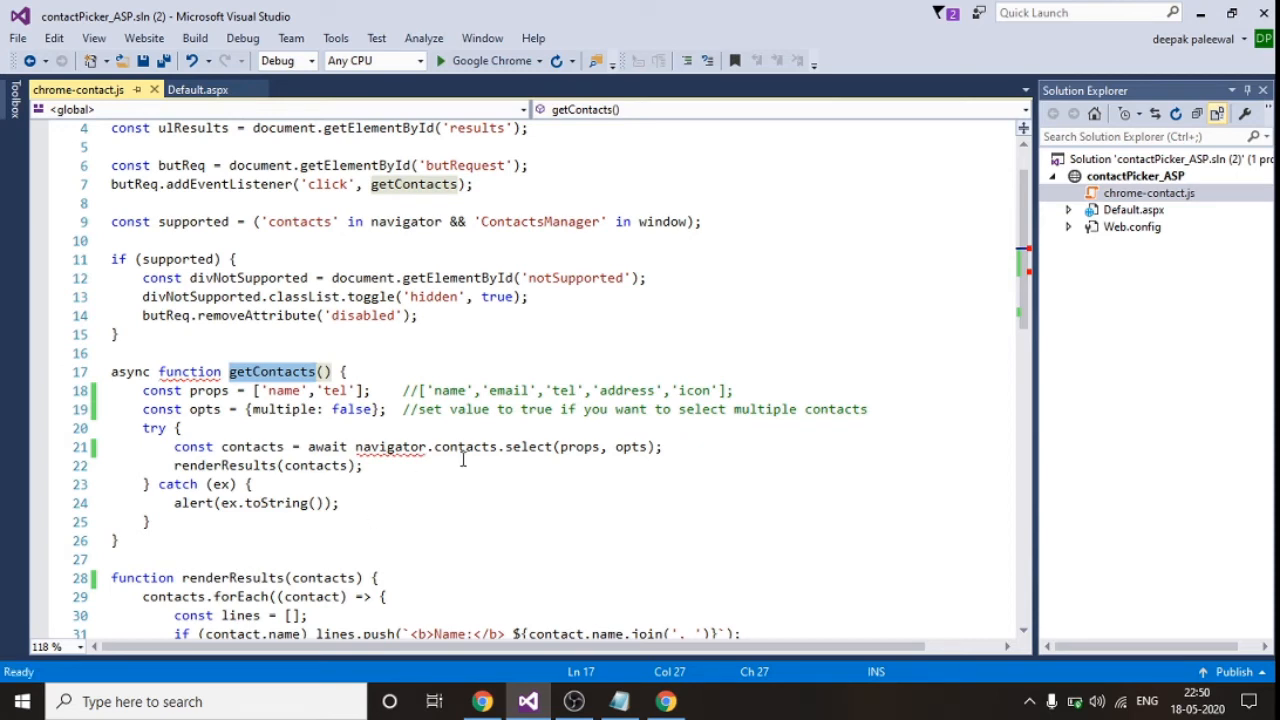
double_click(464, 447)
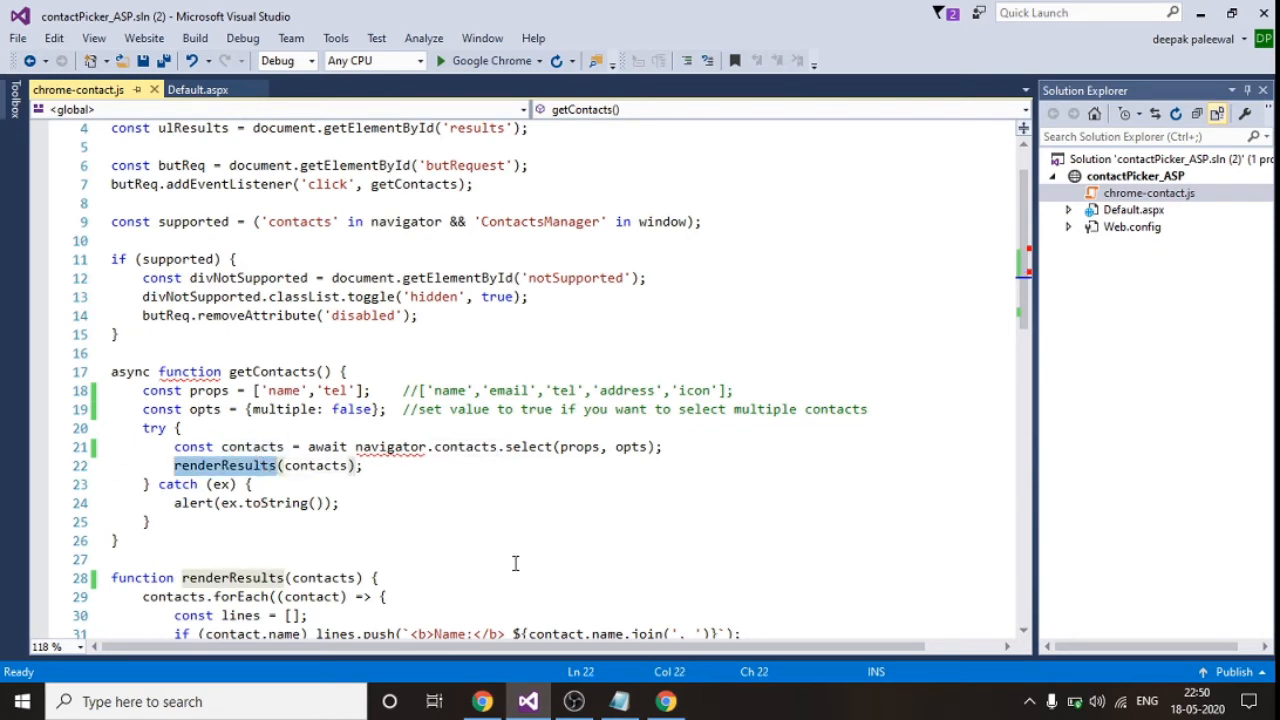
scroll(down, 3)
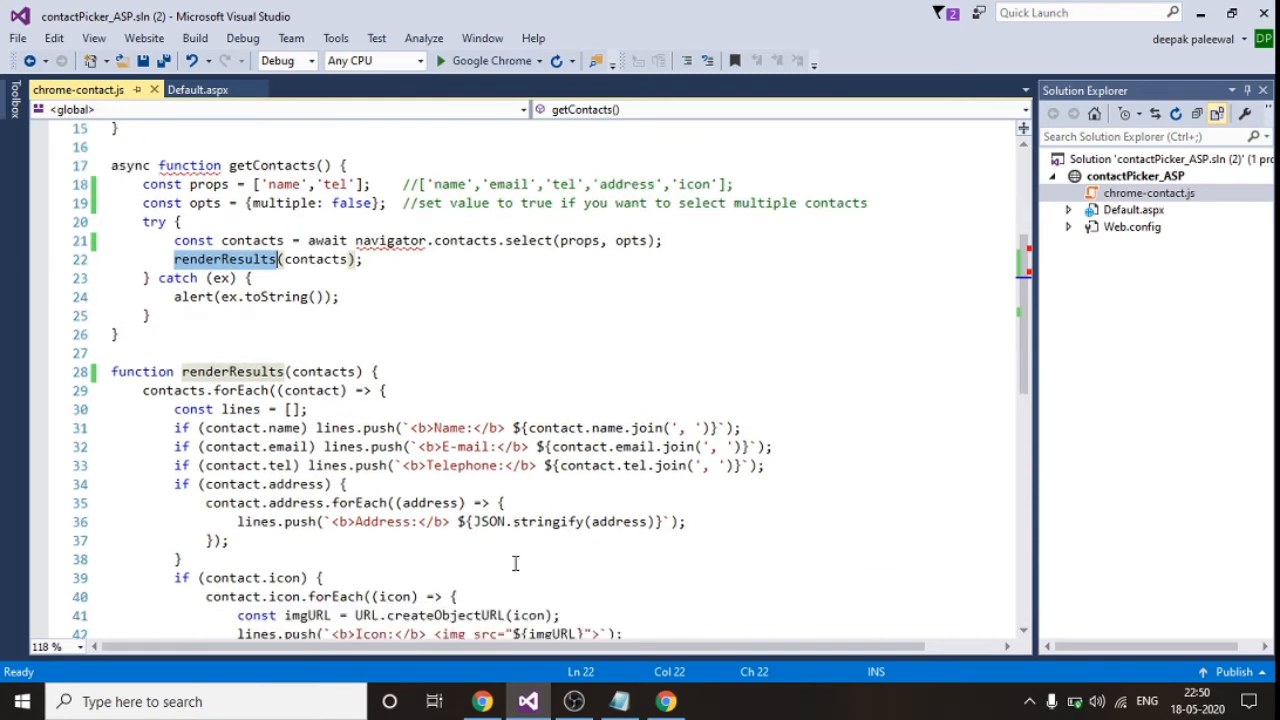
scroll(down, 3)
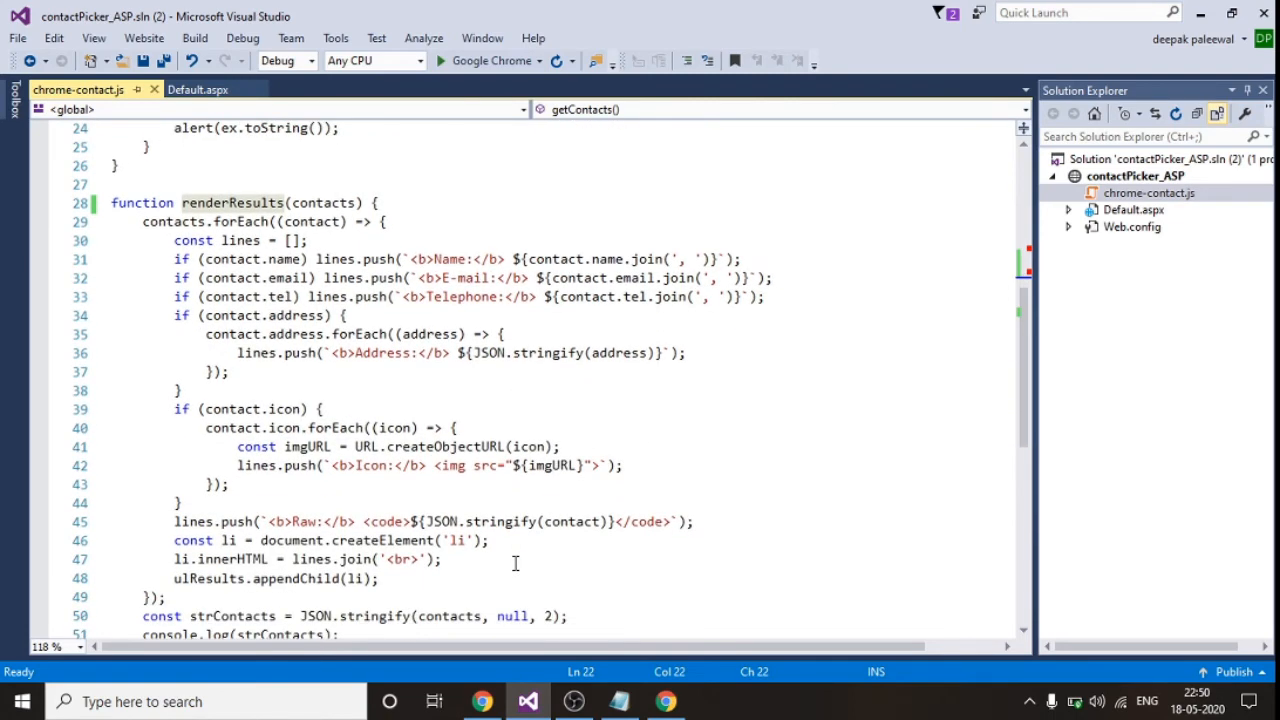
scroll(down, 3)
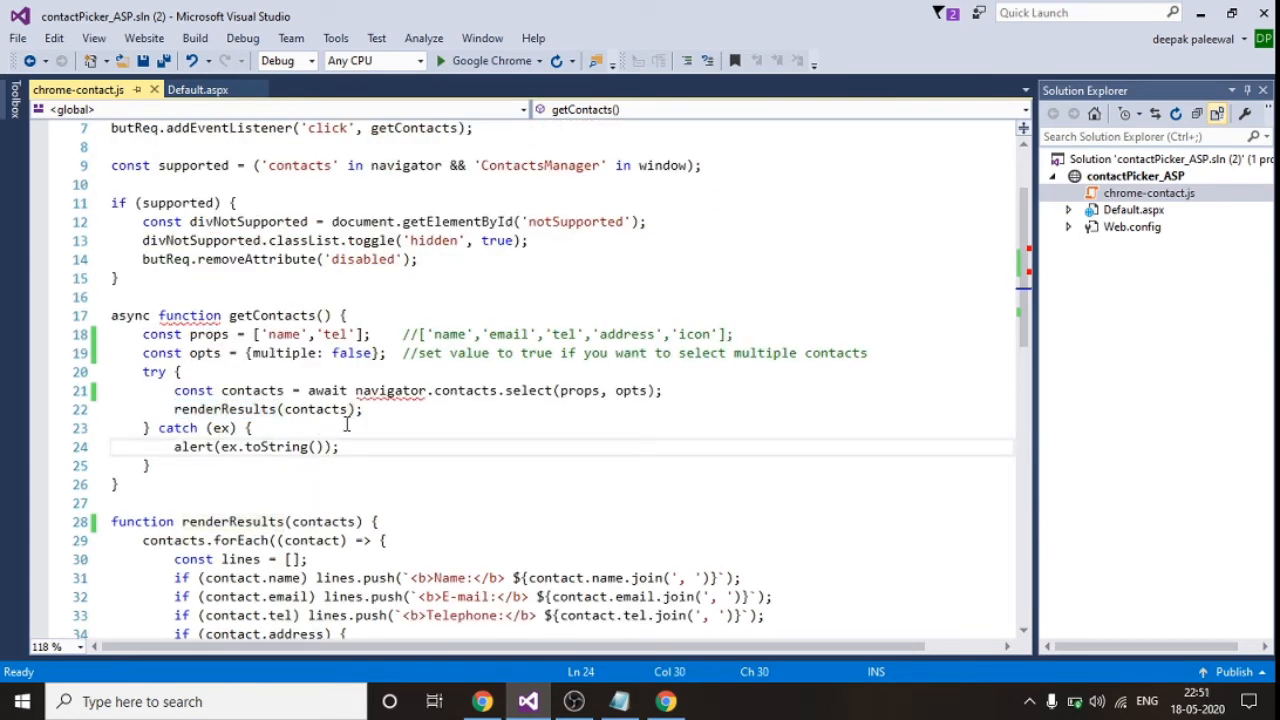
drag(308, 390, 540, 390)
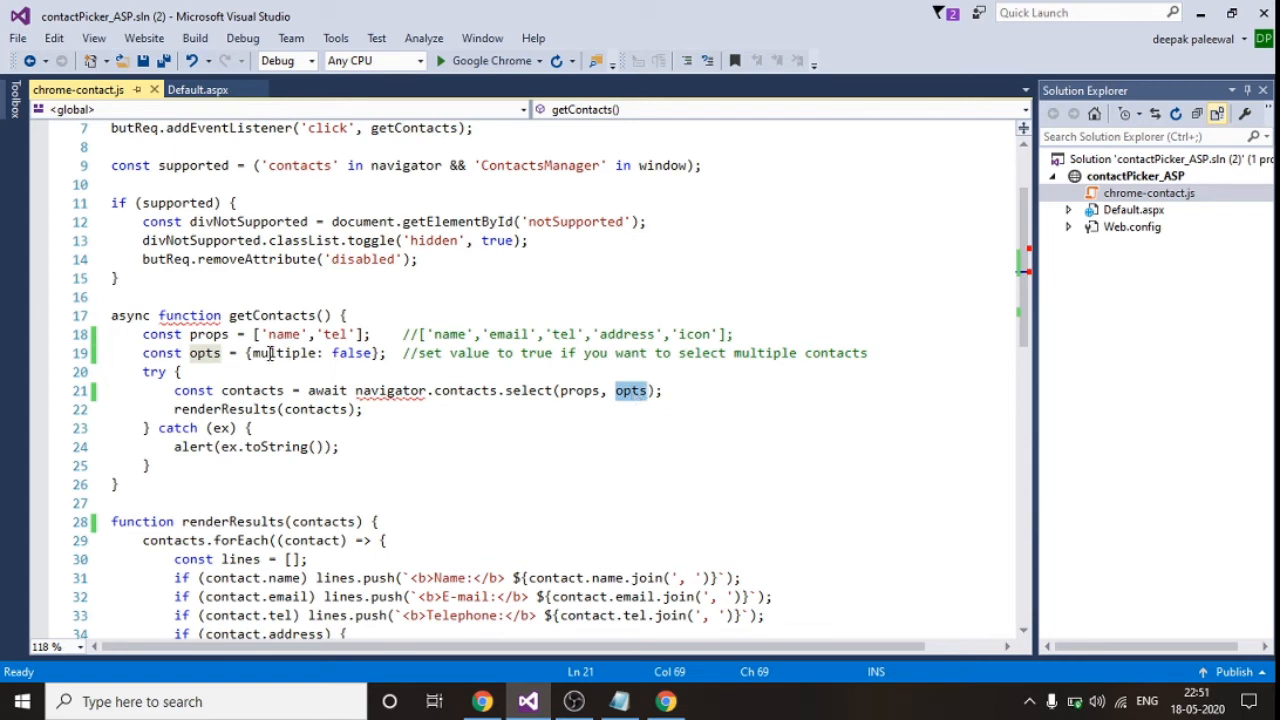
double_click(351, 353)
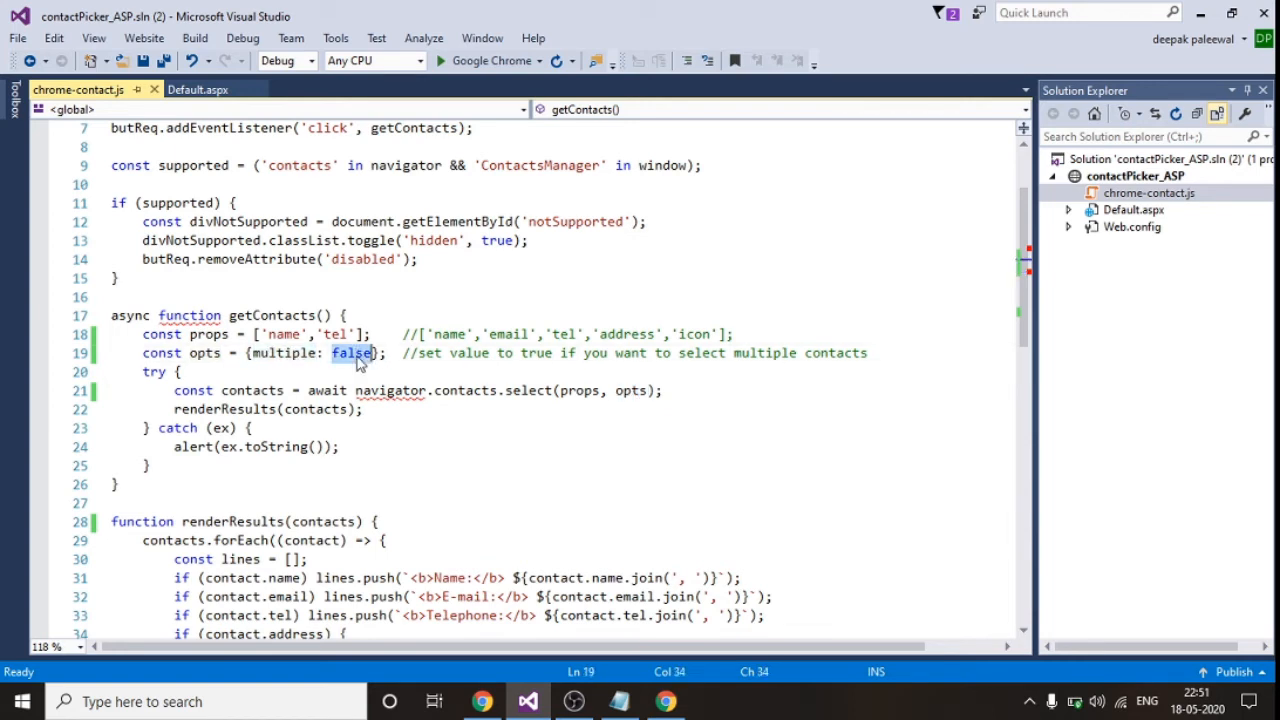
double_click(352, 353)
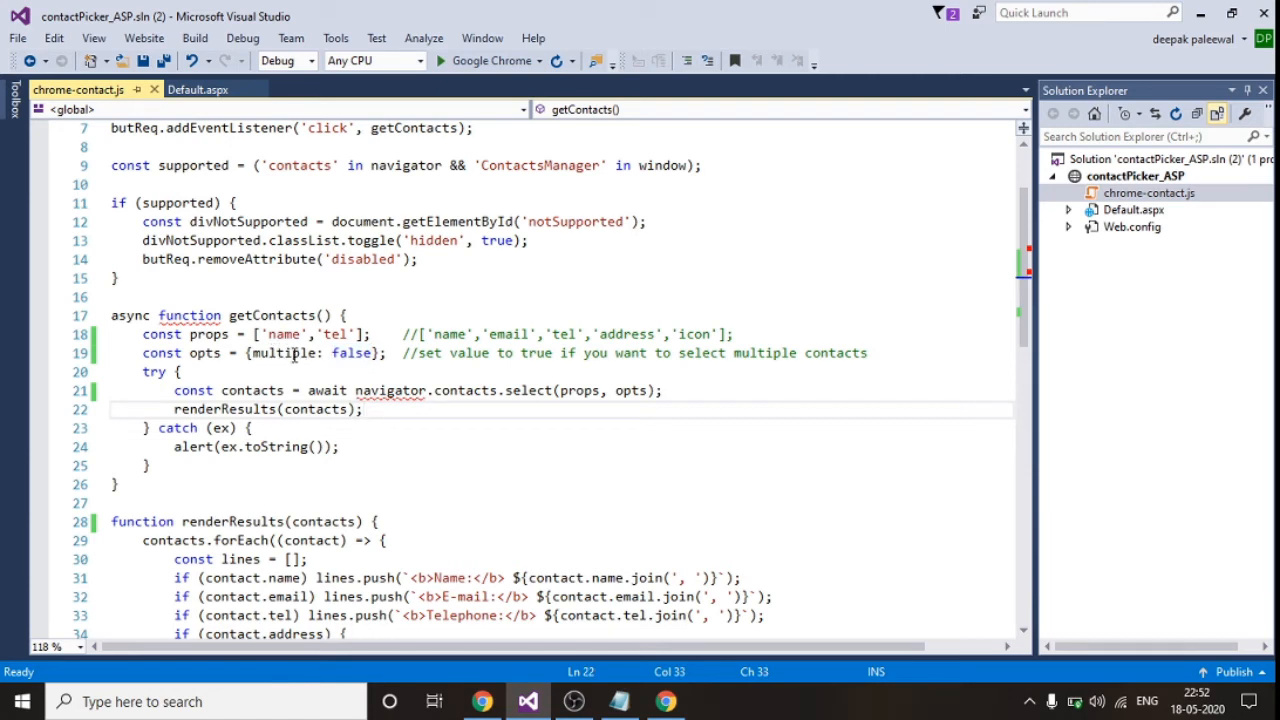
double_click(351, 353)
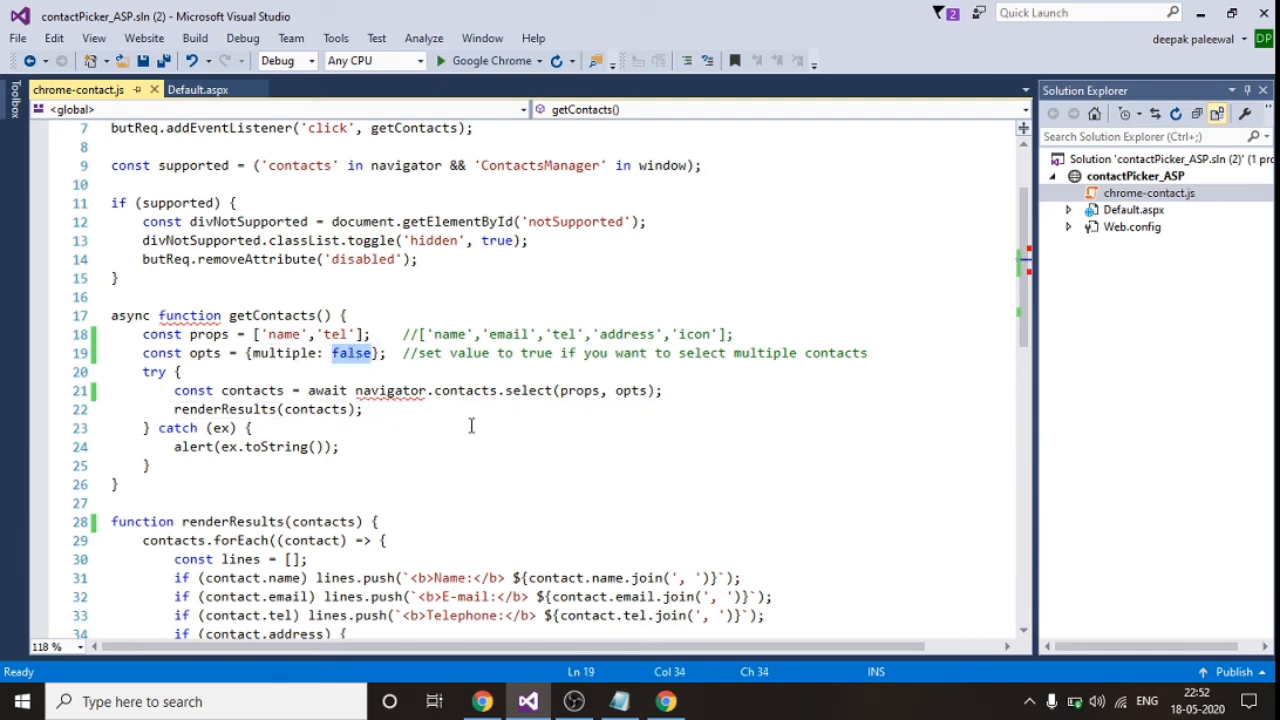
scroll(down, 3)
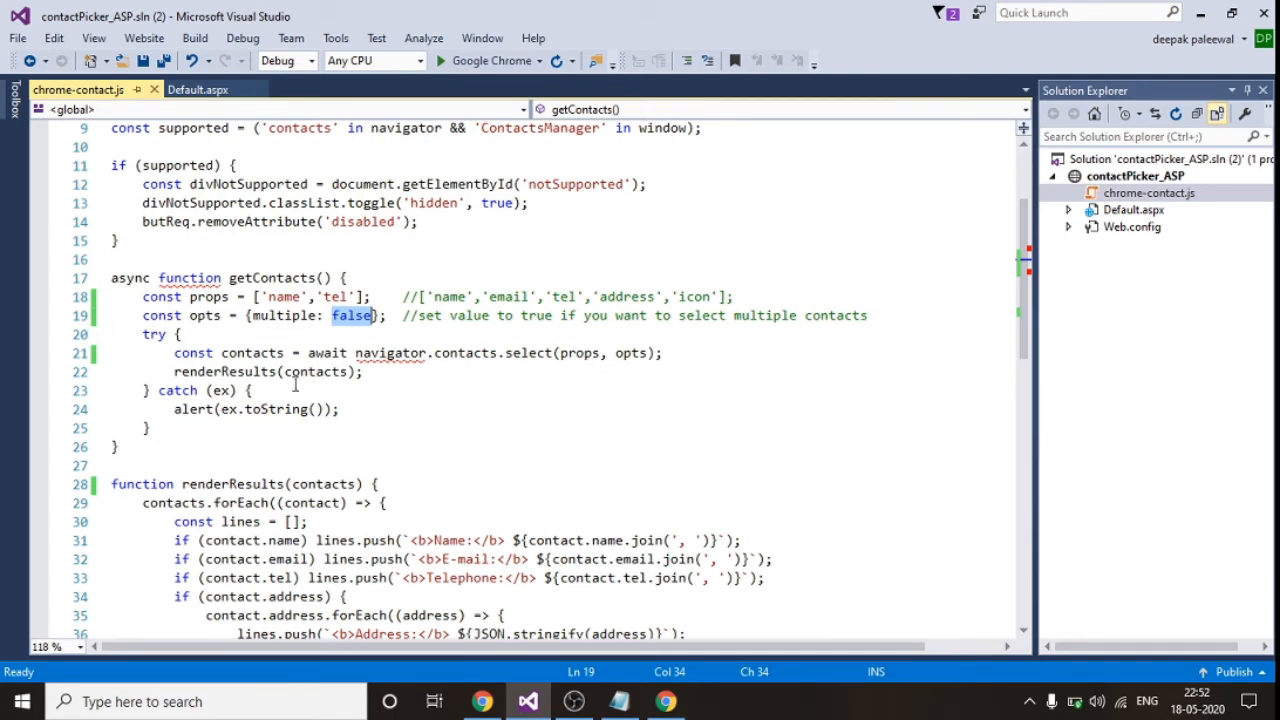
mouse_move(261, 353)
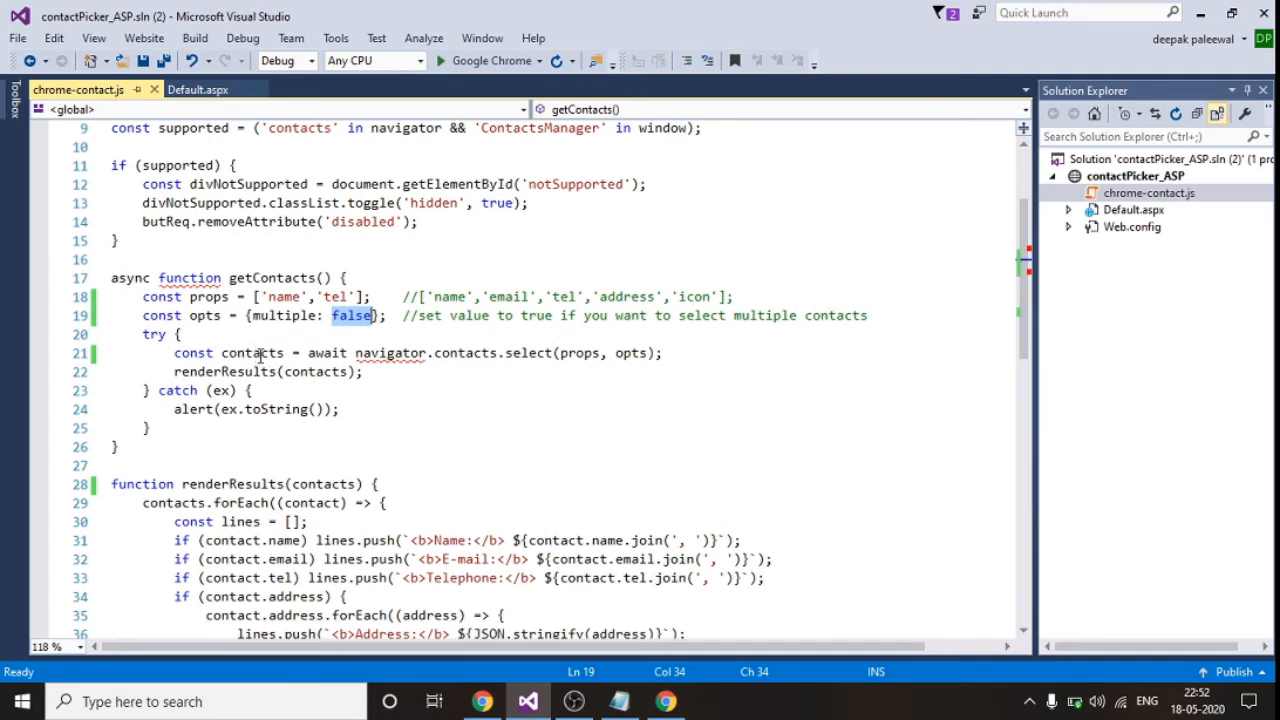
double_click(252, 353)
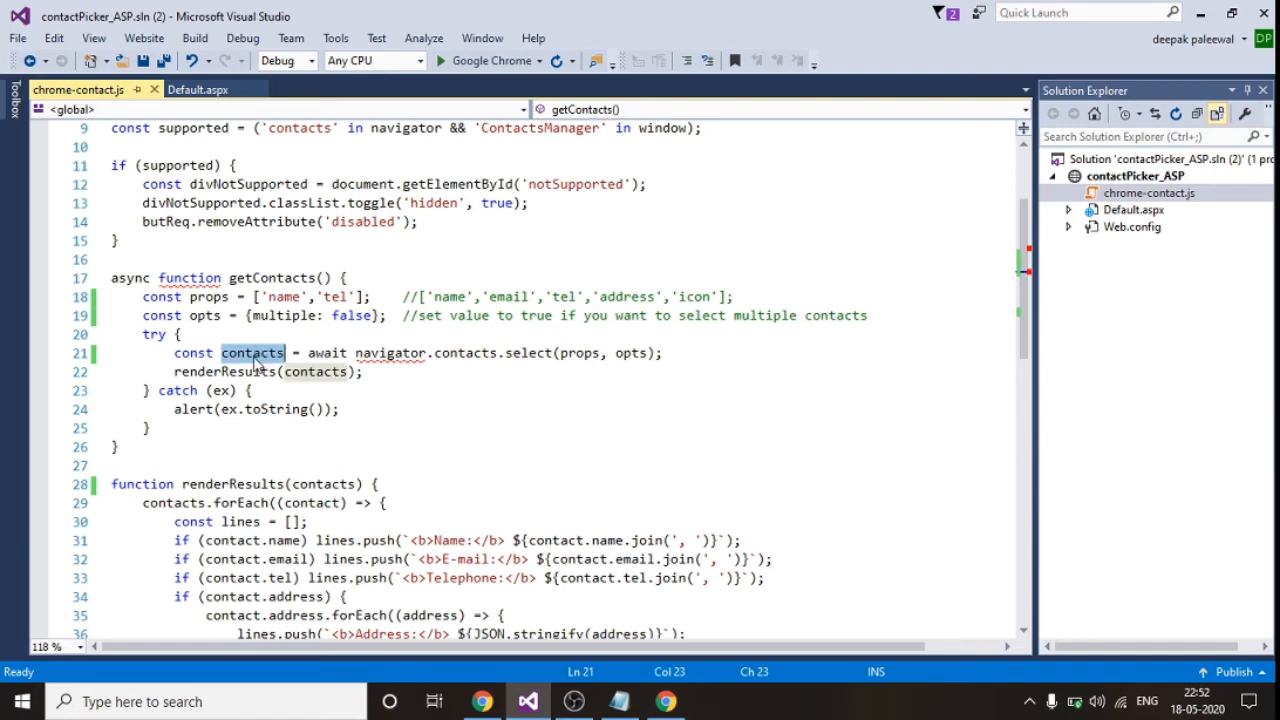
click(232, 371)
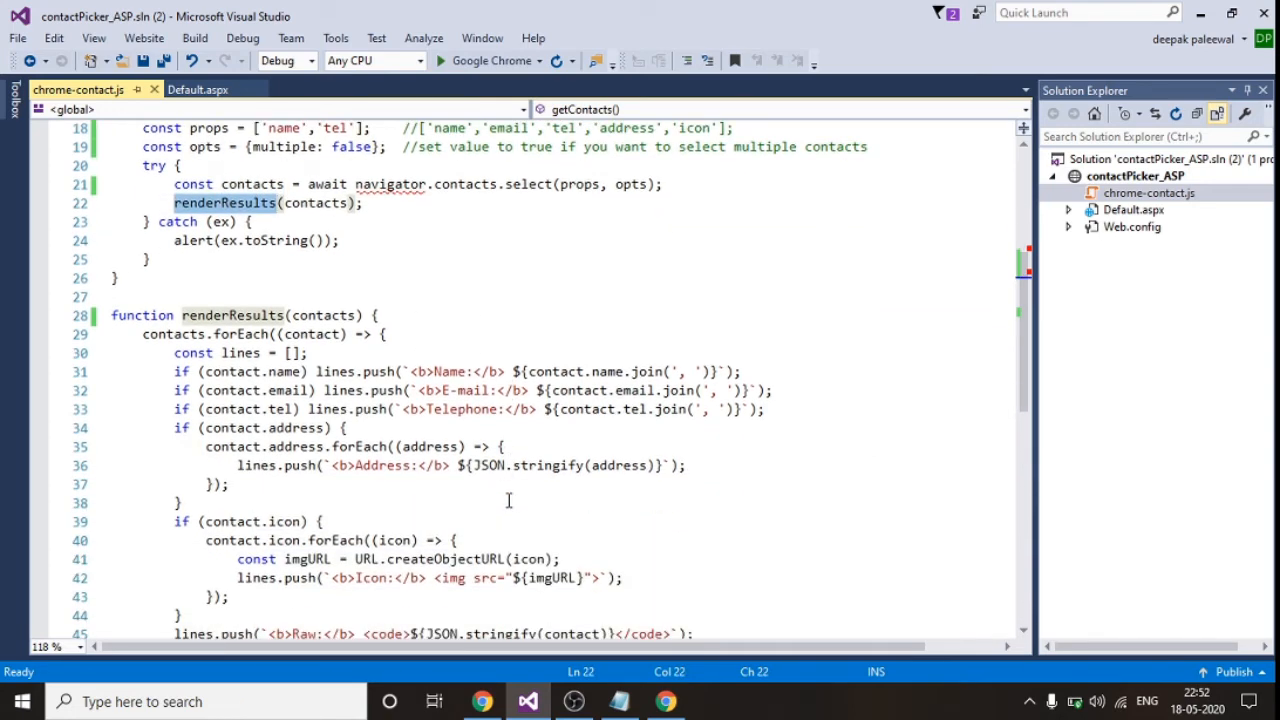
scroll(down, 3)
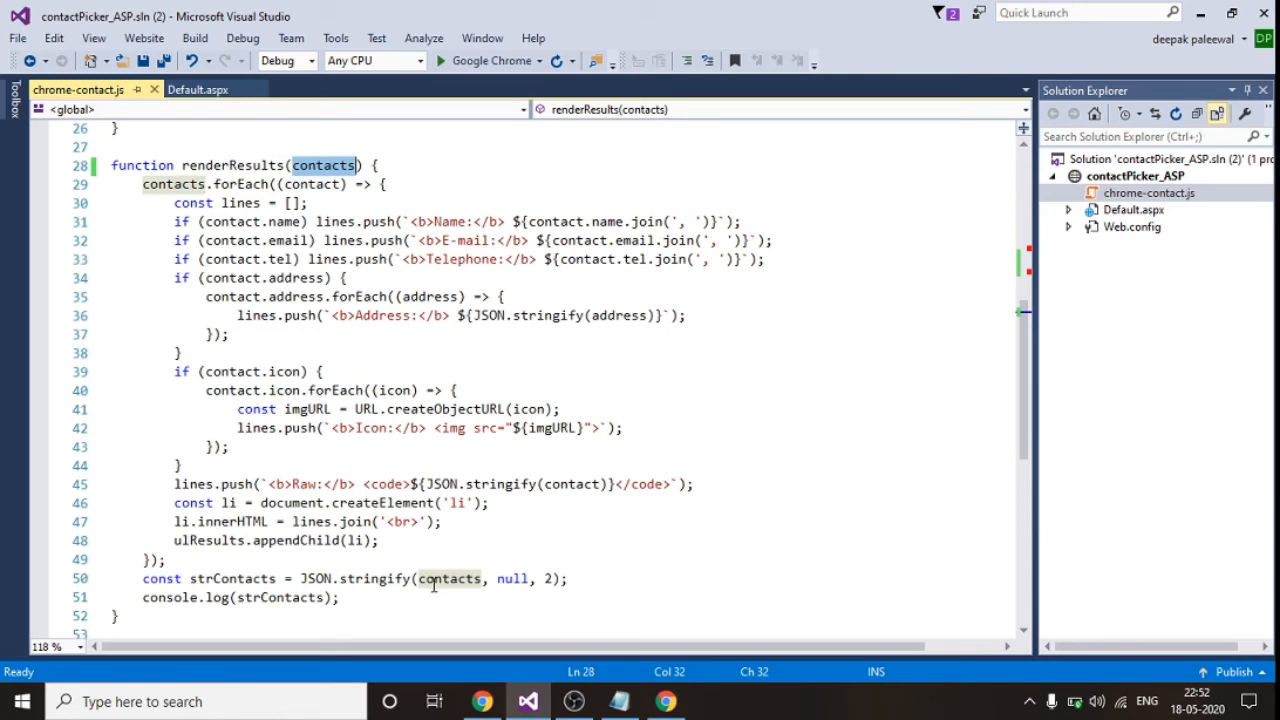
mouse_move(318, 544)
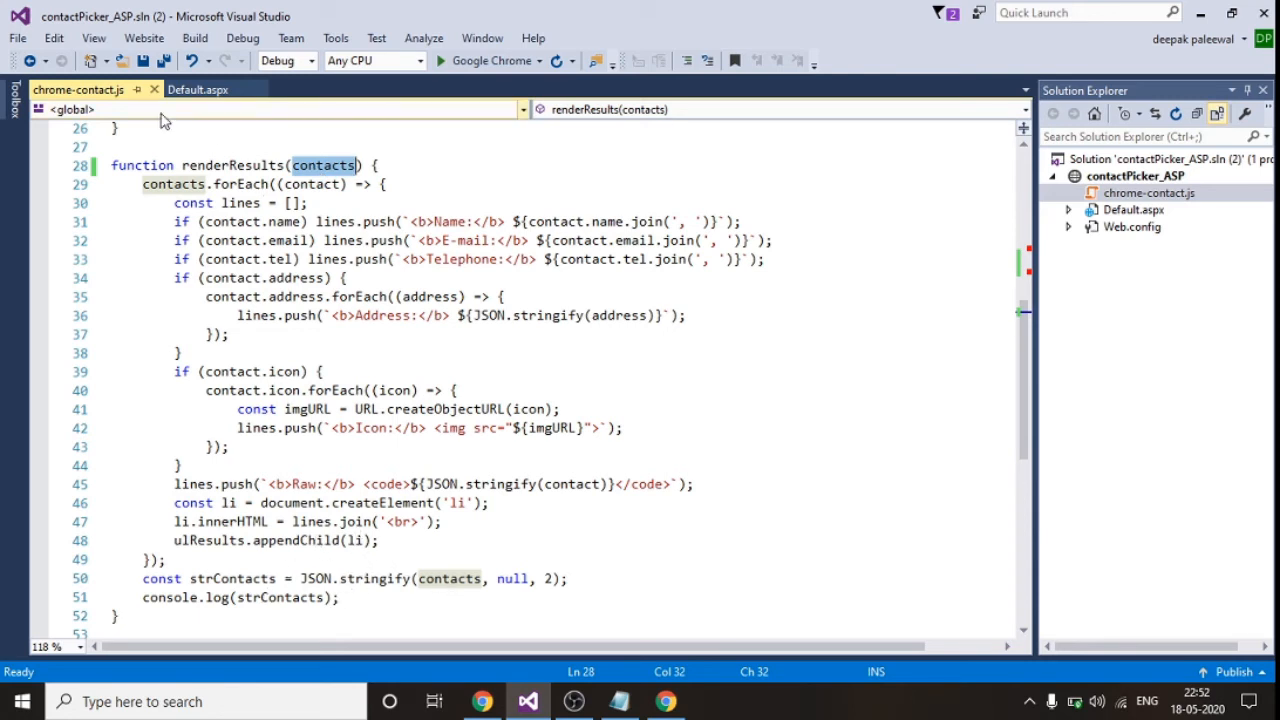
Step over the line 11 startup pause, then resume so the contact picker button is enabled
click(198, 89)
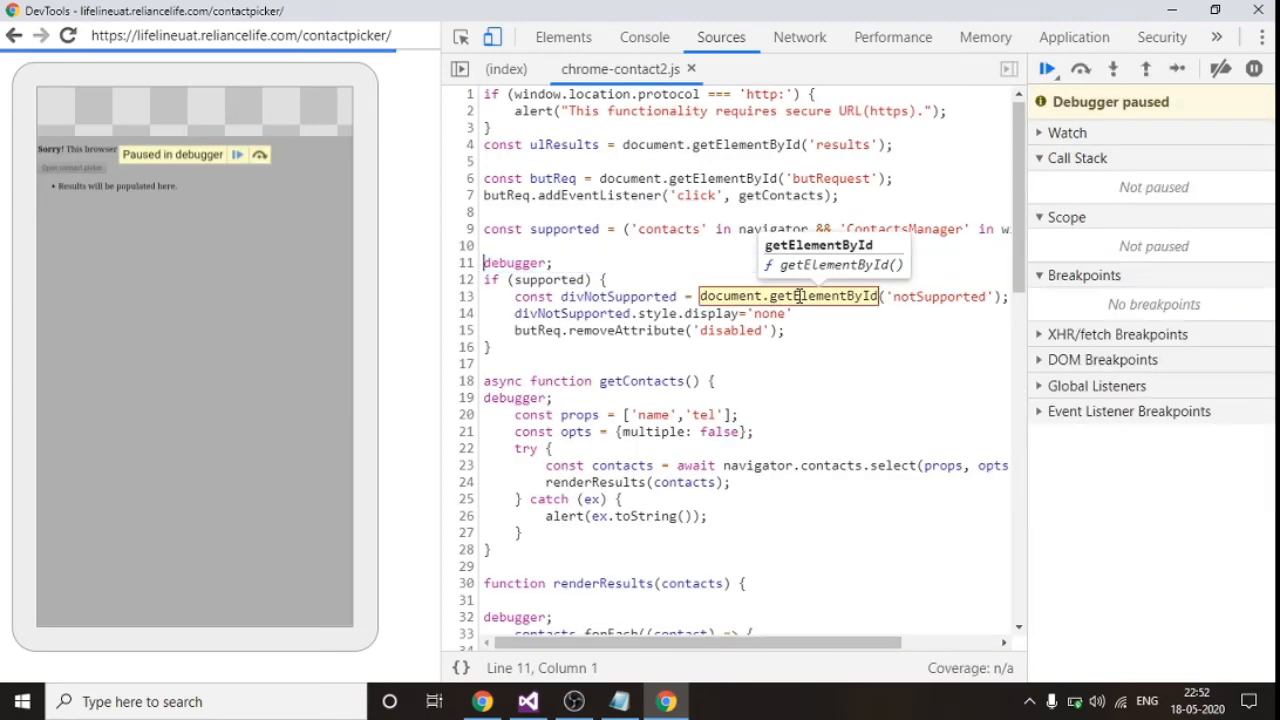
click(1112, 68)
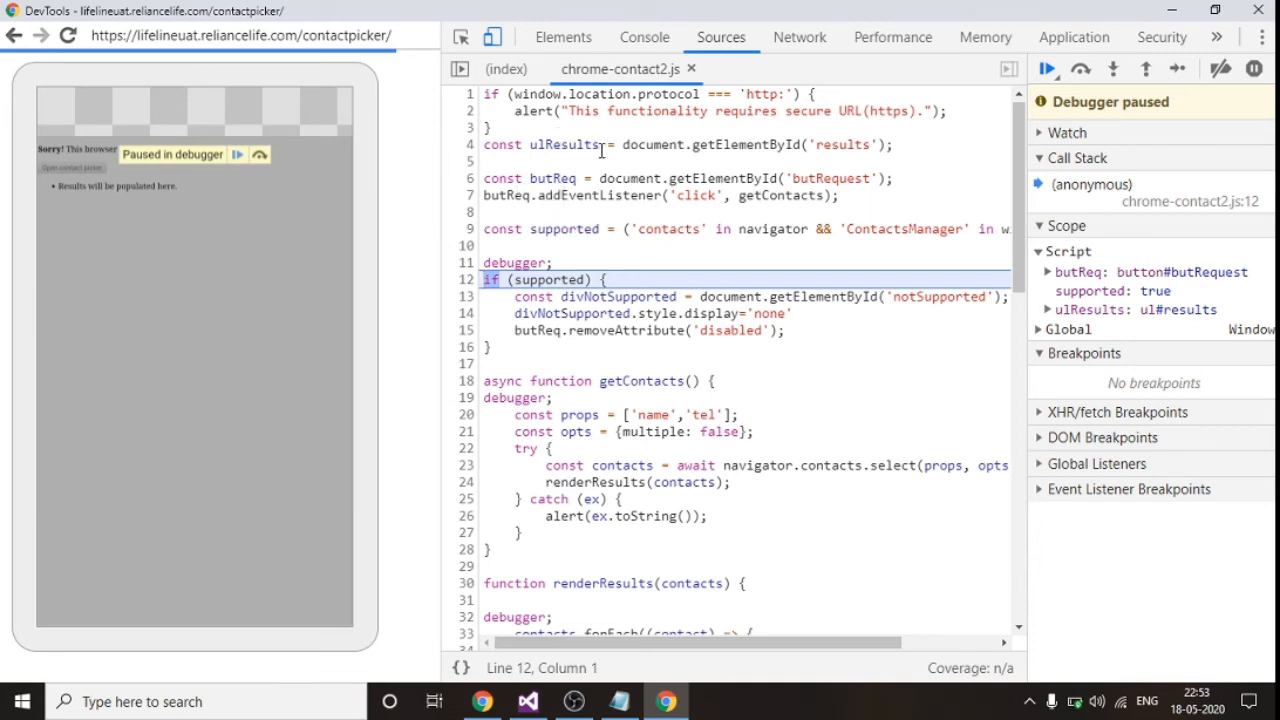
click(497, 127)
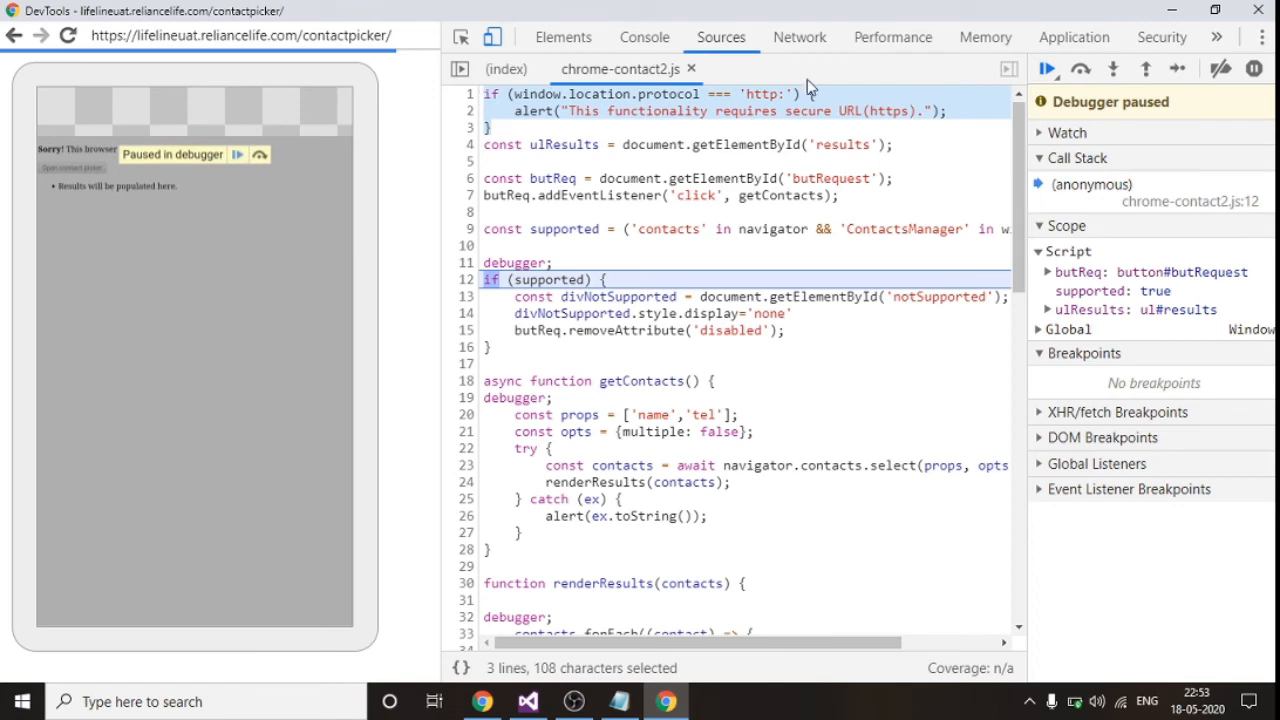
click(1047, 68)
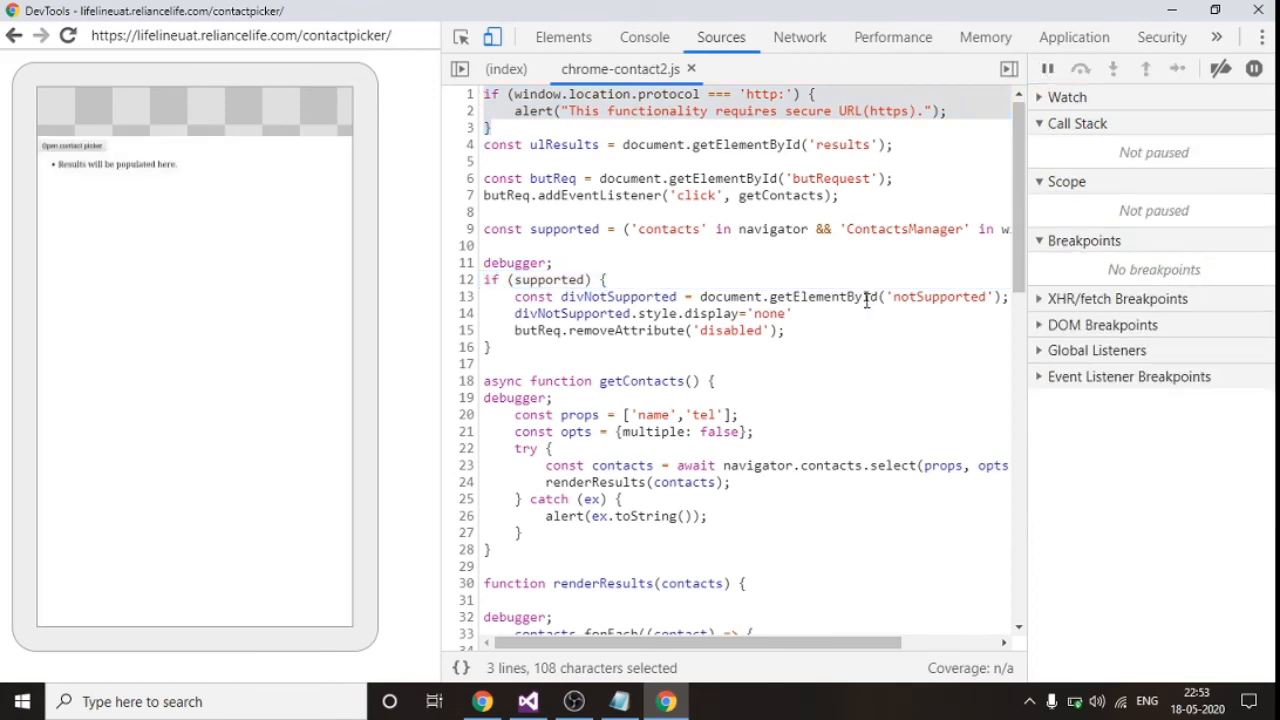
scroll(down, 3)
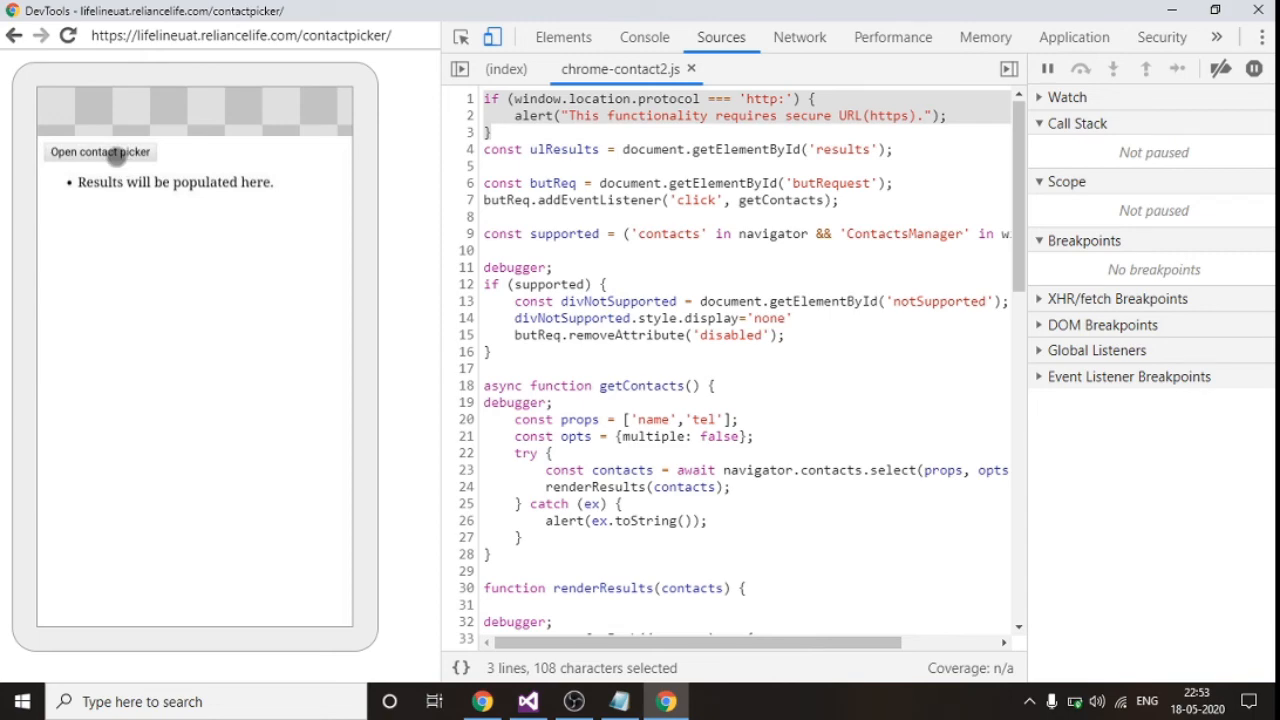
Launch the contact picker and step over to the contacts select call in getContacts
click(99, 151)
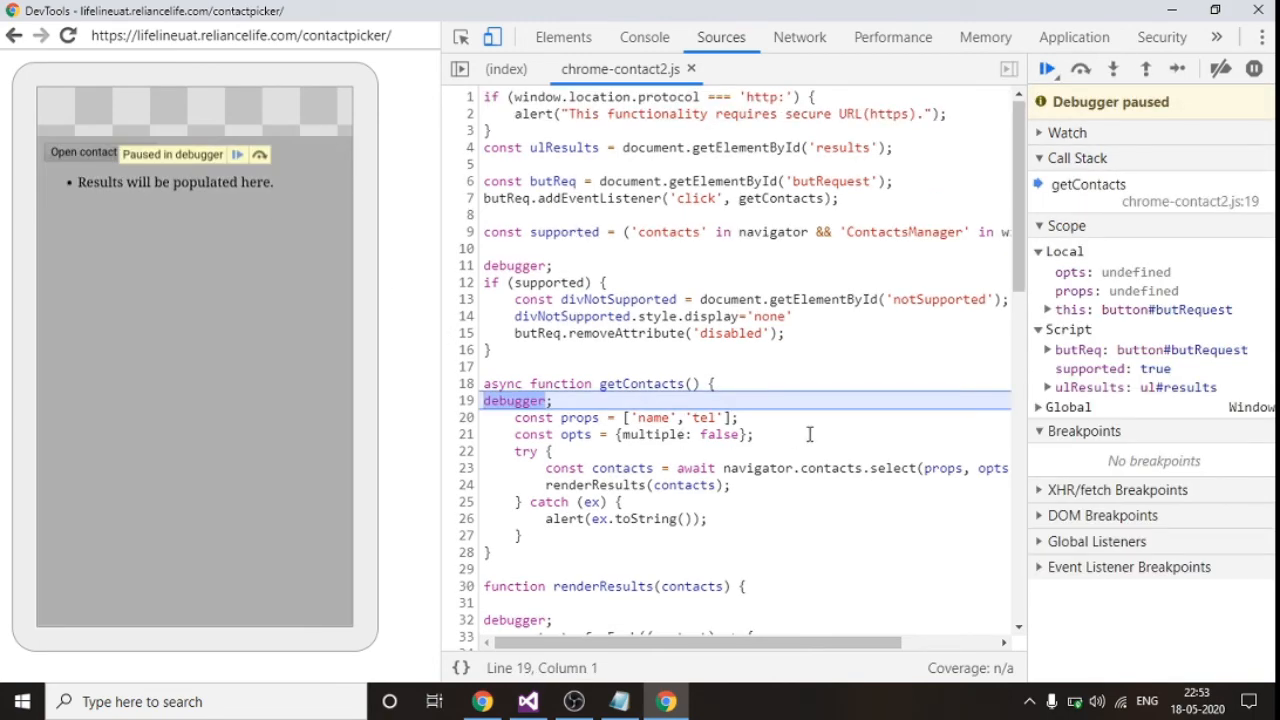
scroll(down, 3)
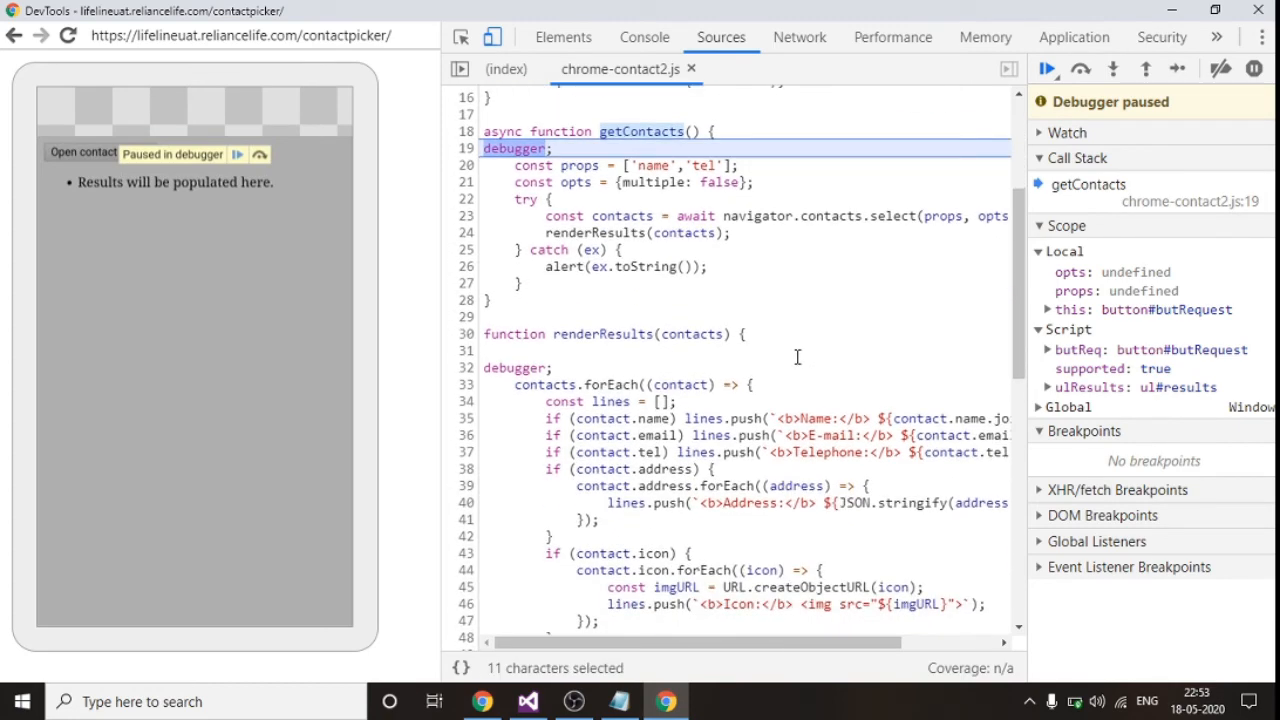
click(1113, 68)
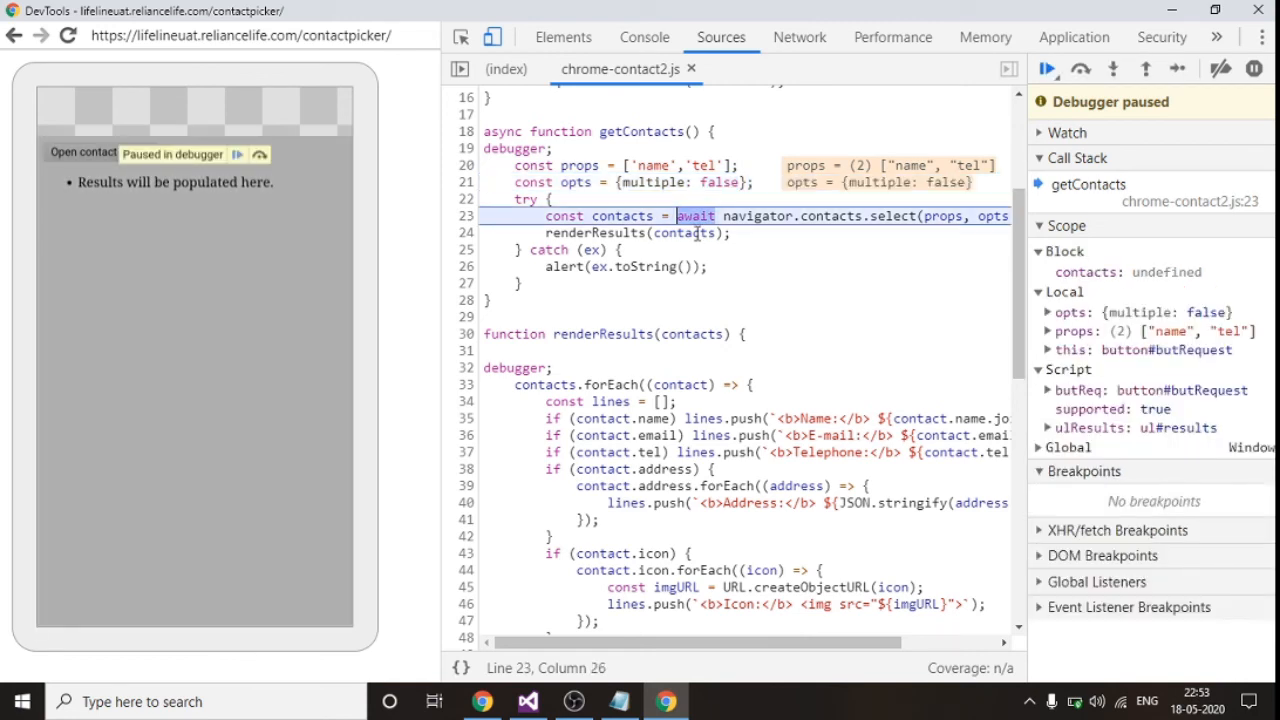
mouse_move(580, 165)
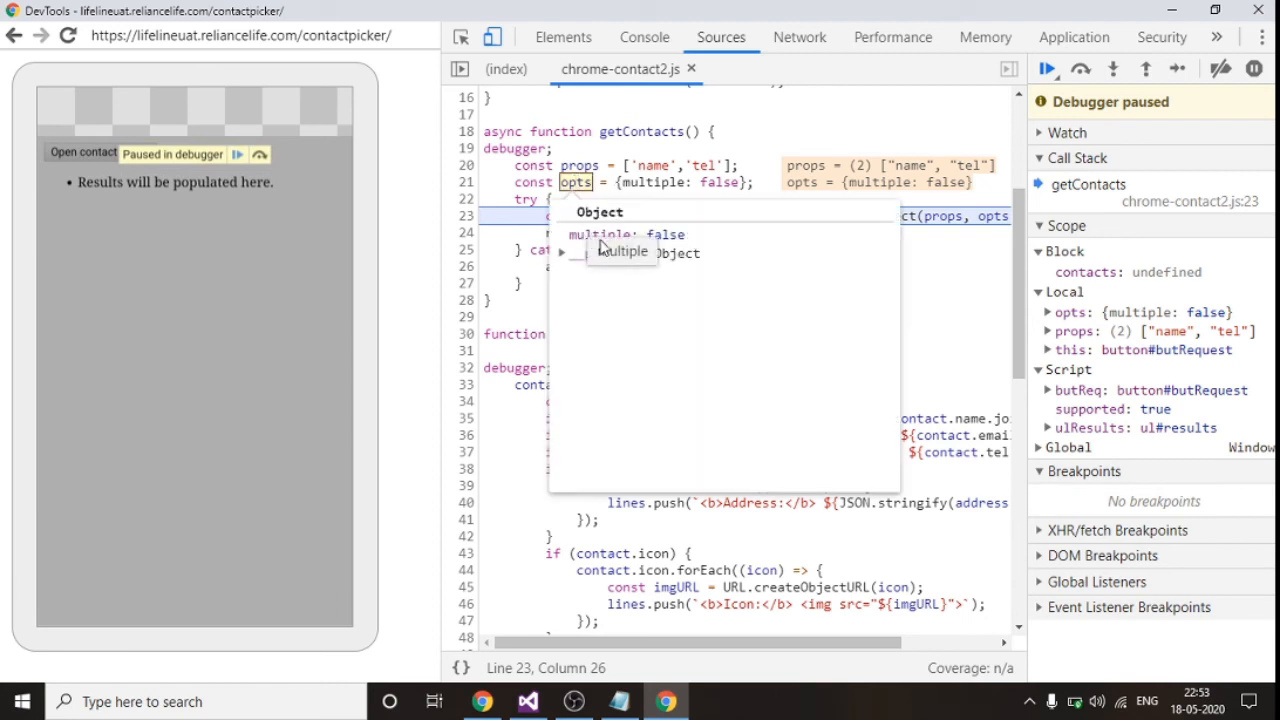
mouse_move(665, 252)
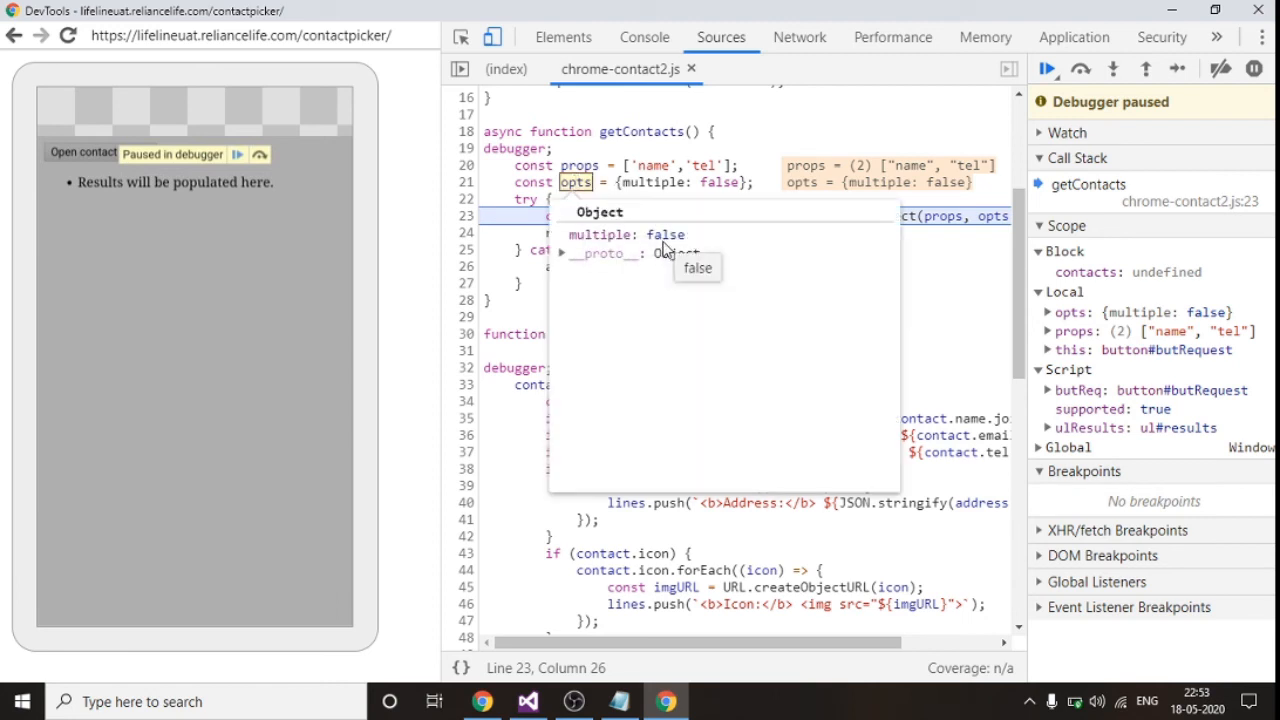
mouse_move(728, 218)
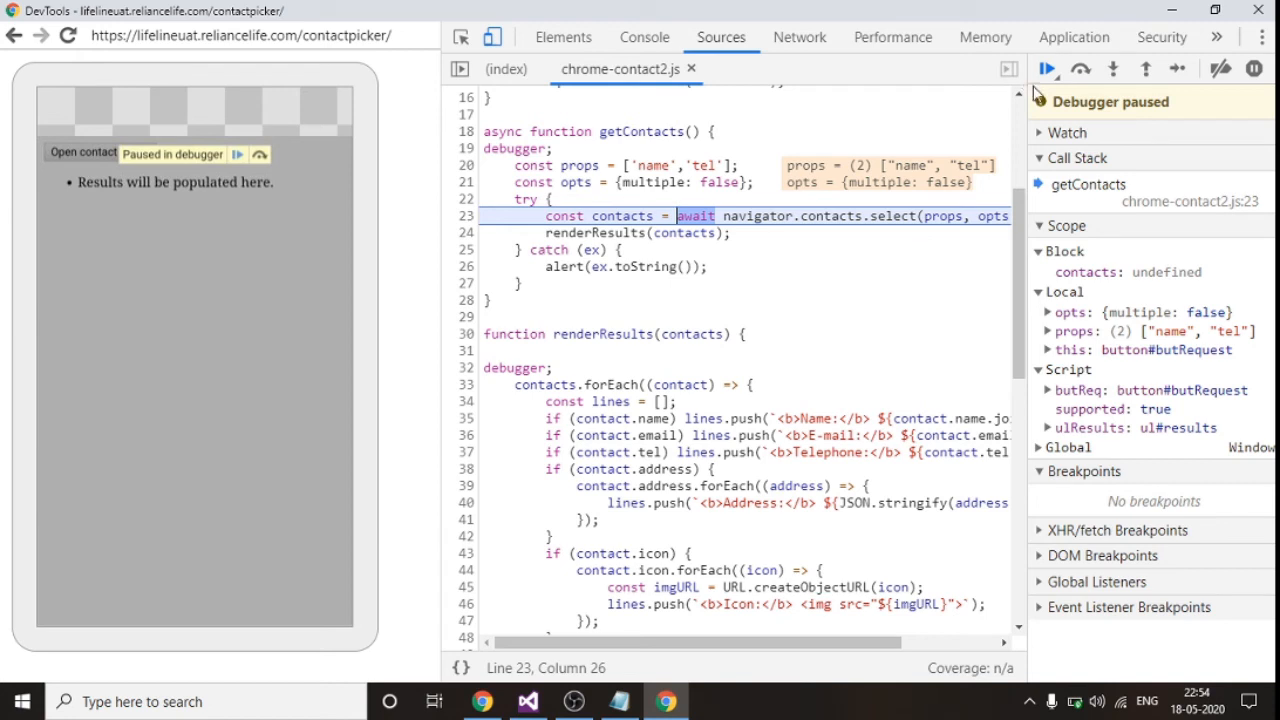
Resume past the getContacts pause and relaunch the contact picker
click(1047, 68)
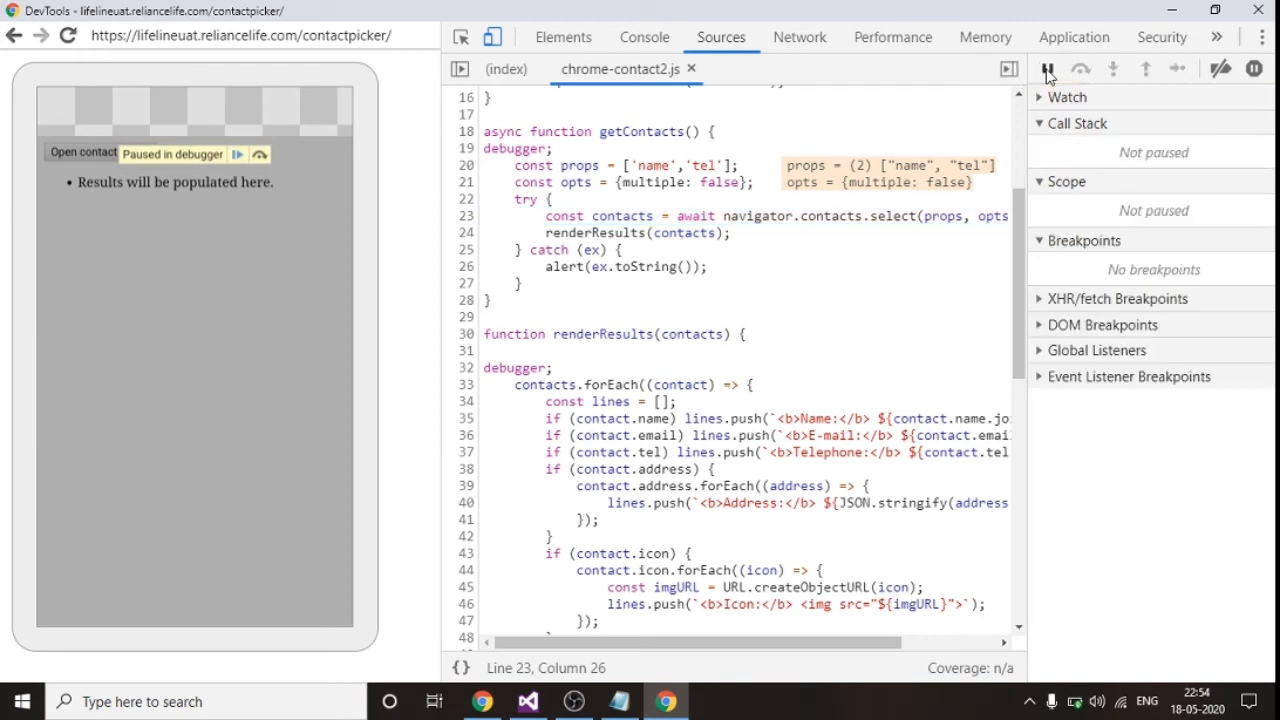
click(1048, 69)
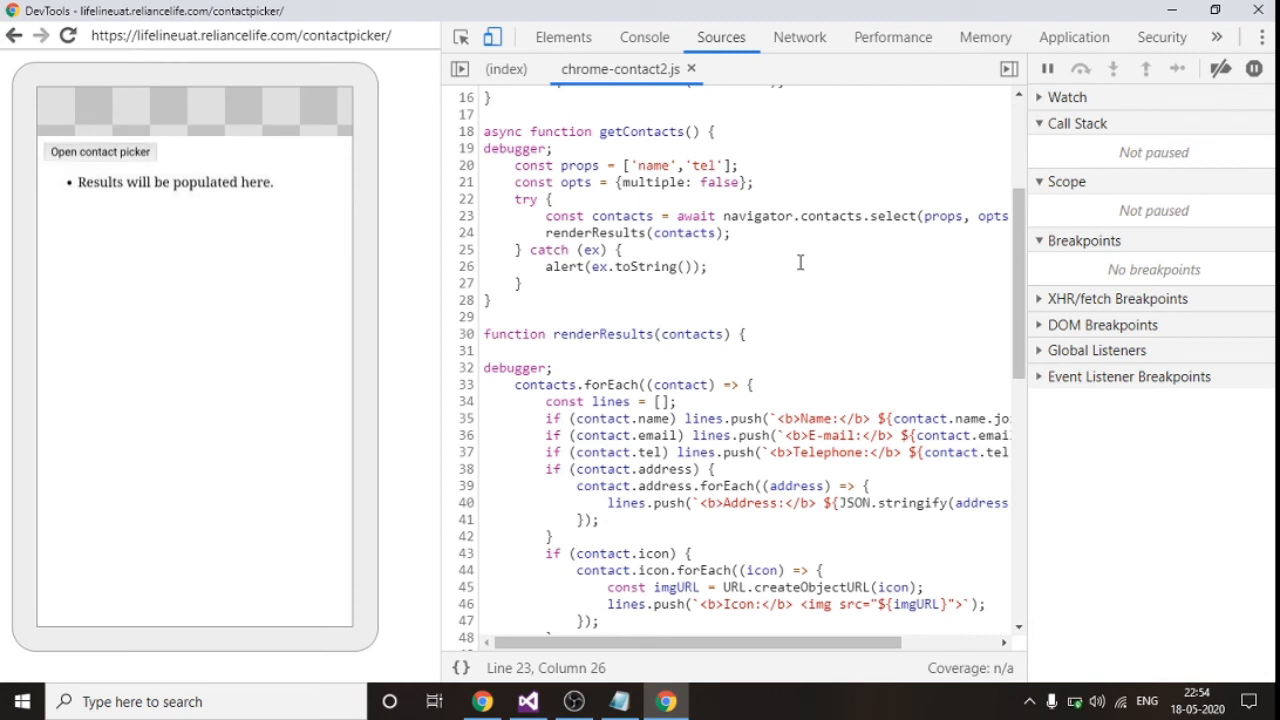
click(99, 151)
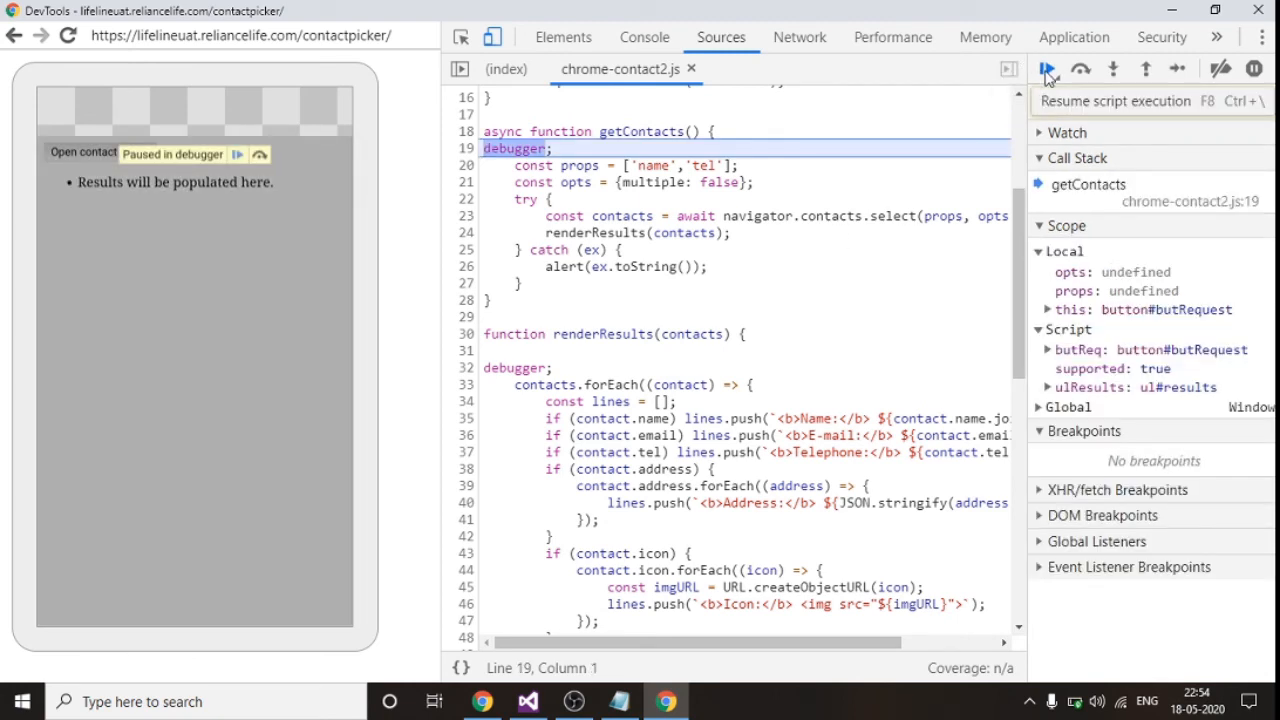
Resume to renderResults, expand contact item 0 to see name and tel, then resume
click(1047, 68)
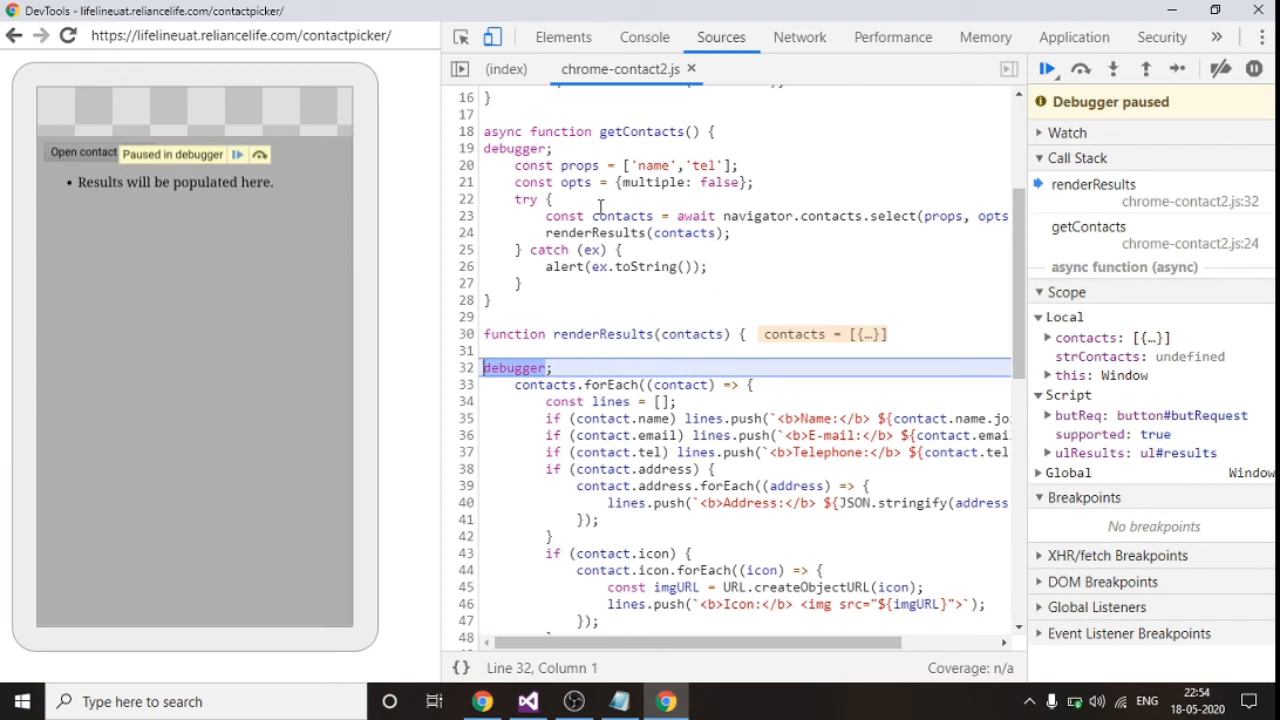
mouse_move(622, 215)
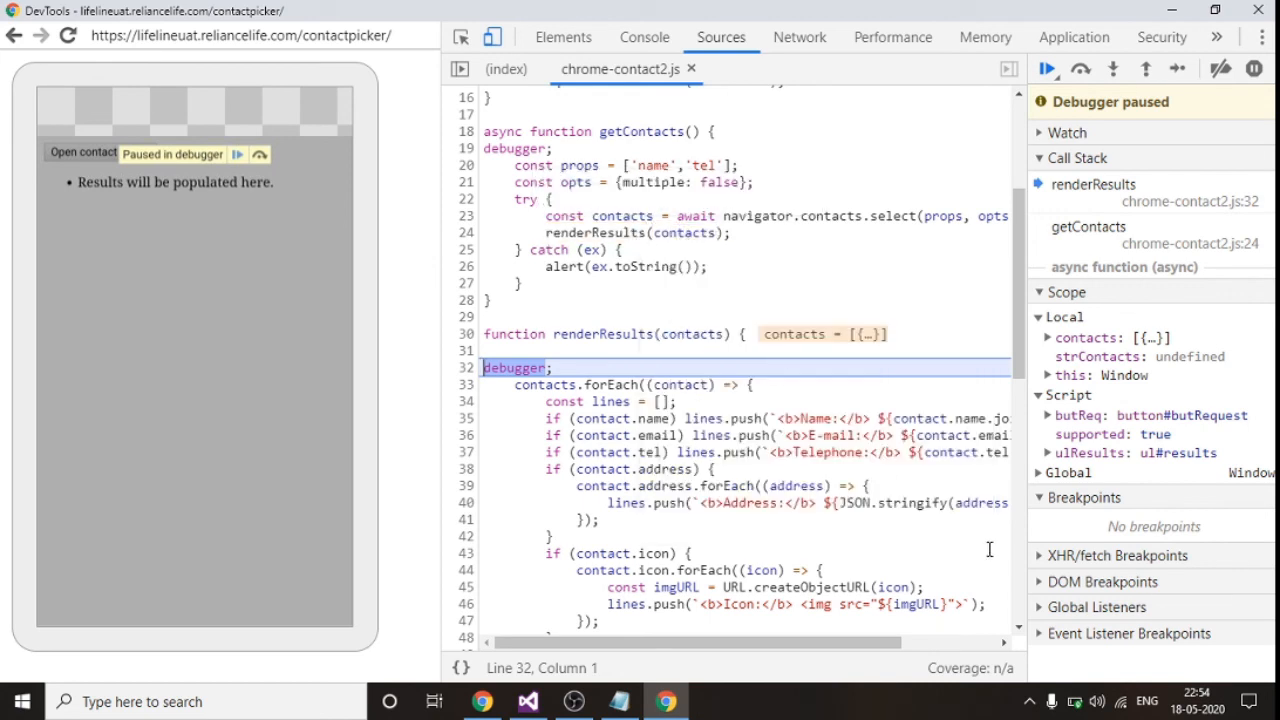
mouse_move(1047, 69)
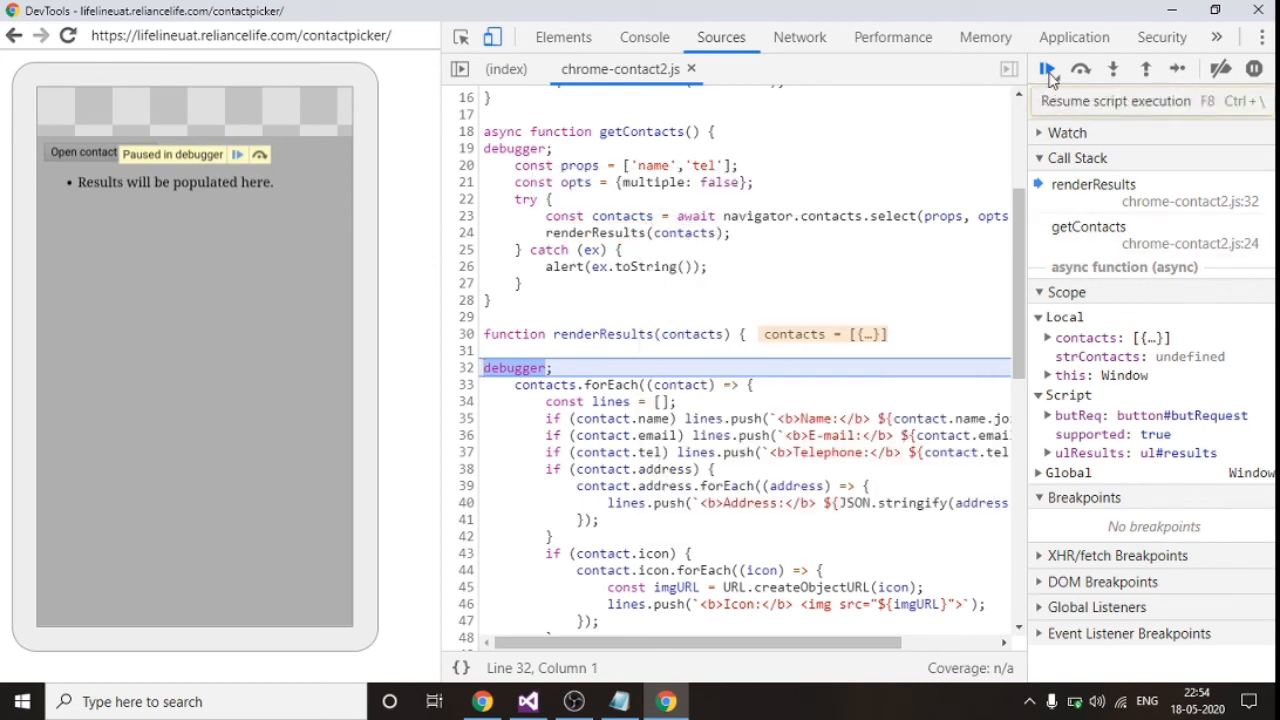
click(1046, 68)
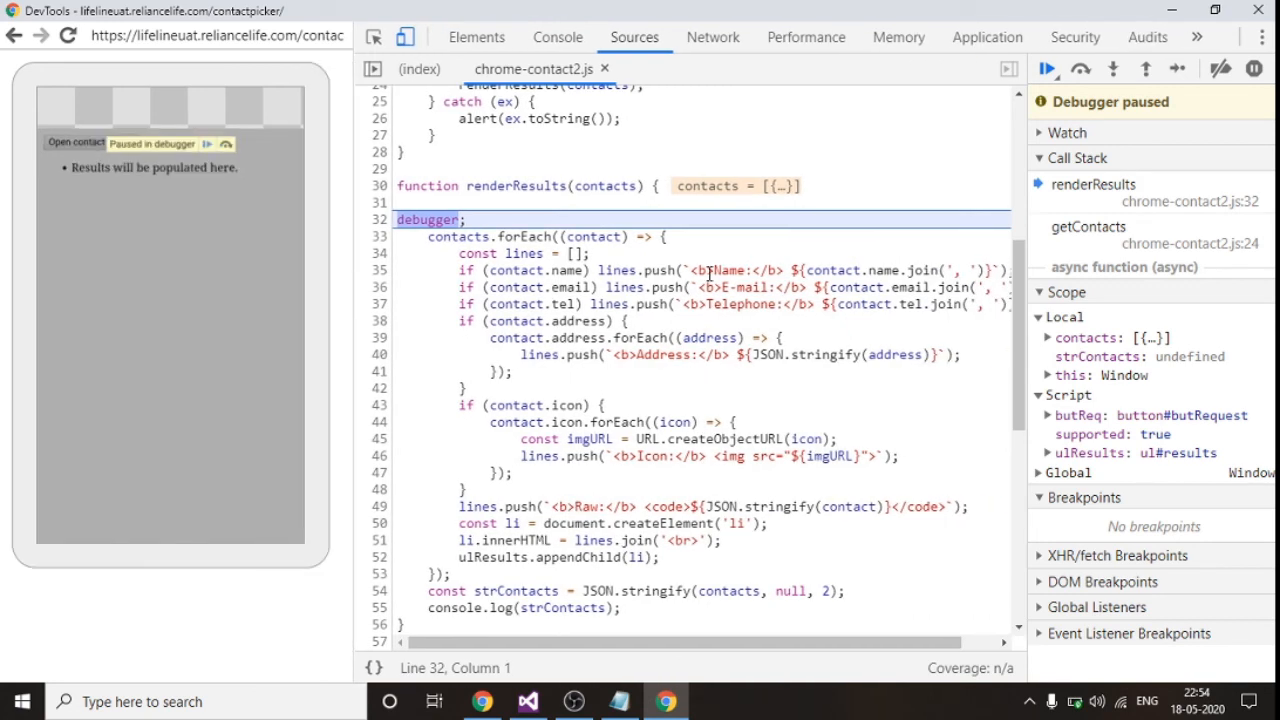
mouse_move(605, 185)
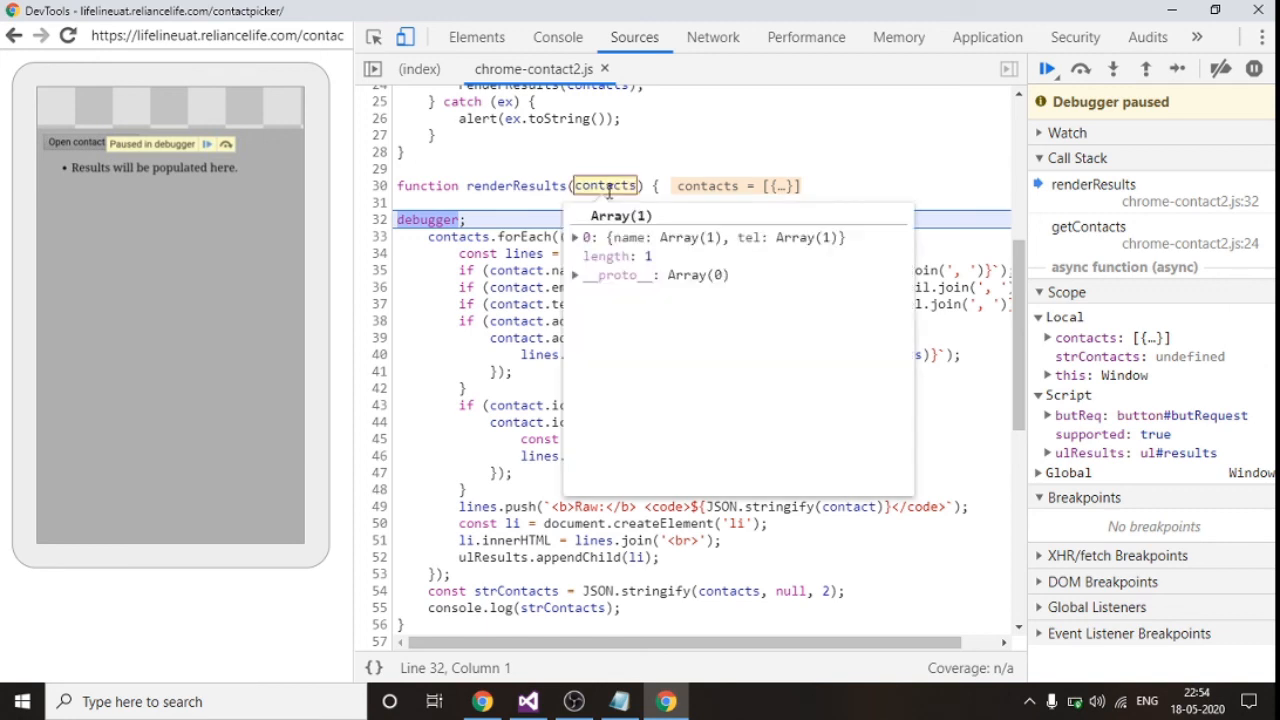
click(577, 237)
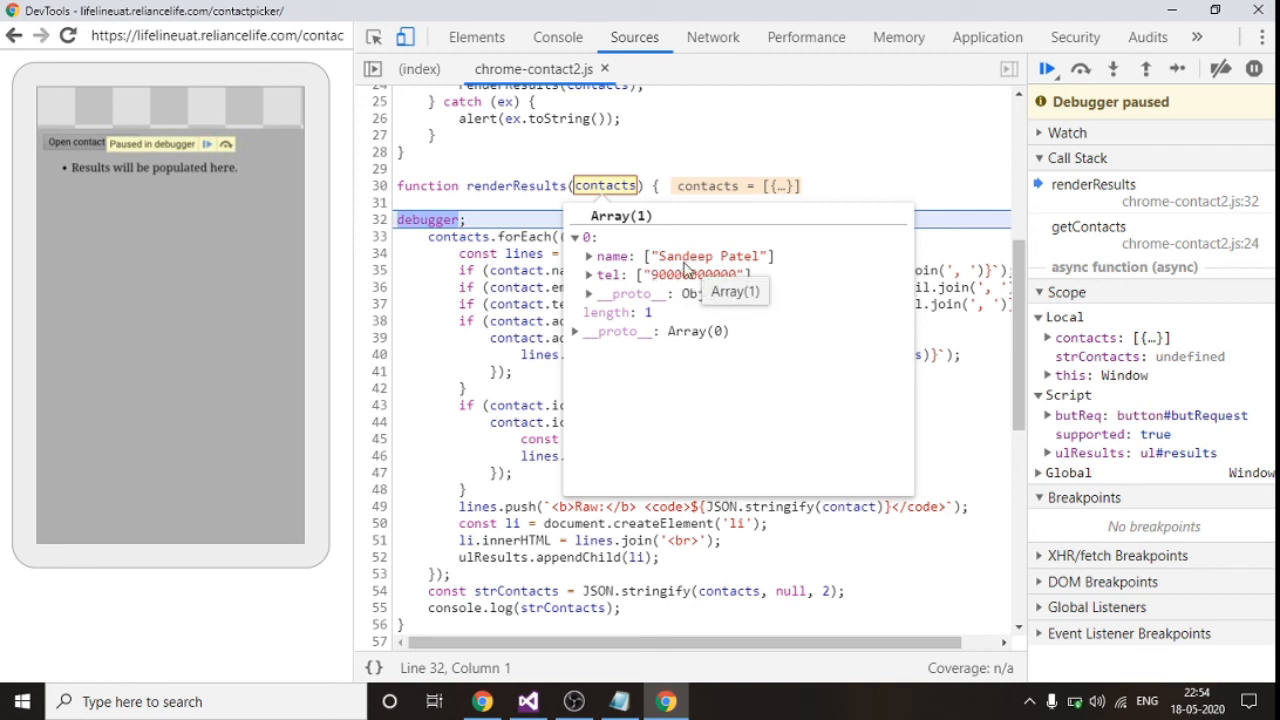
mouse_move(385, 365)
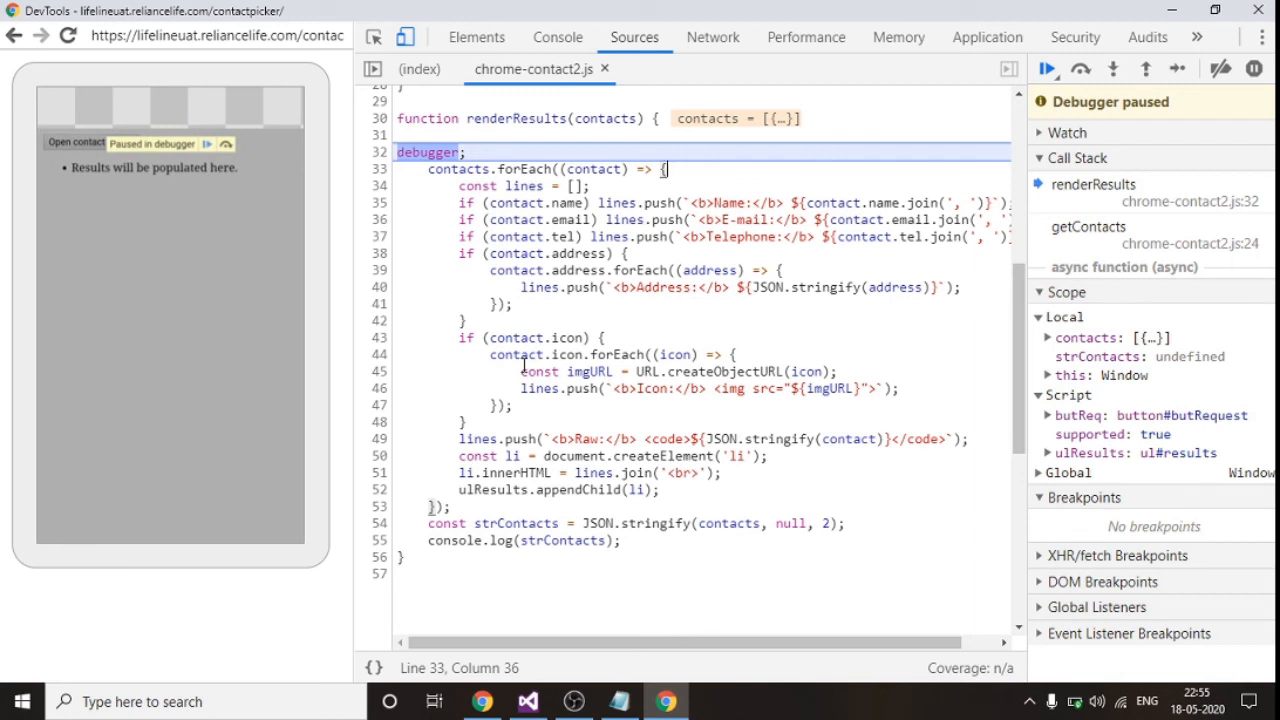
mouse_move(392, 480)
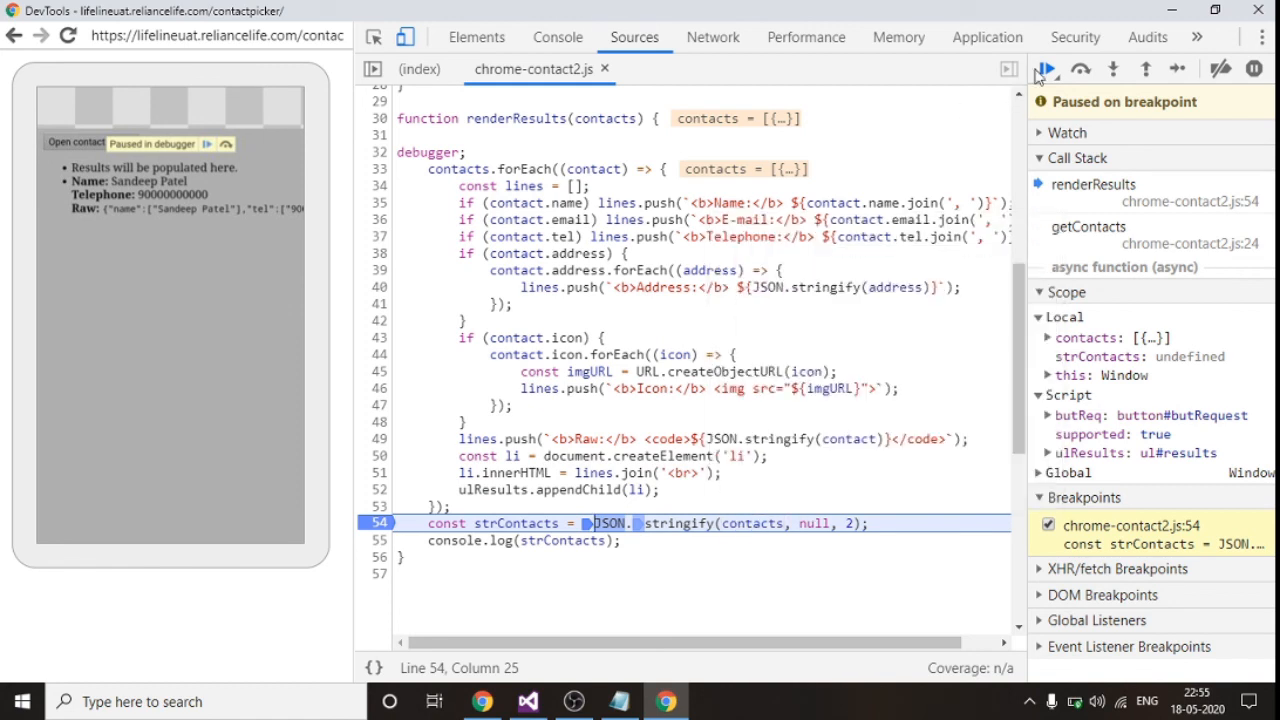
click(1046, 68)
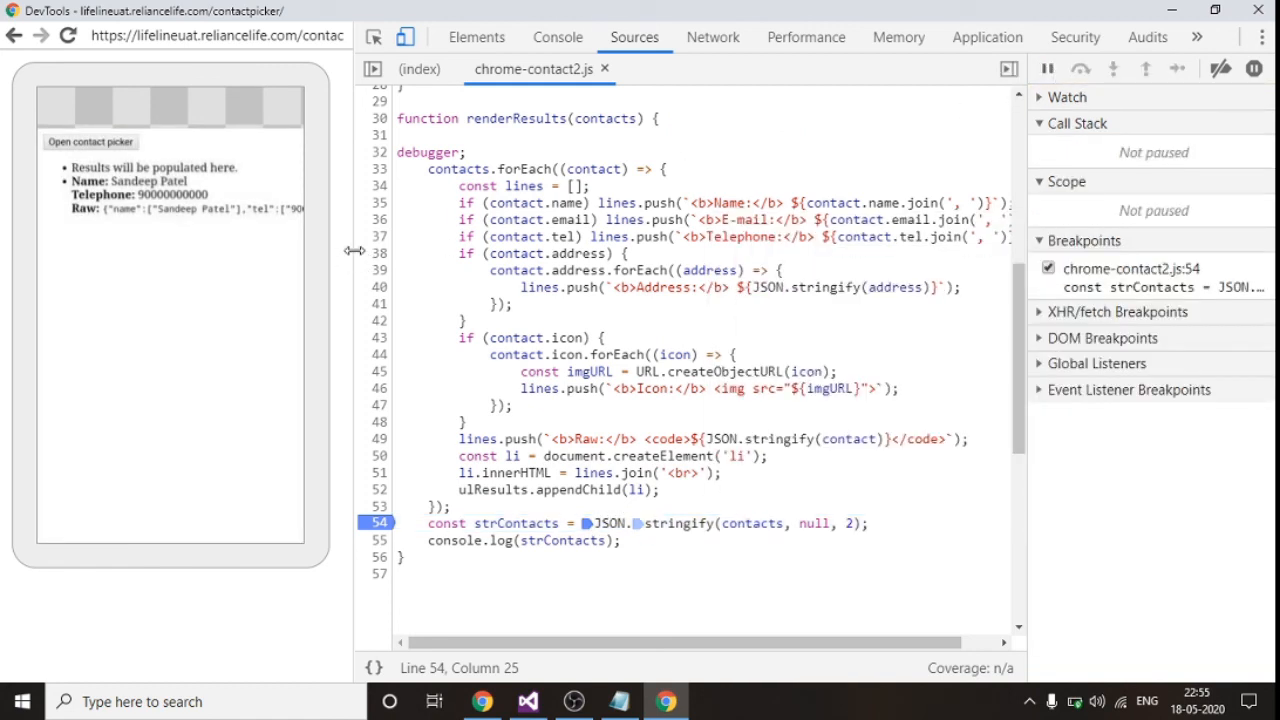